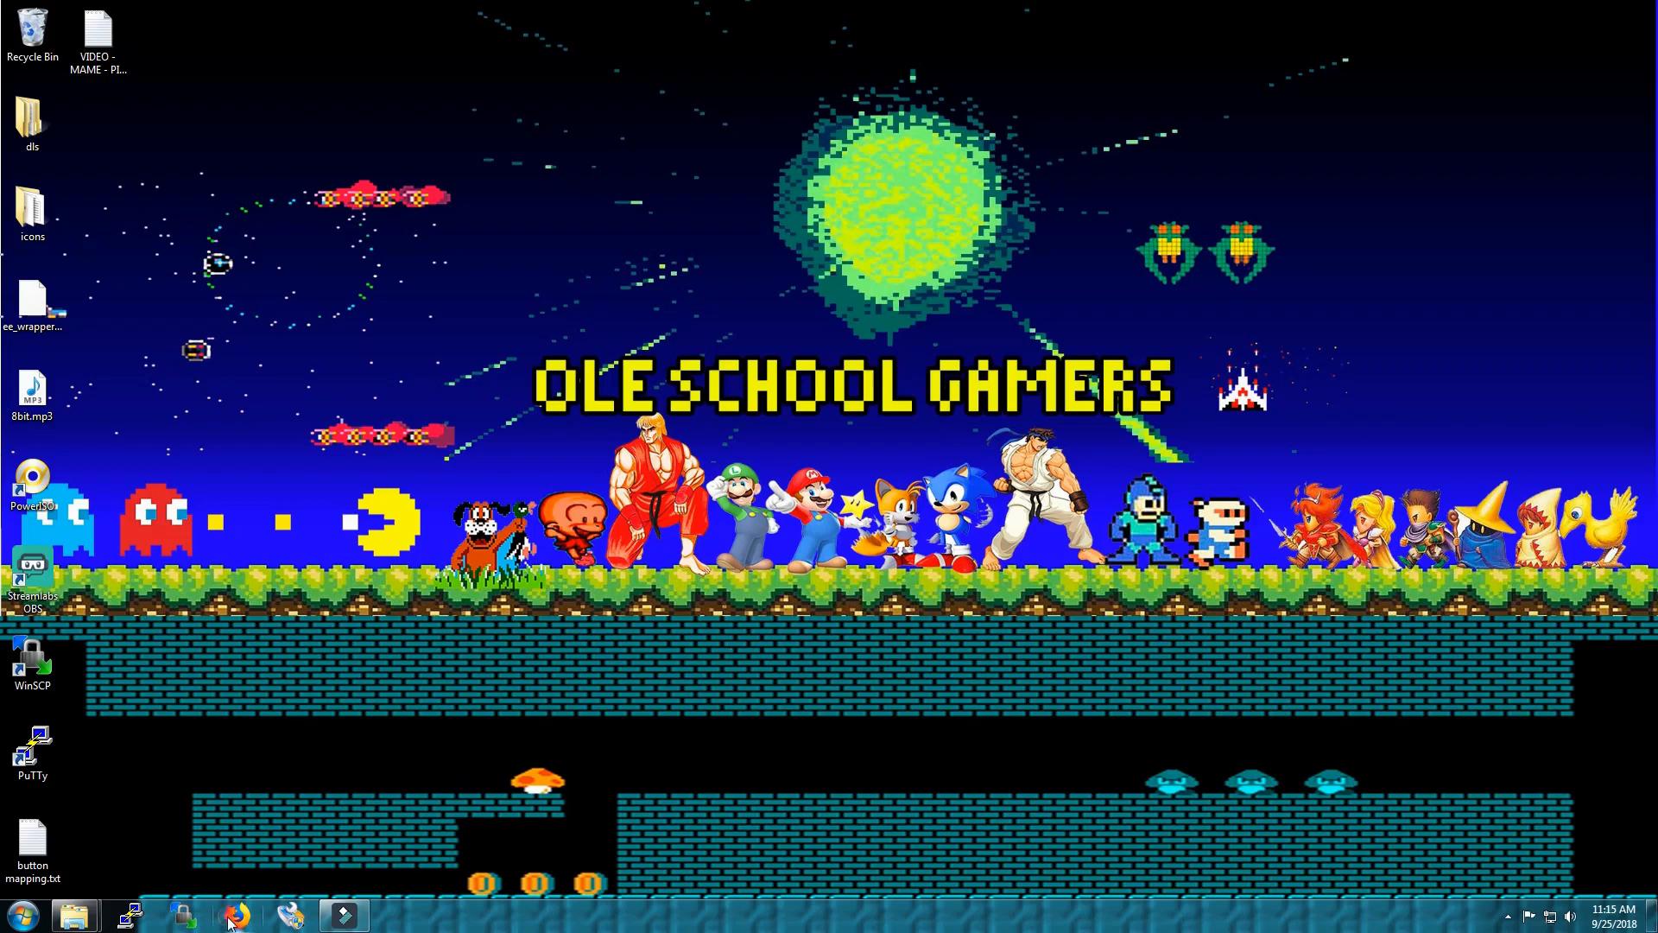
Launch Firefox from the taskbar to head to wiiubru.com
left_click(235, 915)
type("wiiubru")
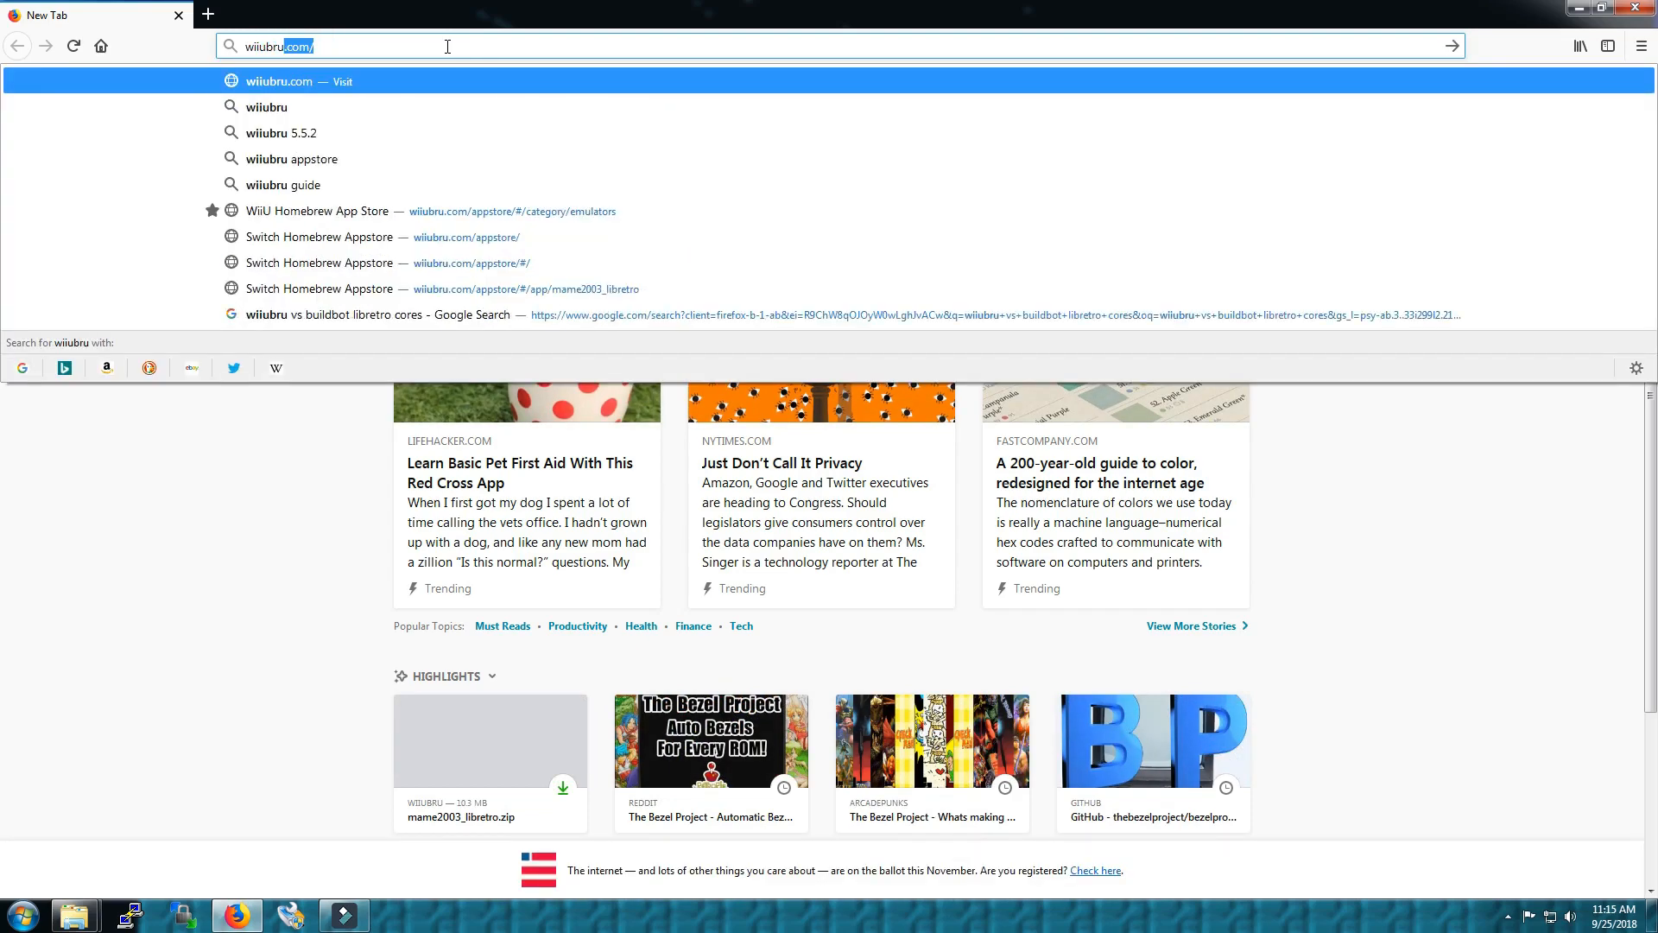
Load the wiiubru.com/appstore home page from the address bar suggestion
left_click(424, 263)
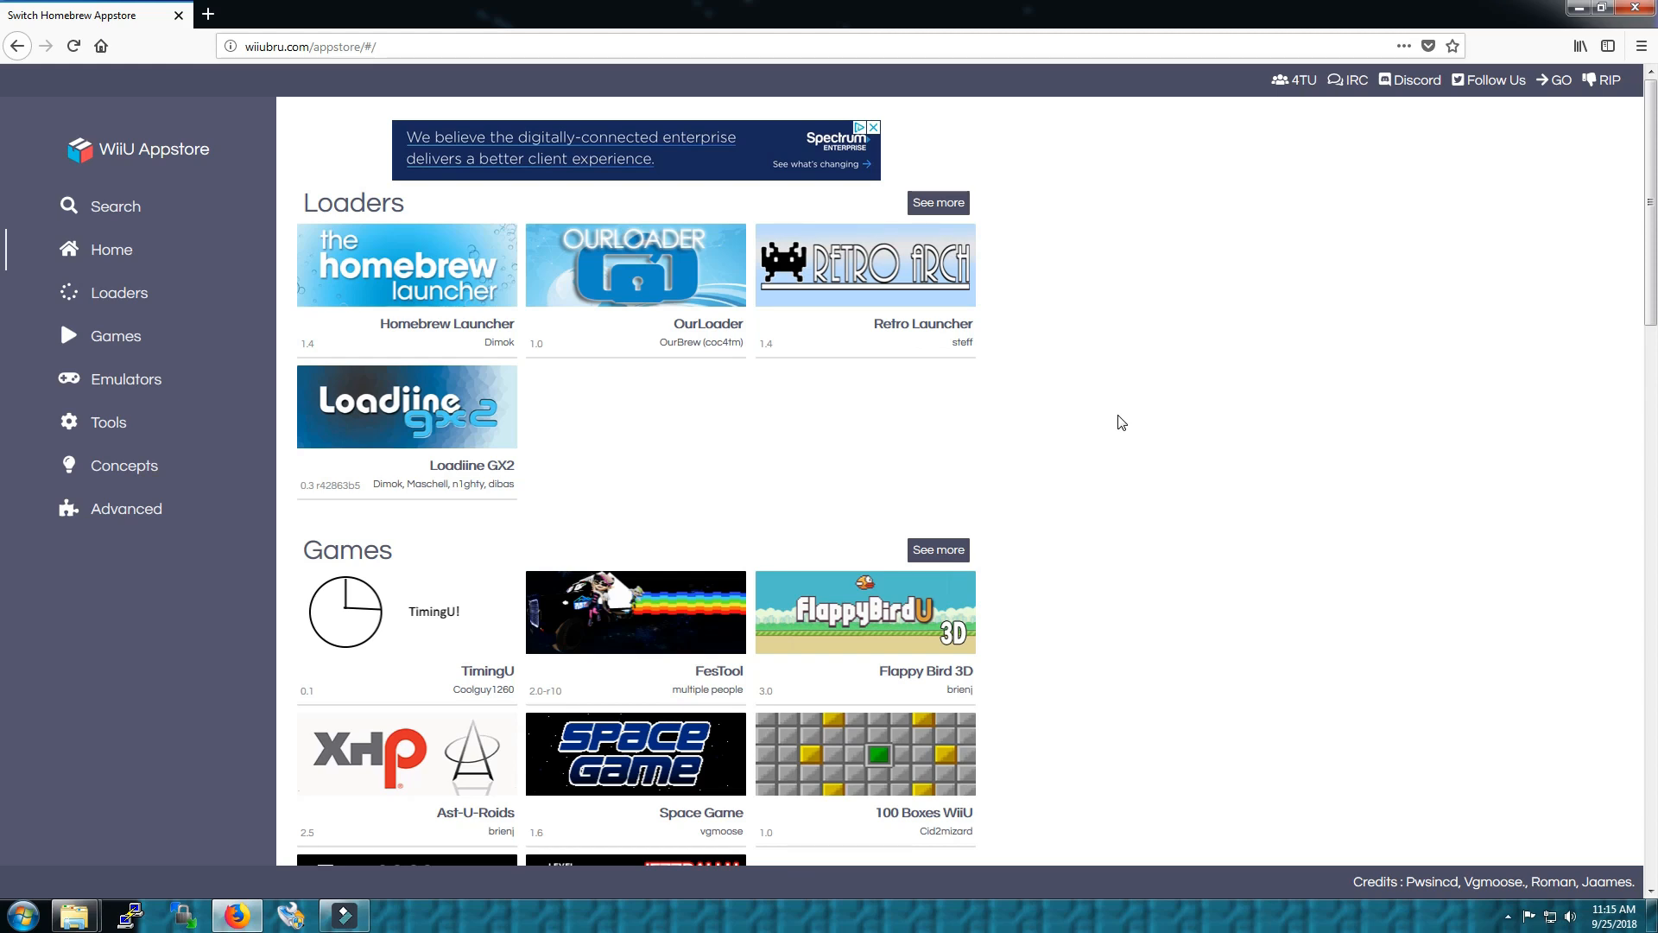
mouse_move(1380, 121)
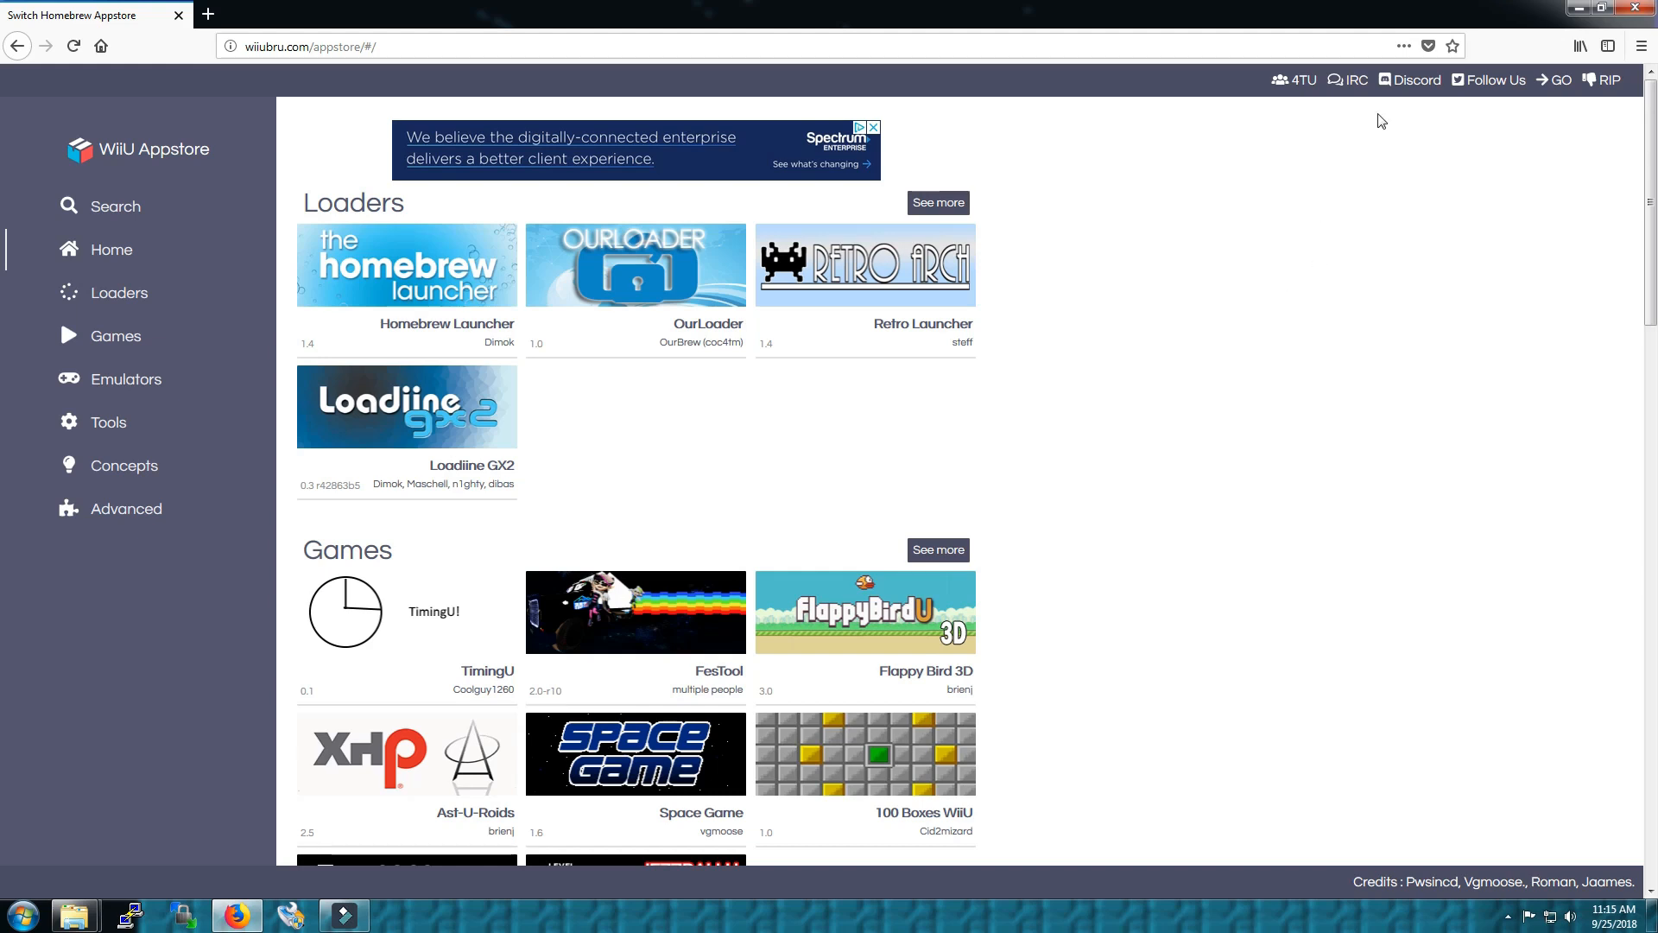
mouse_move(1354, 79)
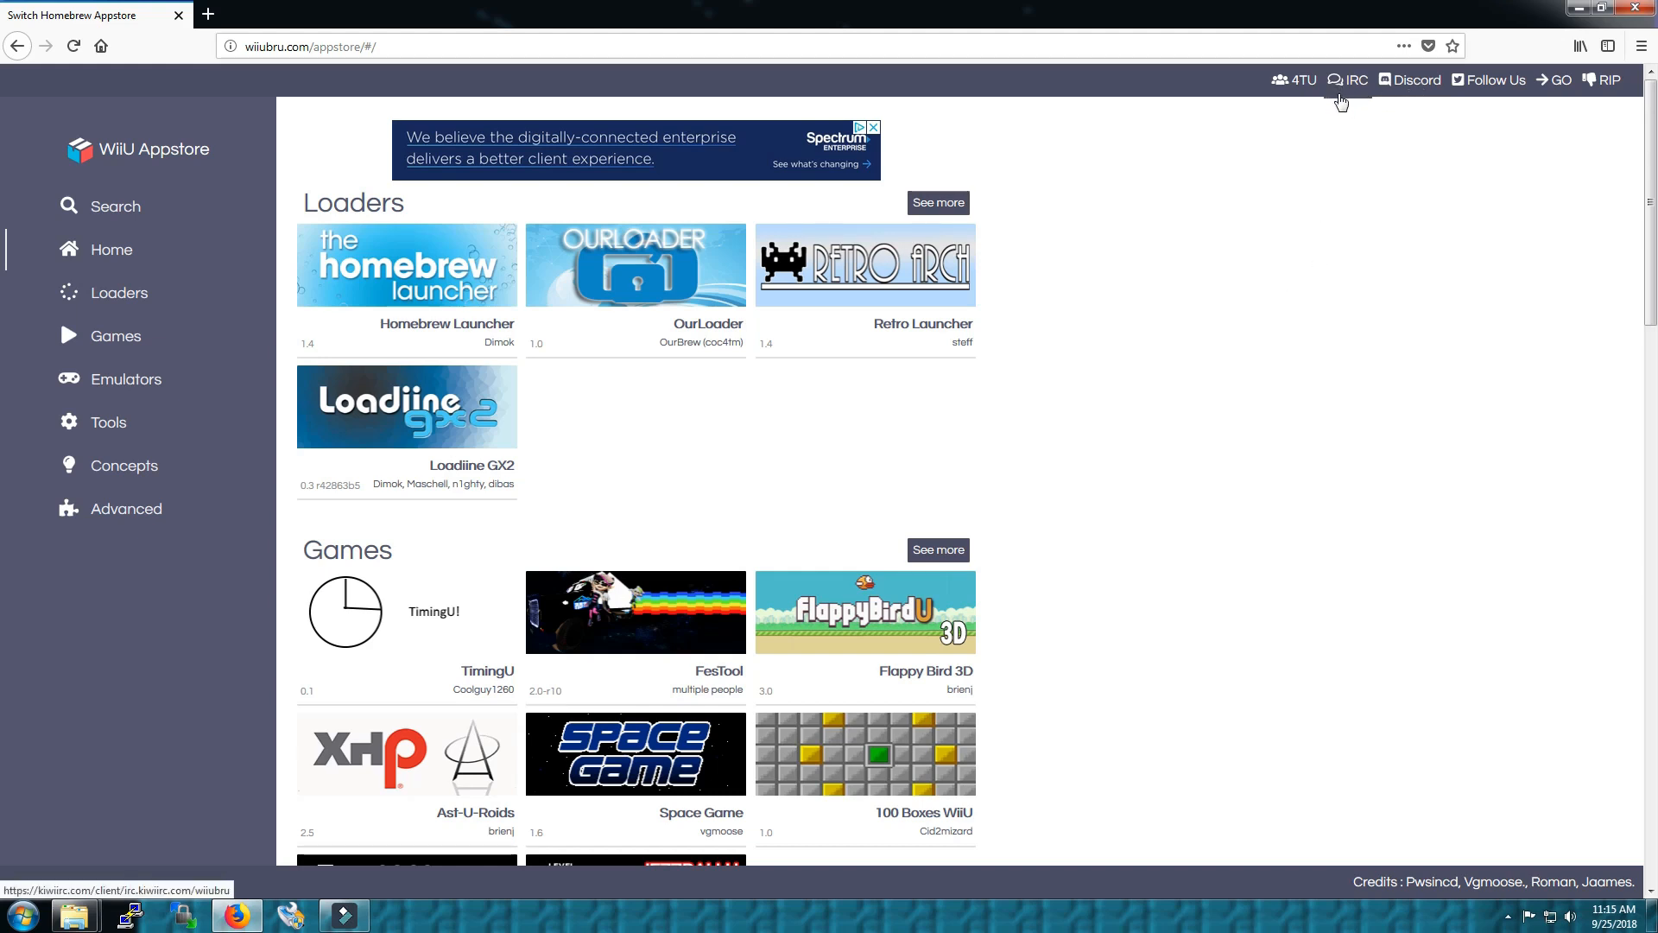
mouse_move(1495, 131)
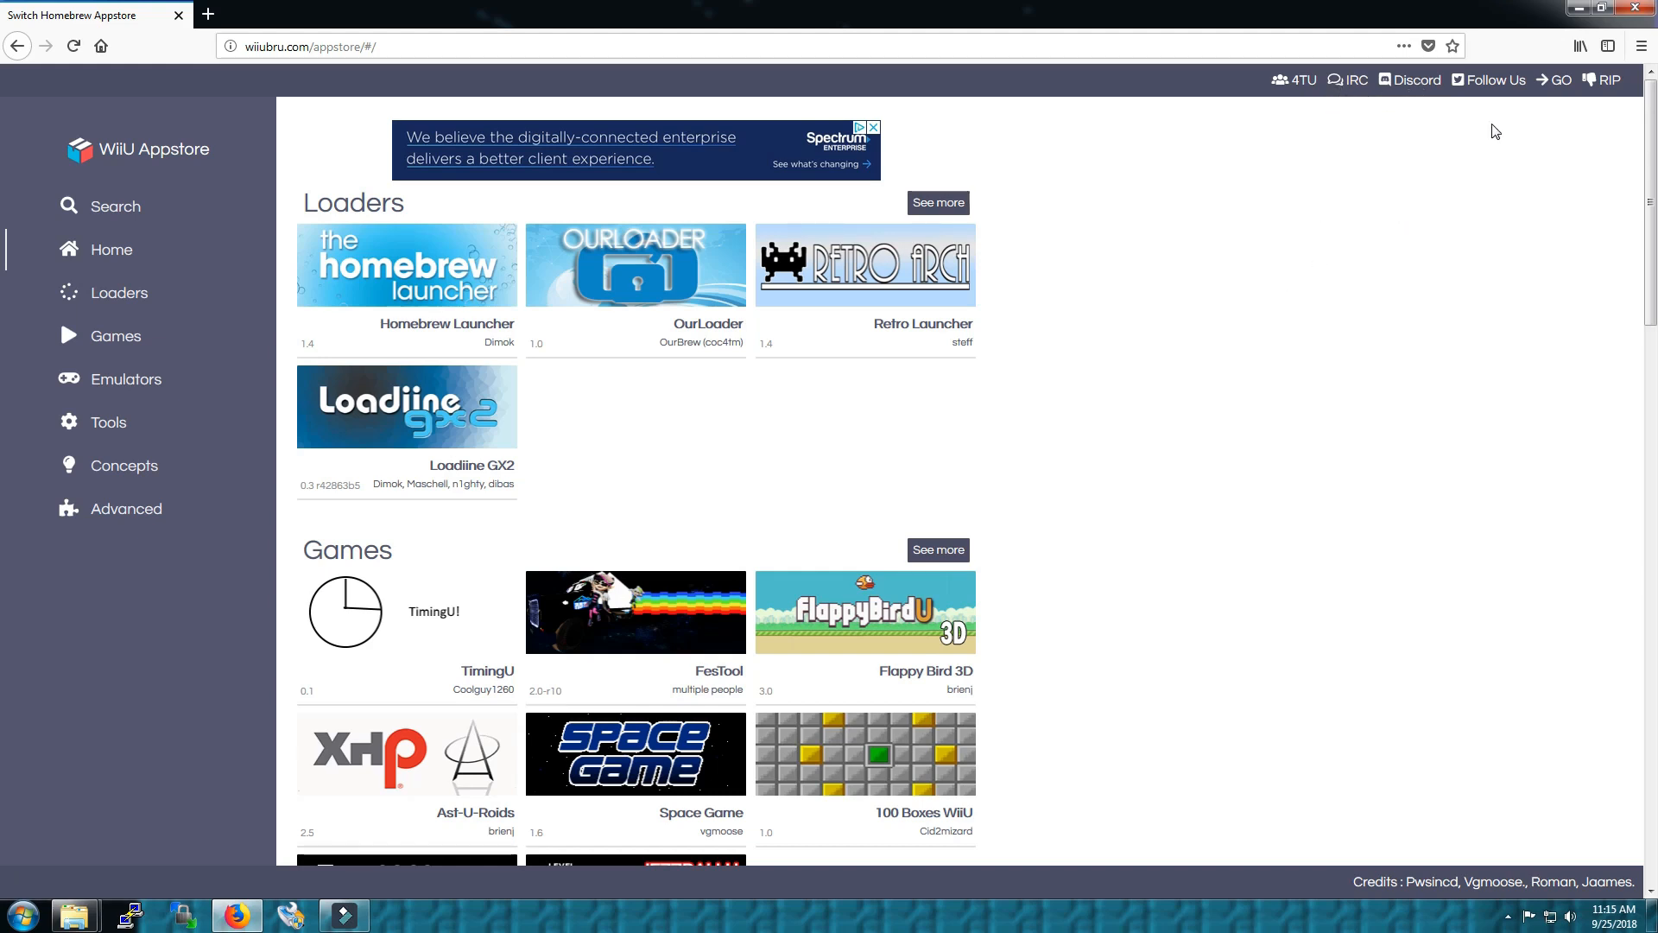
mouse_move(1142, 293)
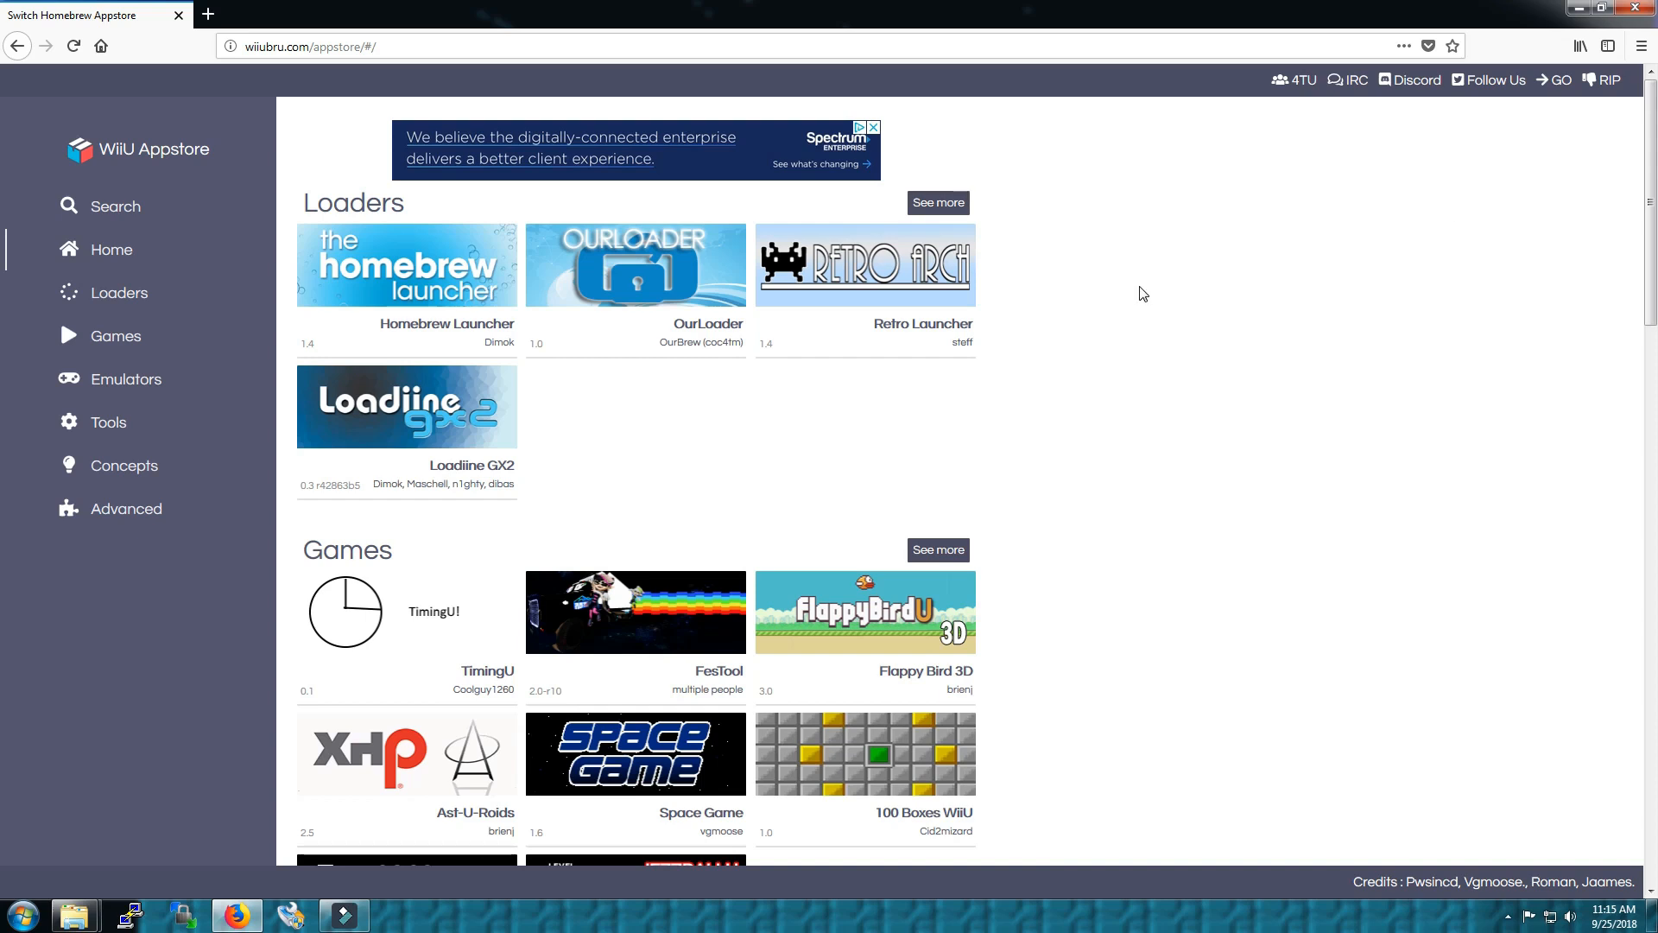
mouse_move(1111, 485)
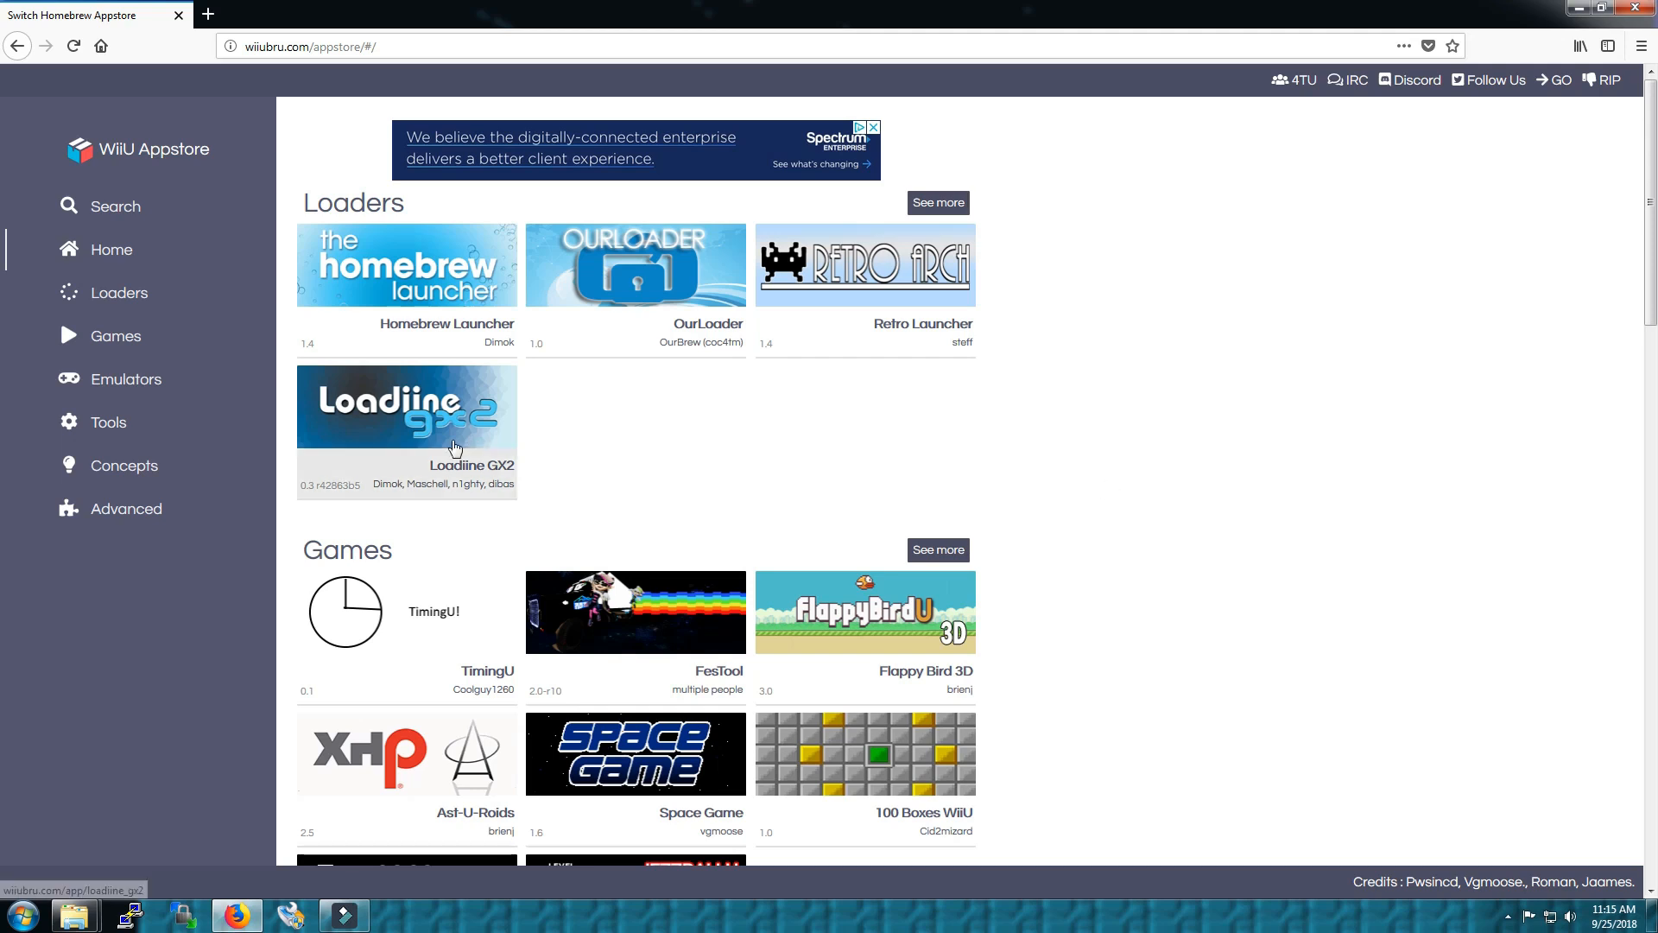
Show the Emulators category and scroll down to the MAME 2003 (0.78) tile
left_click(124, 379)
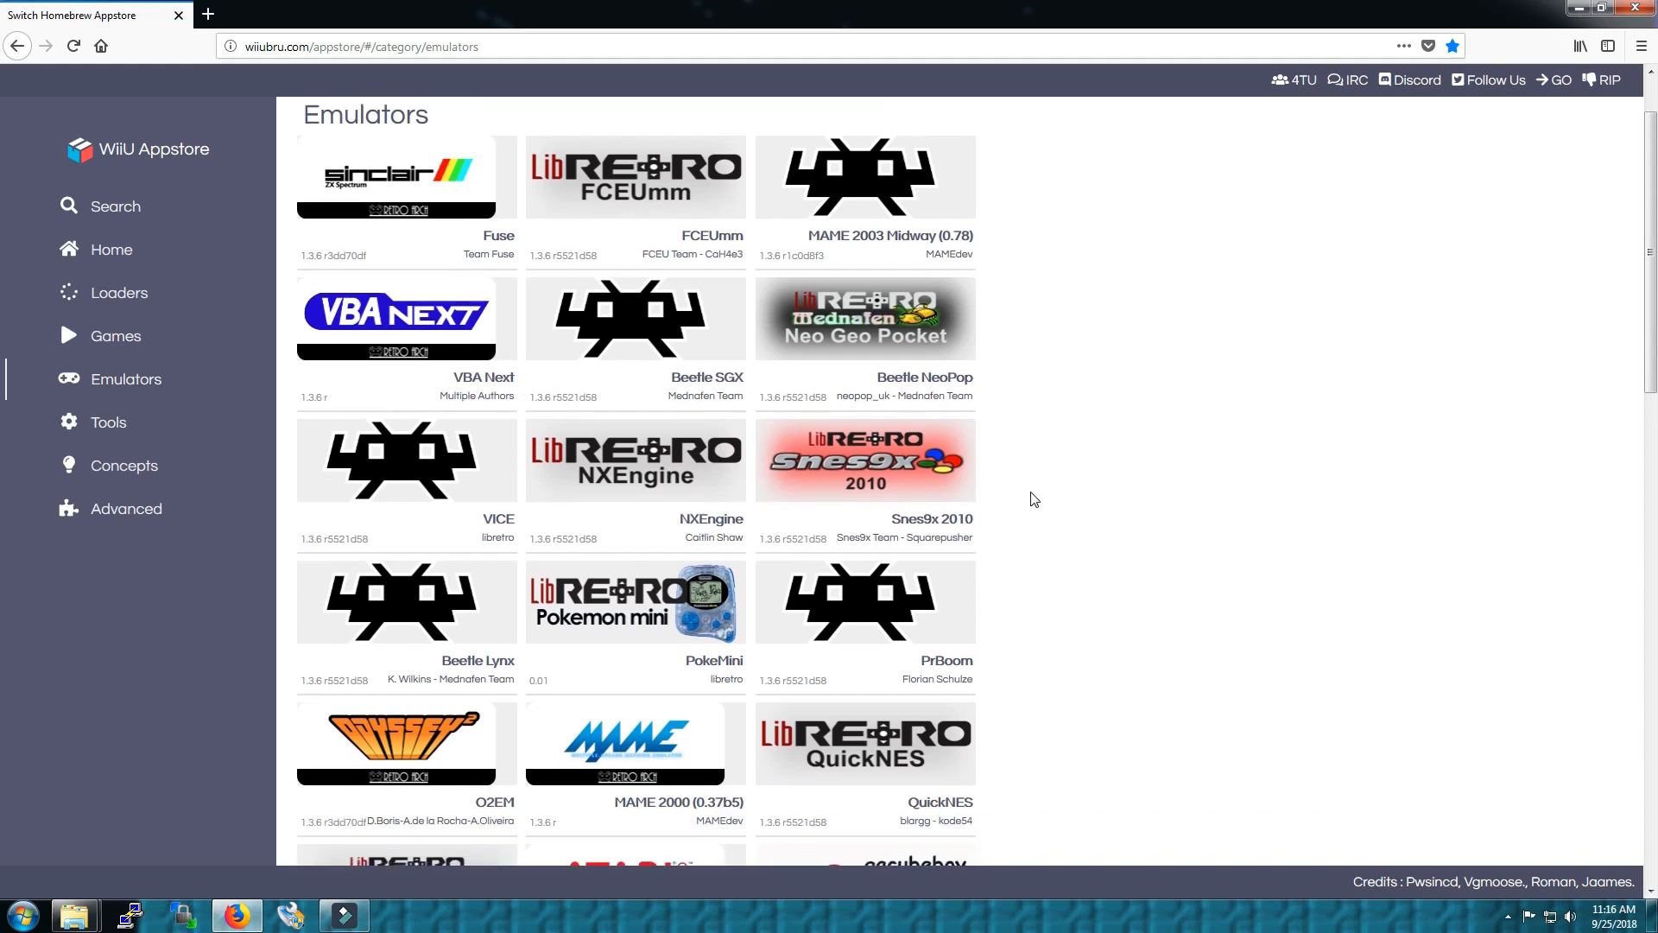
scroll("down", 3)
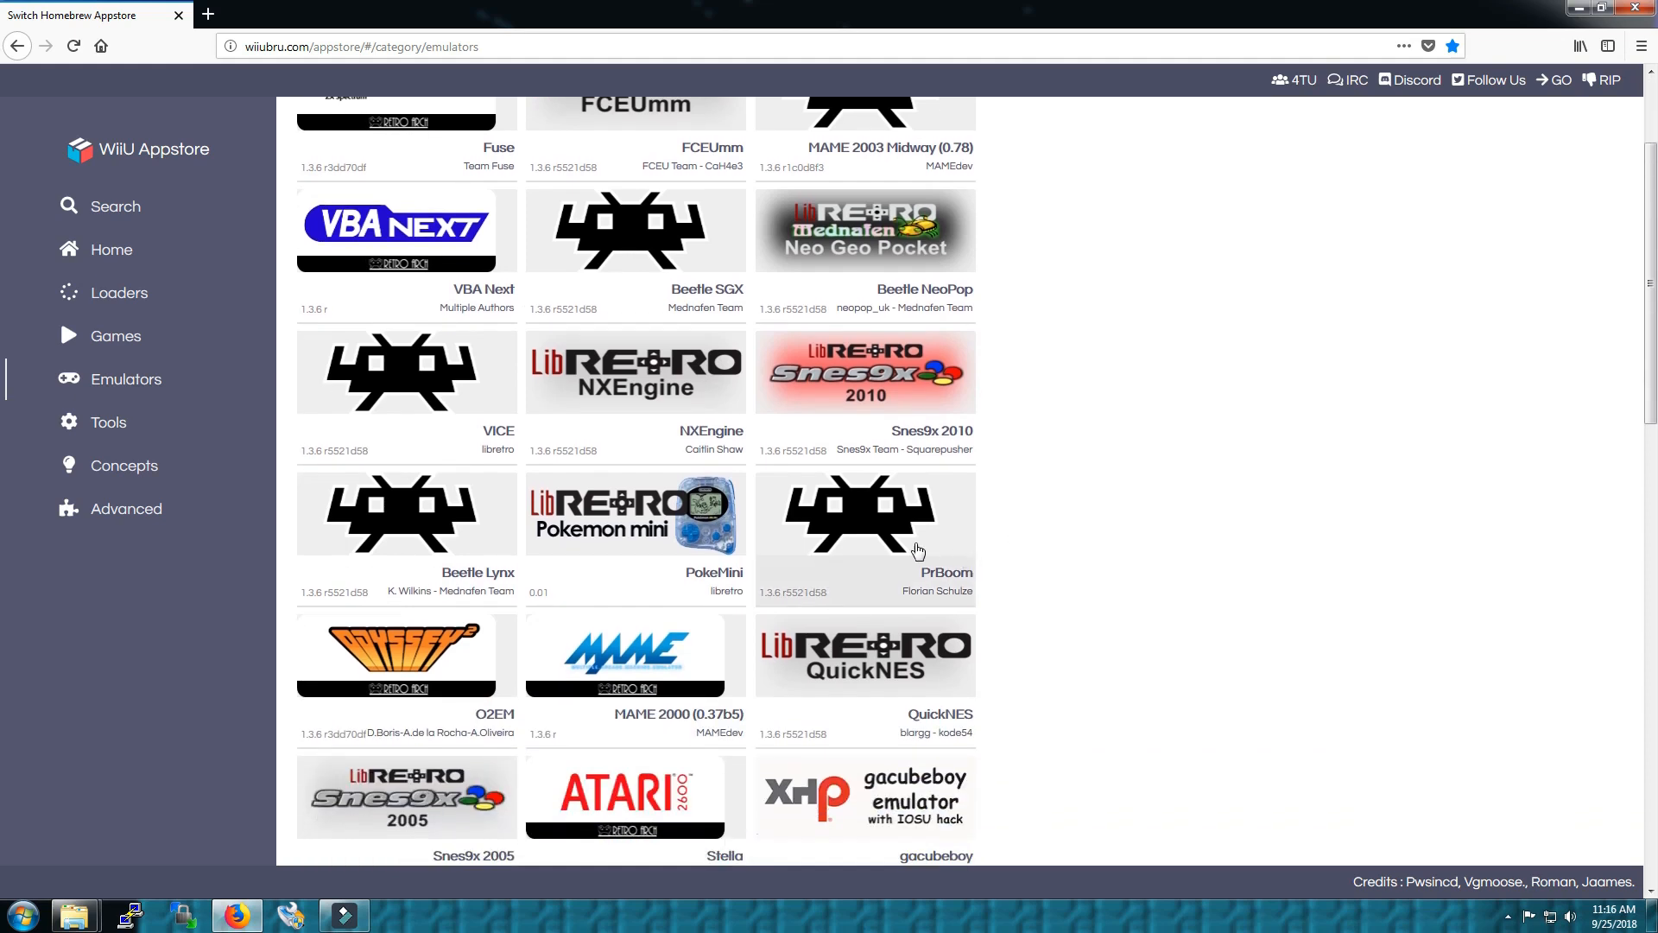
mouse_move(582, 549)
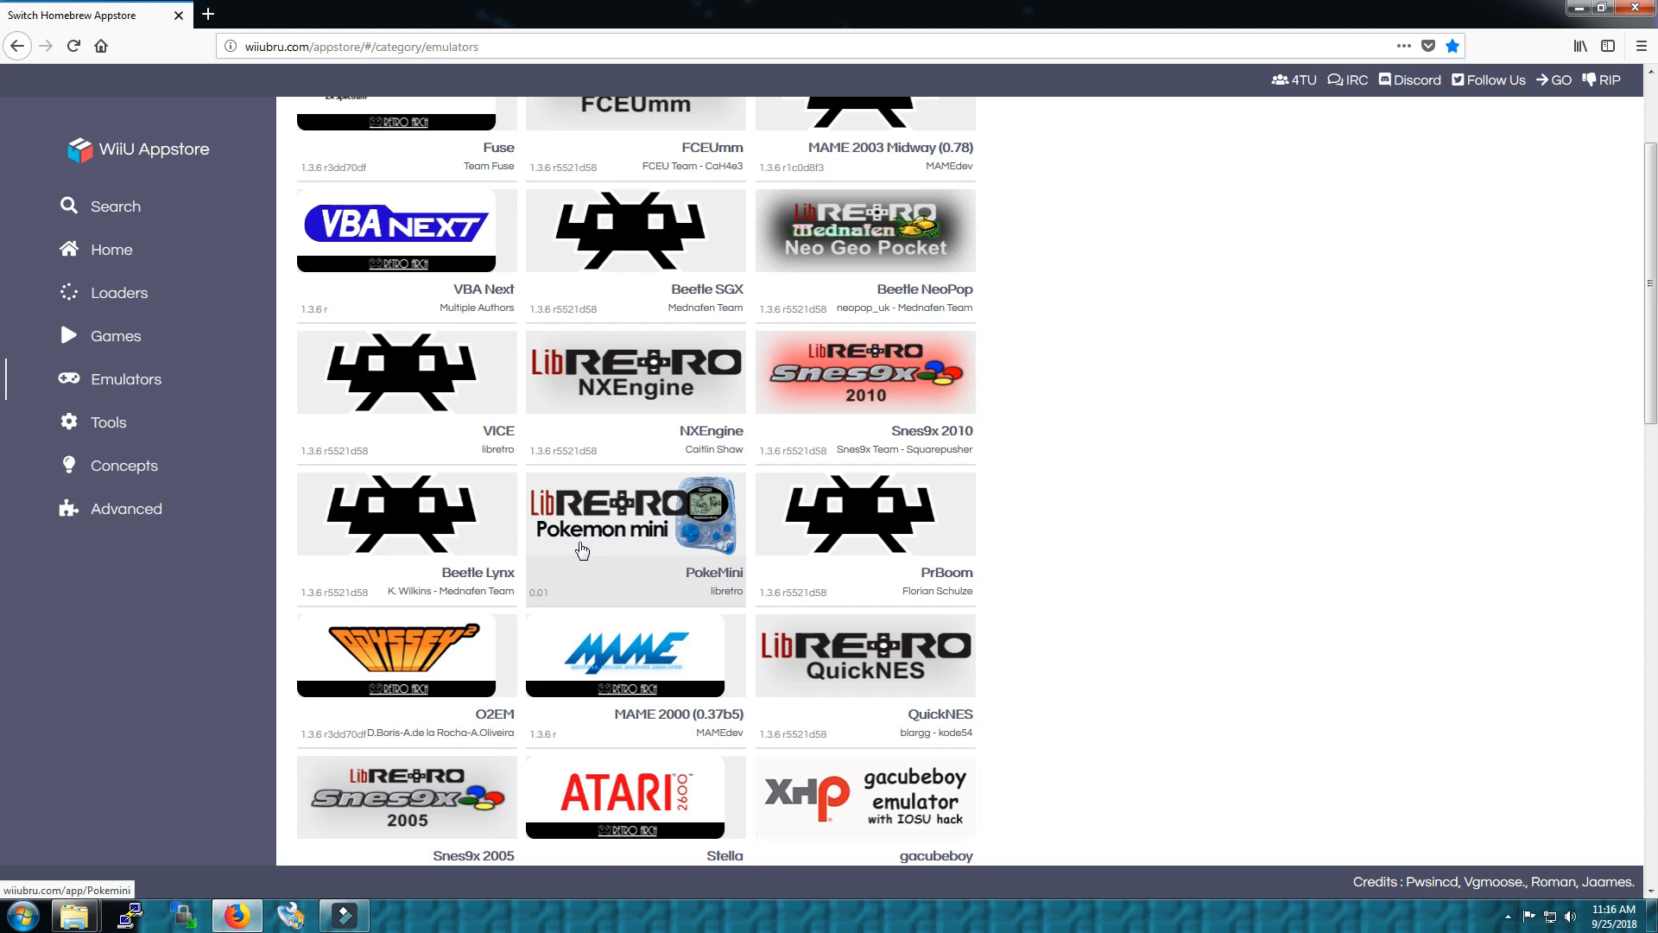
scroll("down", 3)
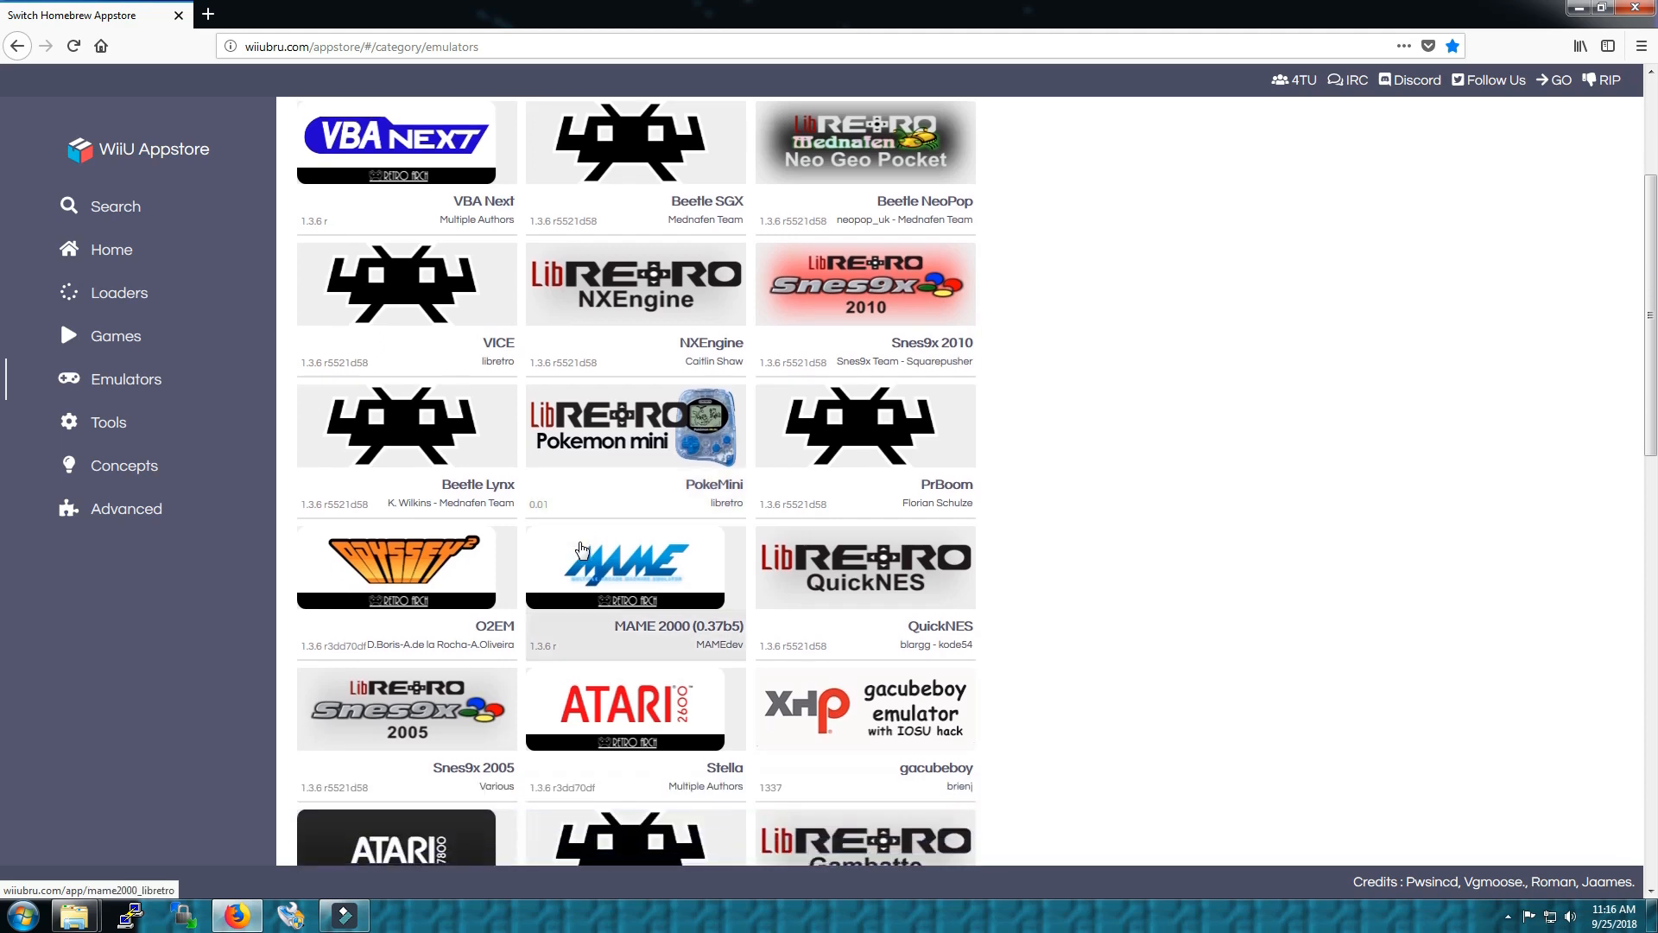
scroll("down", 3)
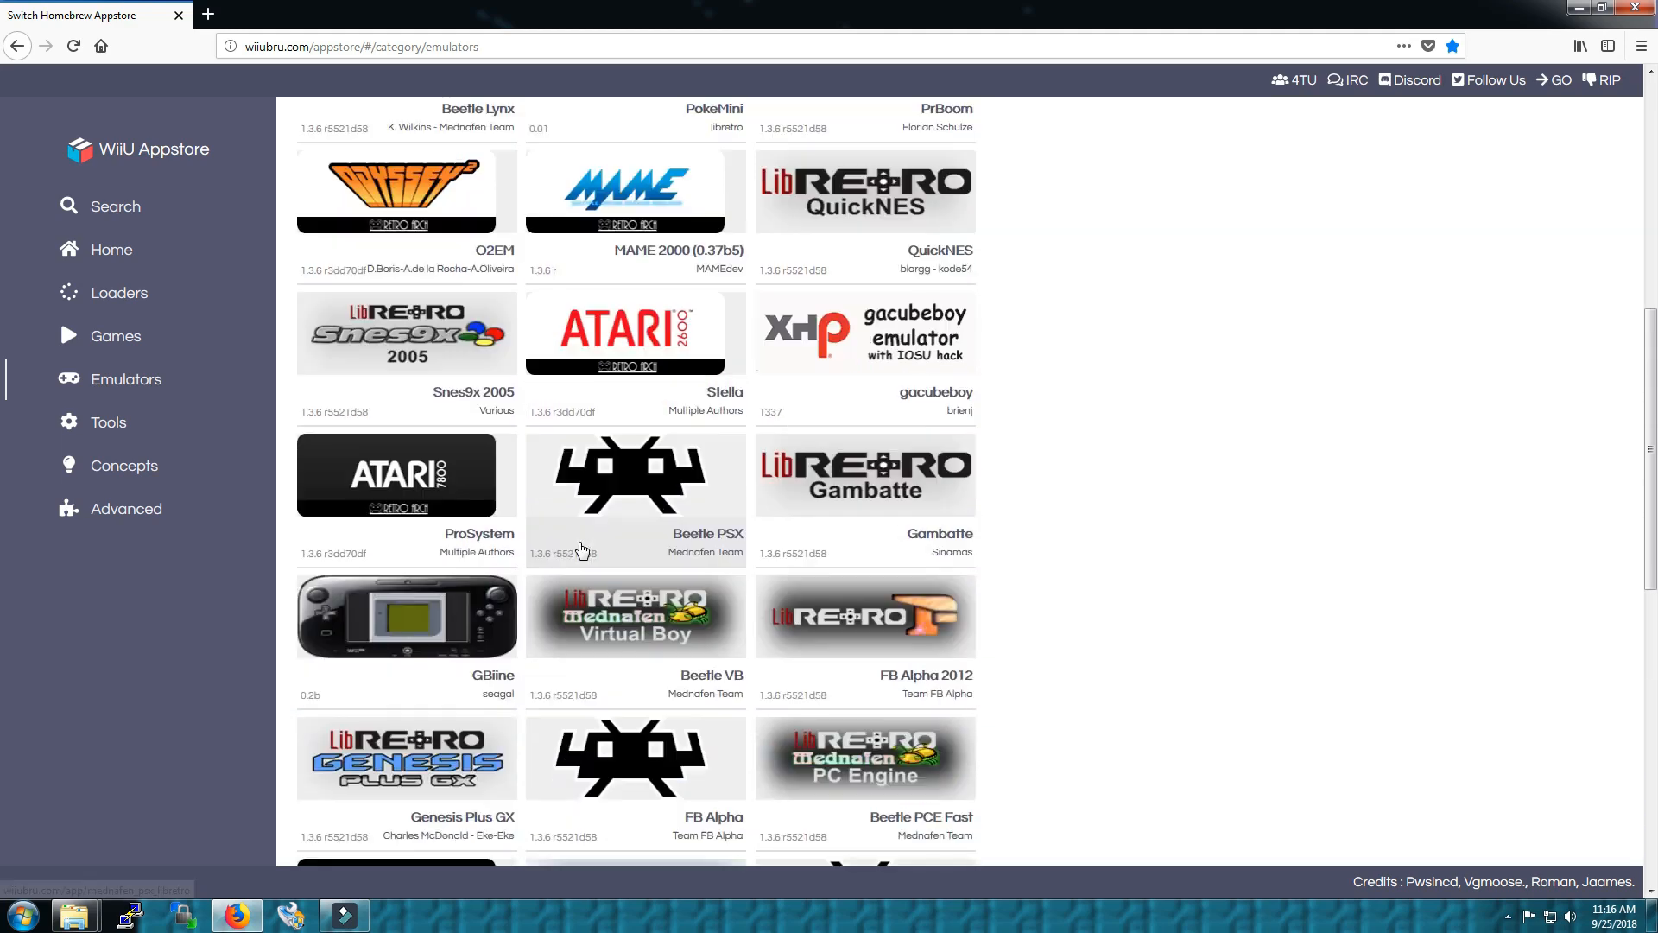
scroll("down", 3)
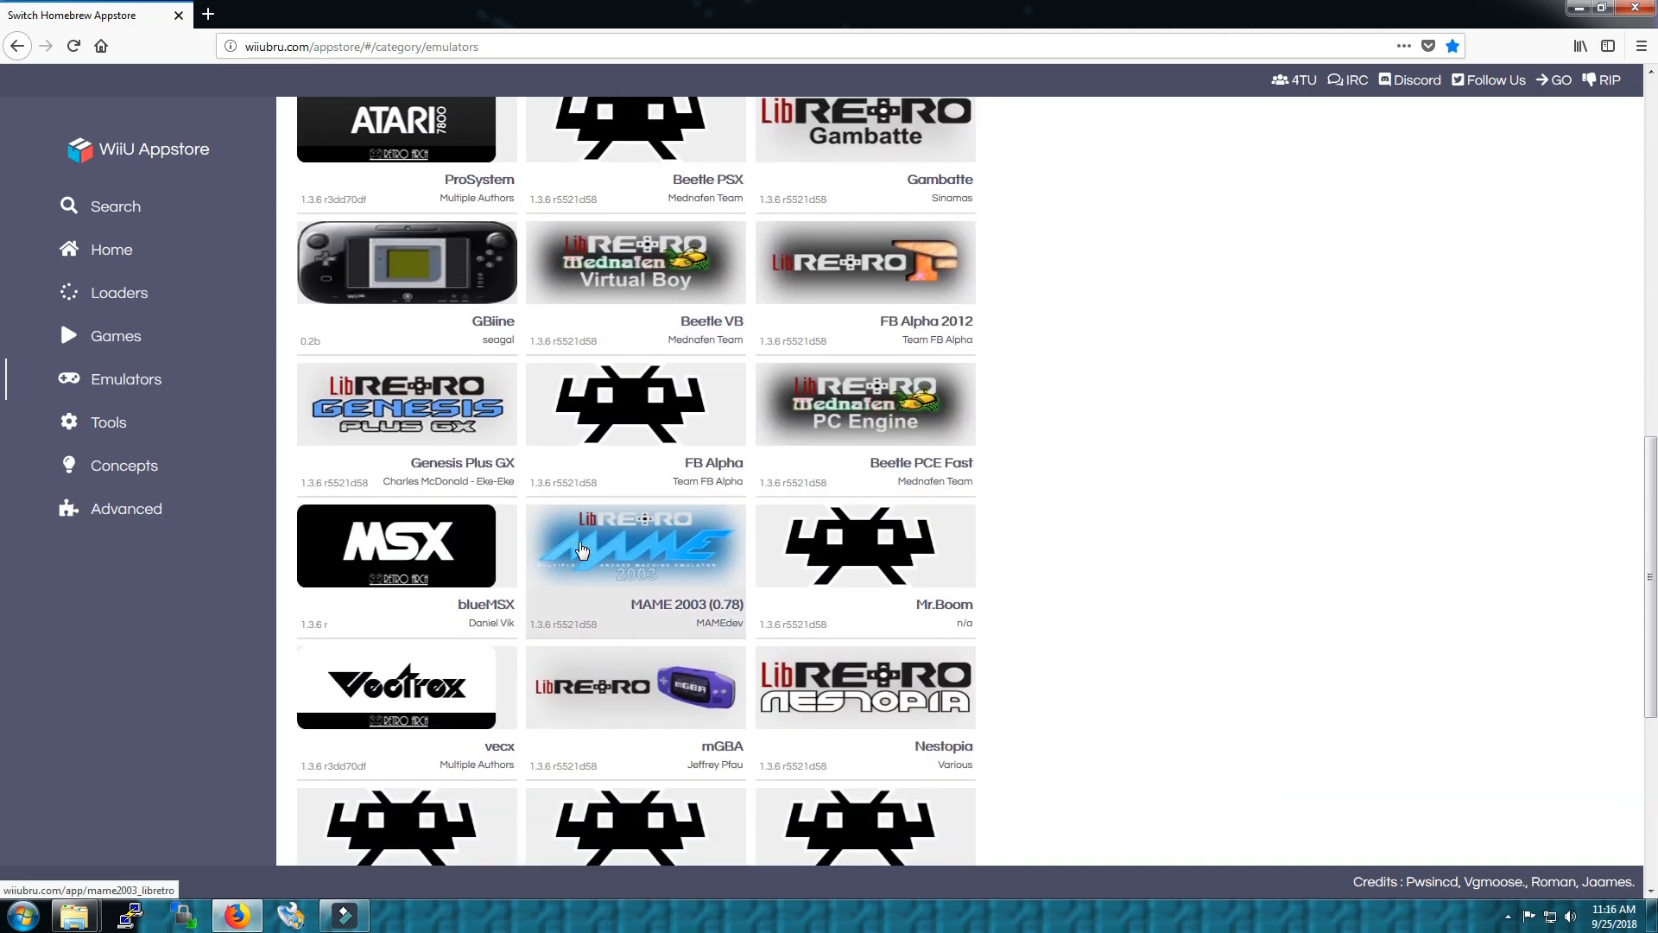
scroll("down", 3)
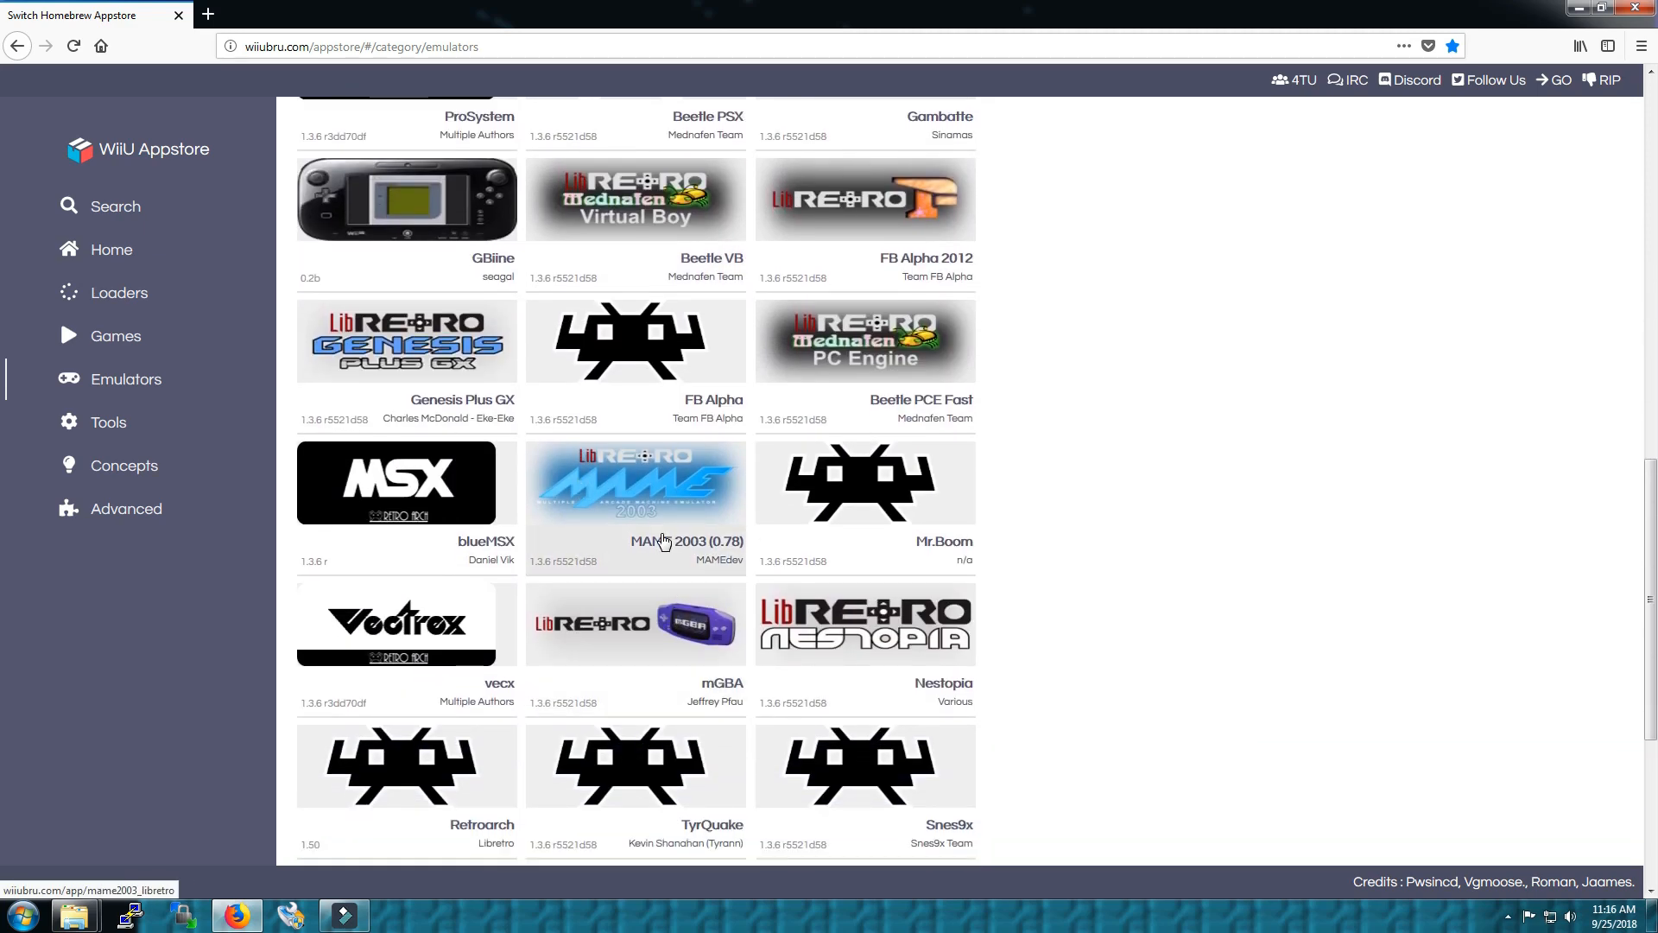
mouse_move(625, 513)
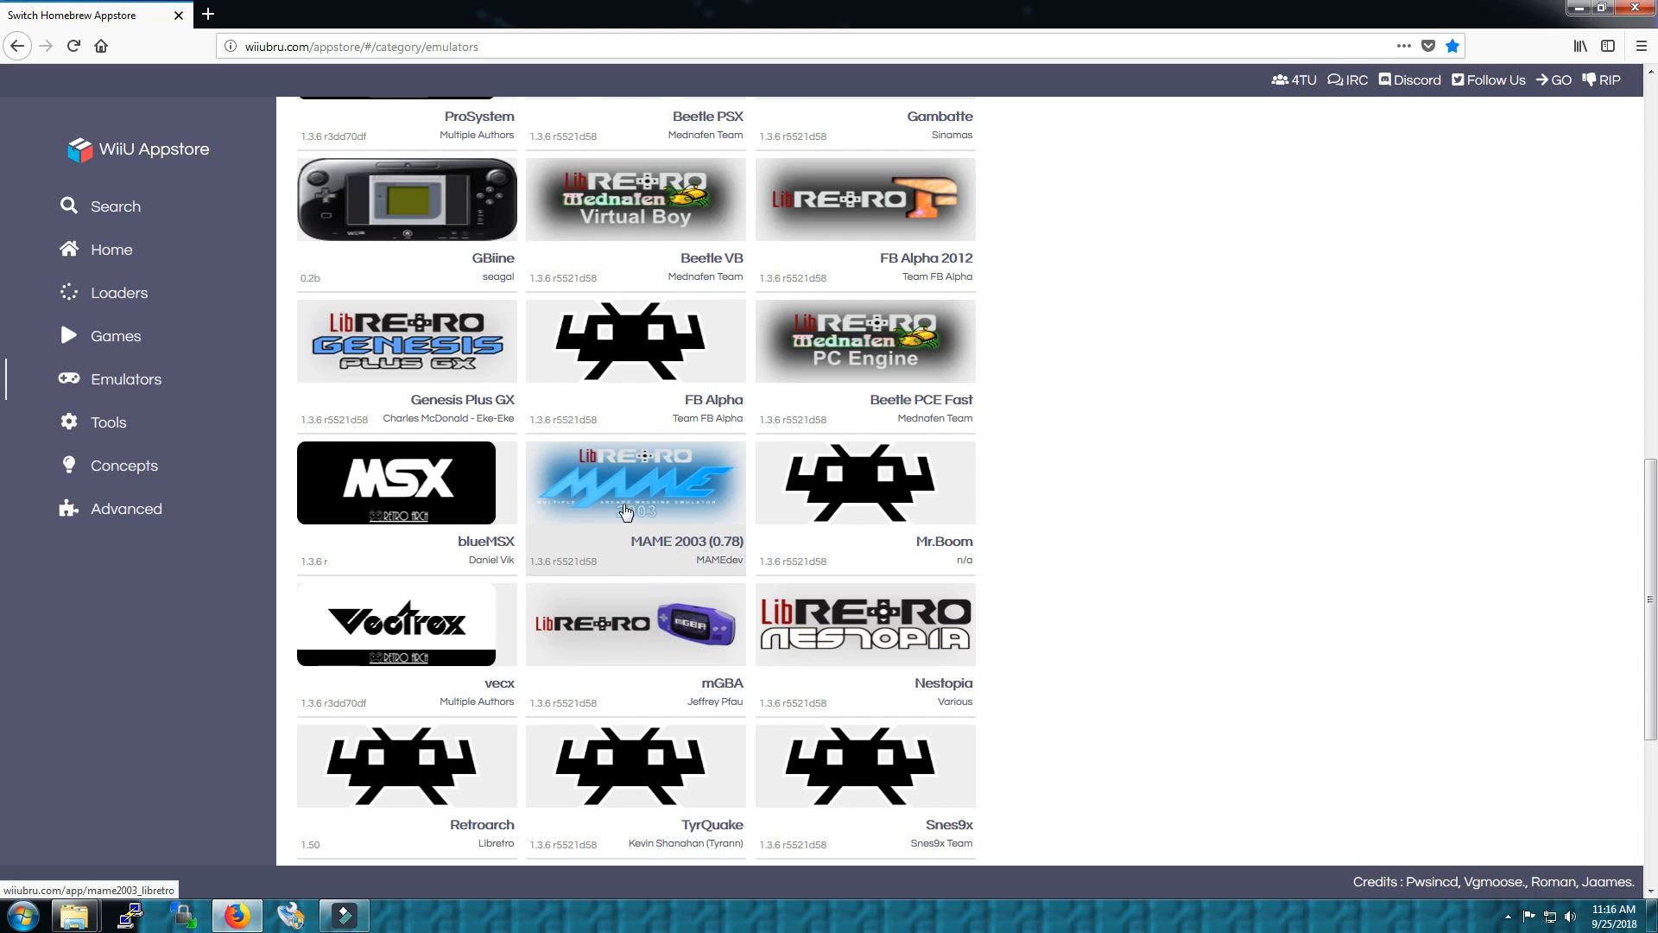
Download mame2003_libretro.zip from the MAME 2003 (0.78) app page
left_click(636, 483)
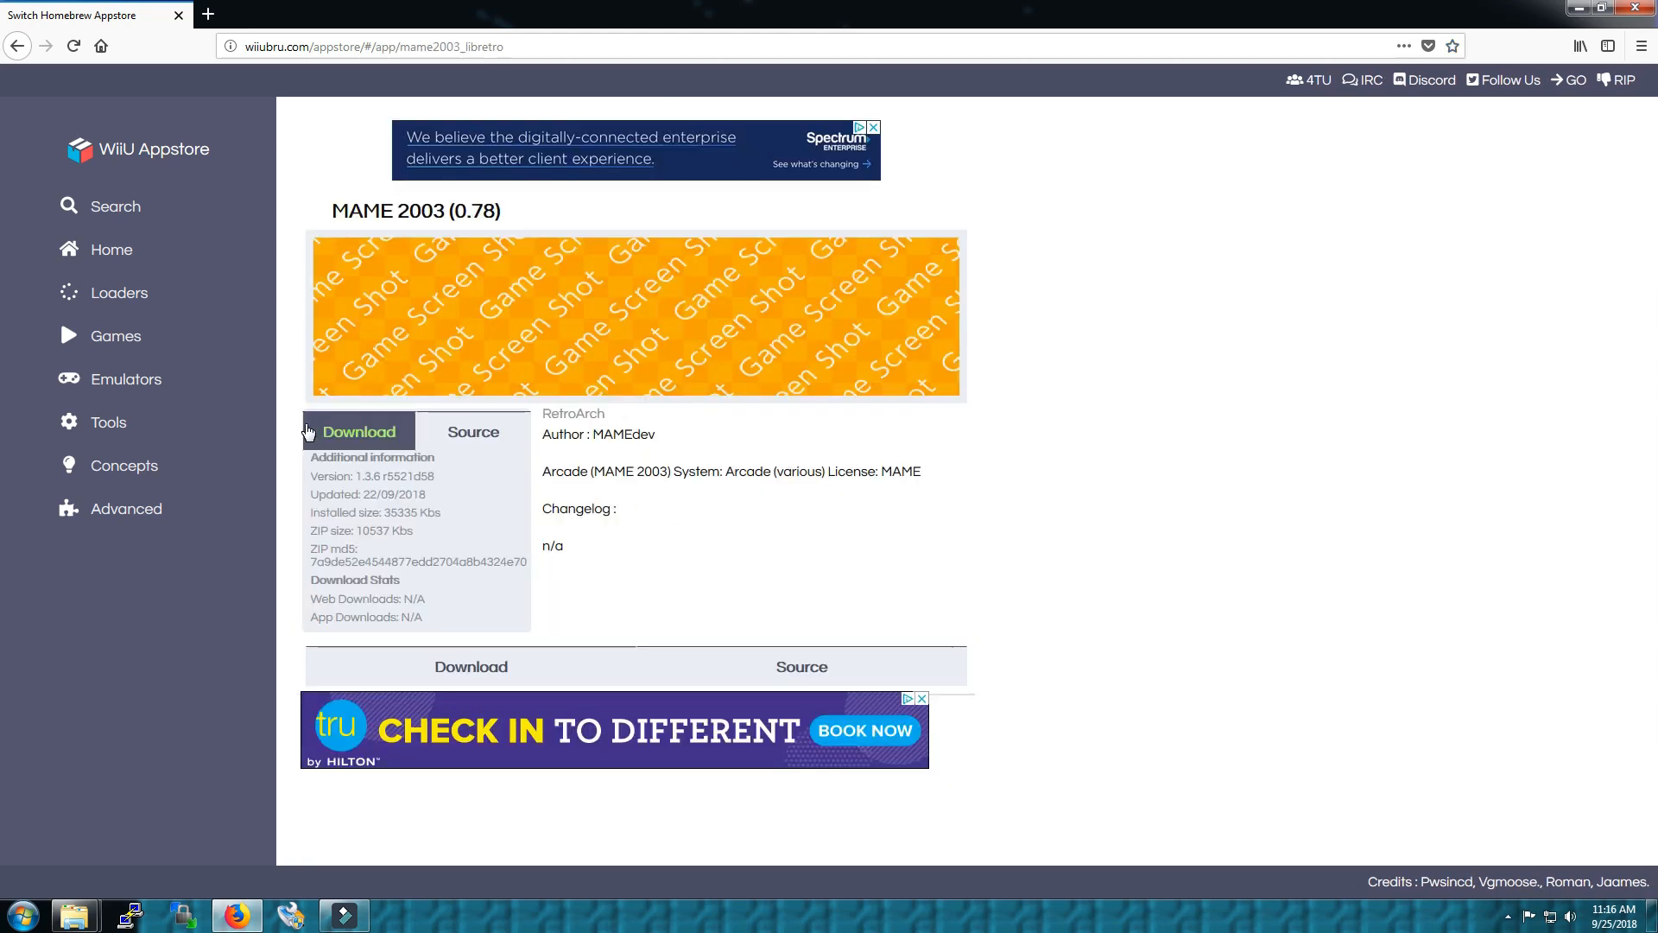
left_click(358, 431)
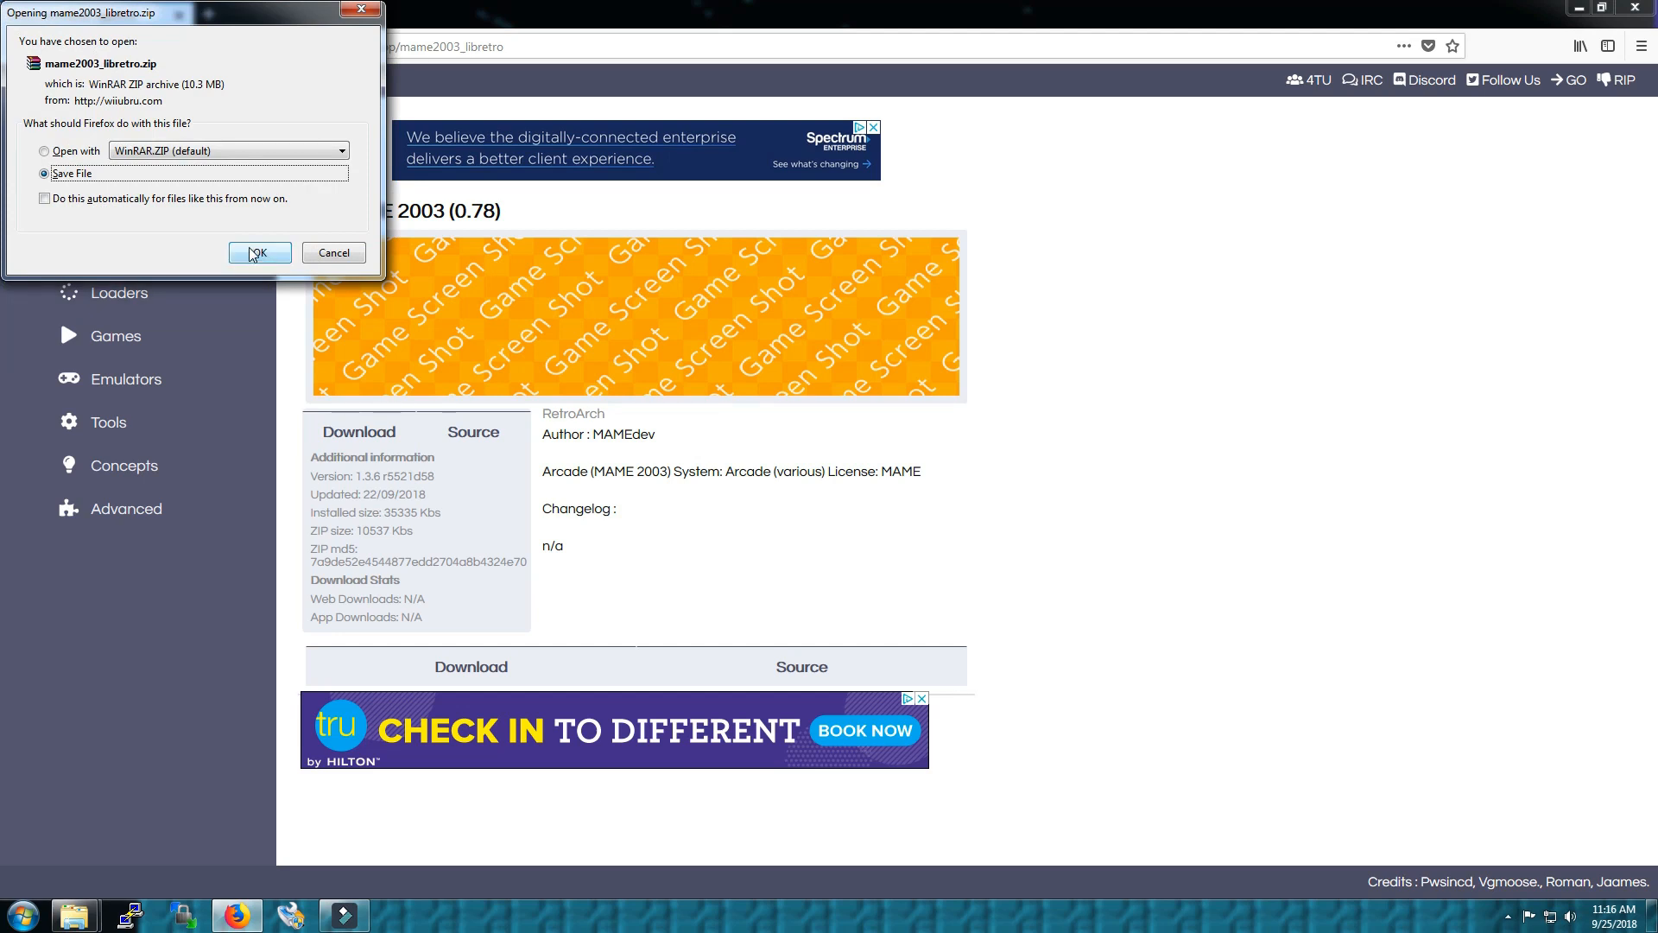
mouse_move(173, 217)
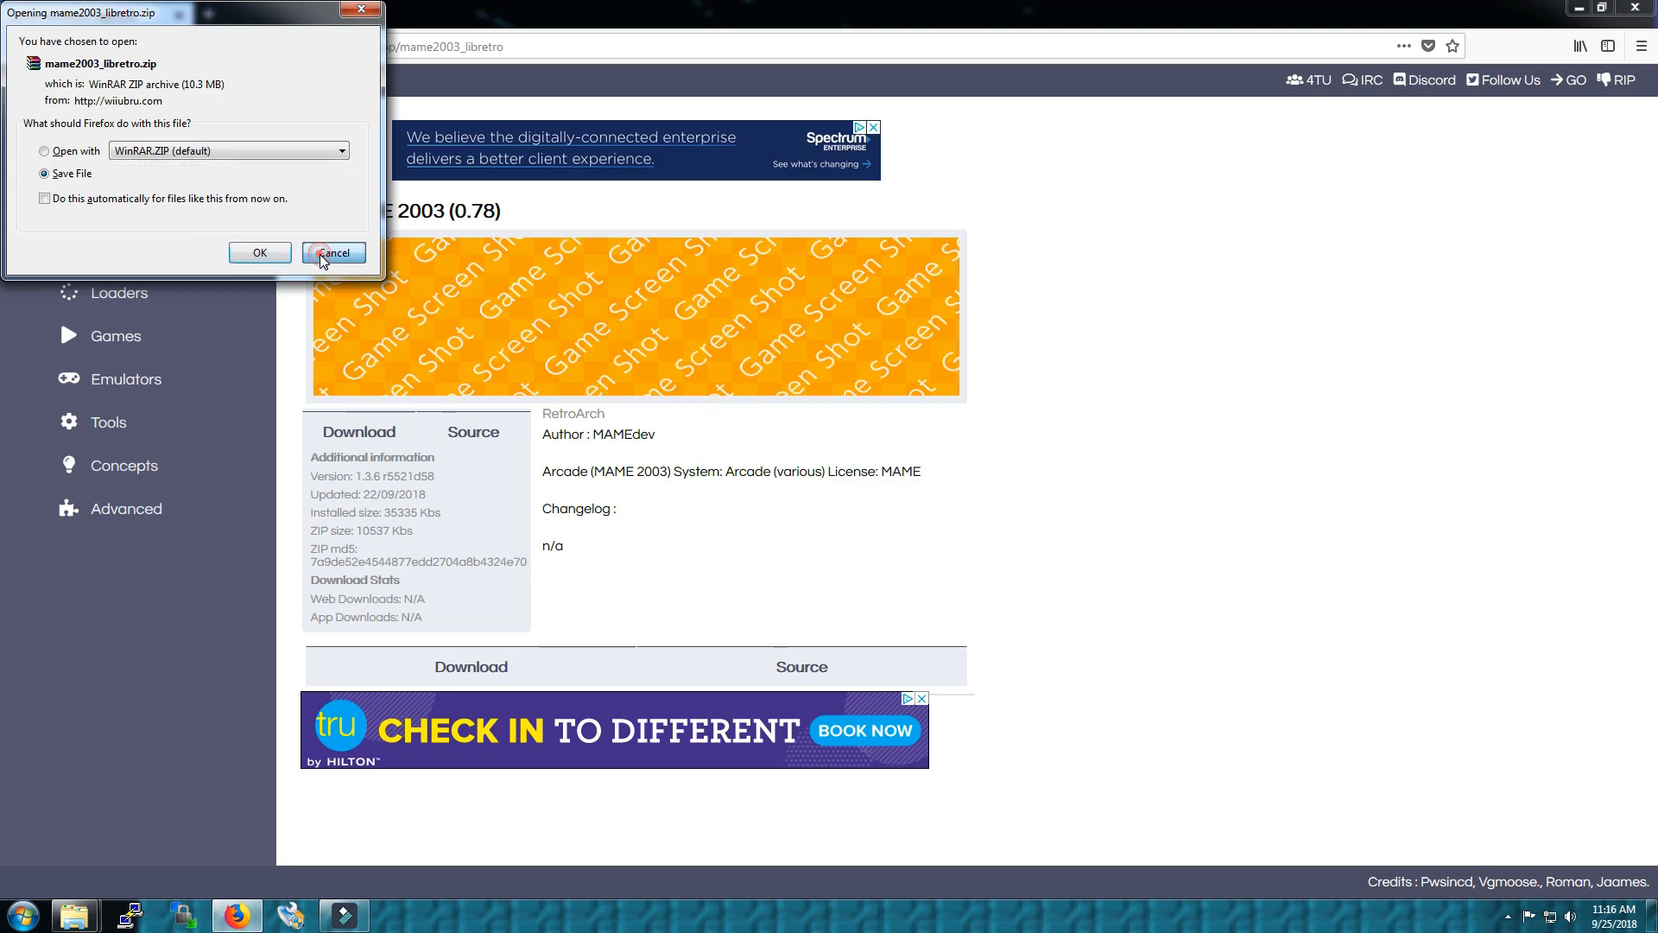
Dismiss the download prompt, leaving the MAME 2003 (0.78) page showing
left_click(334, 253)
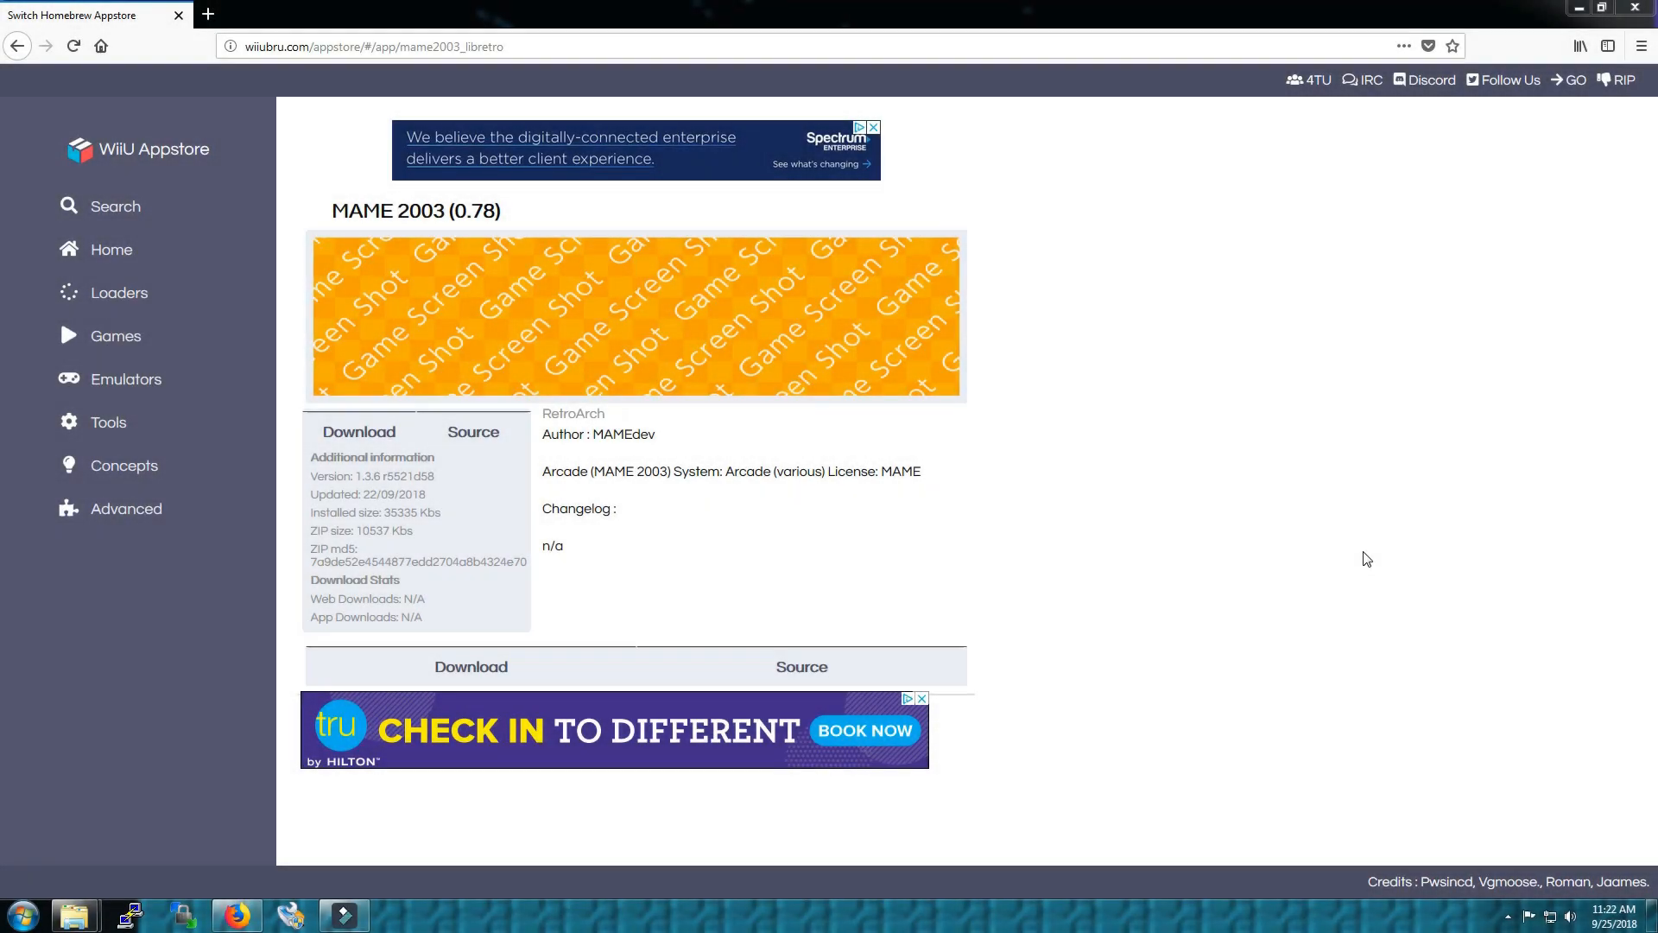
mouse_move(579, 298)
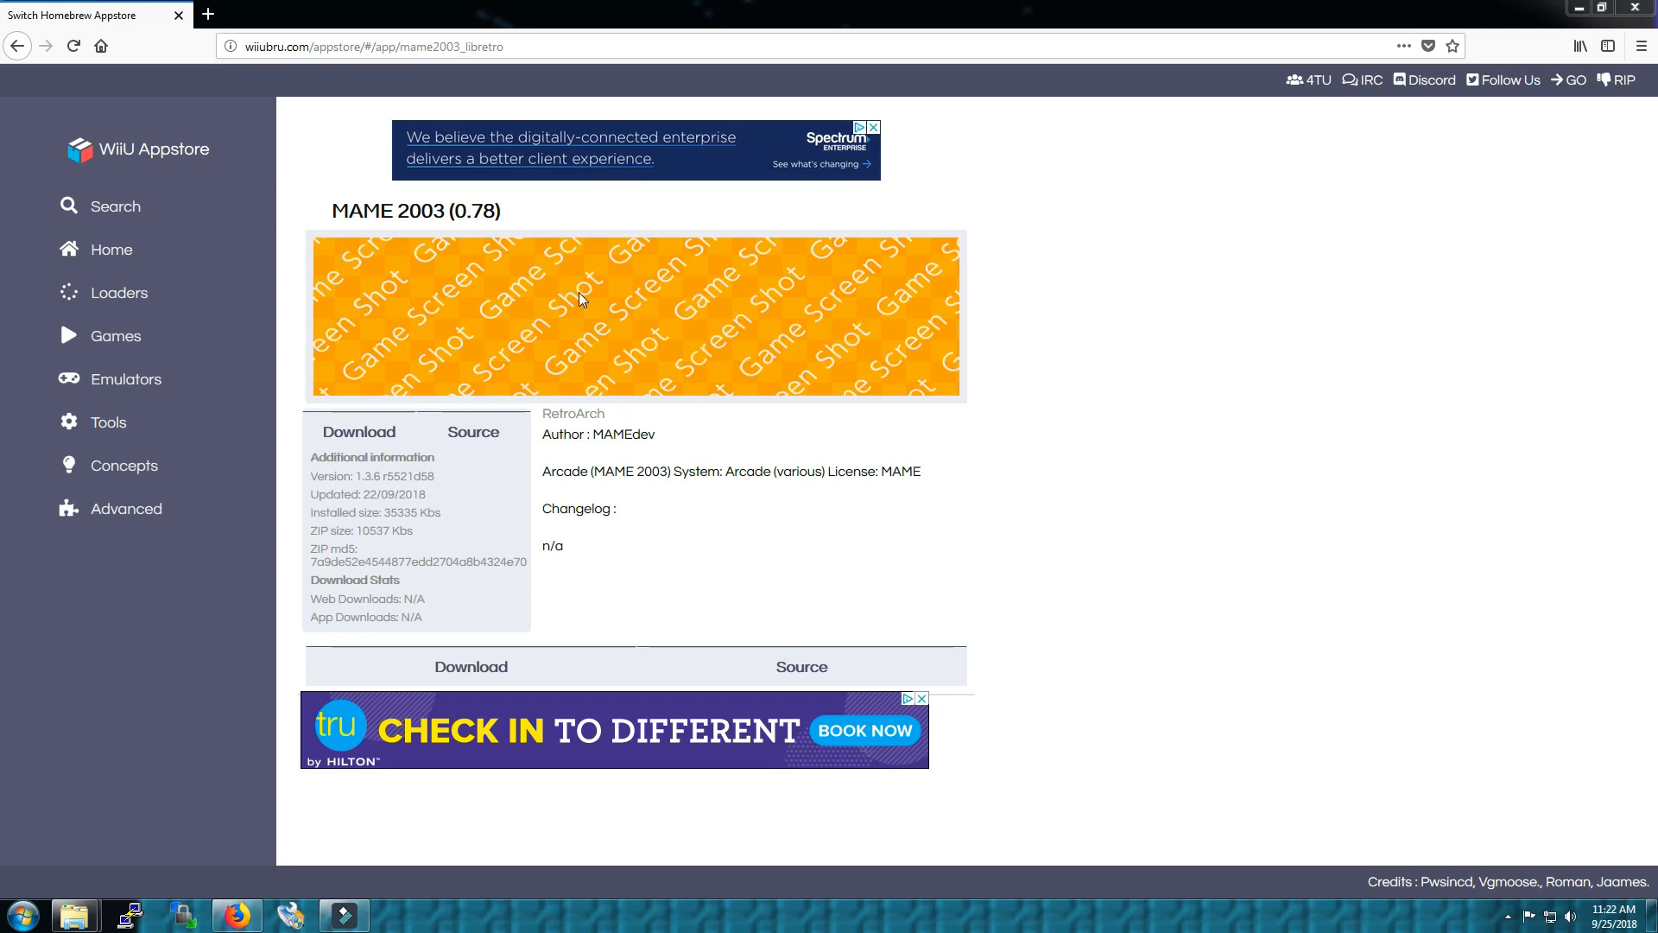
mouse_move(508, 211)
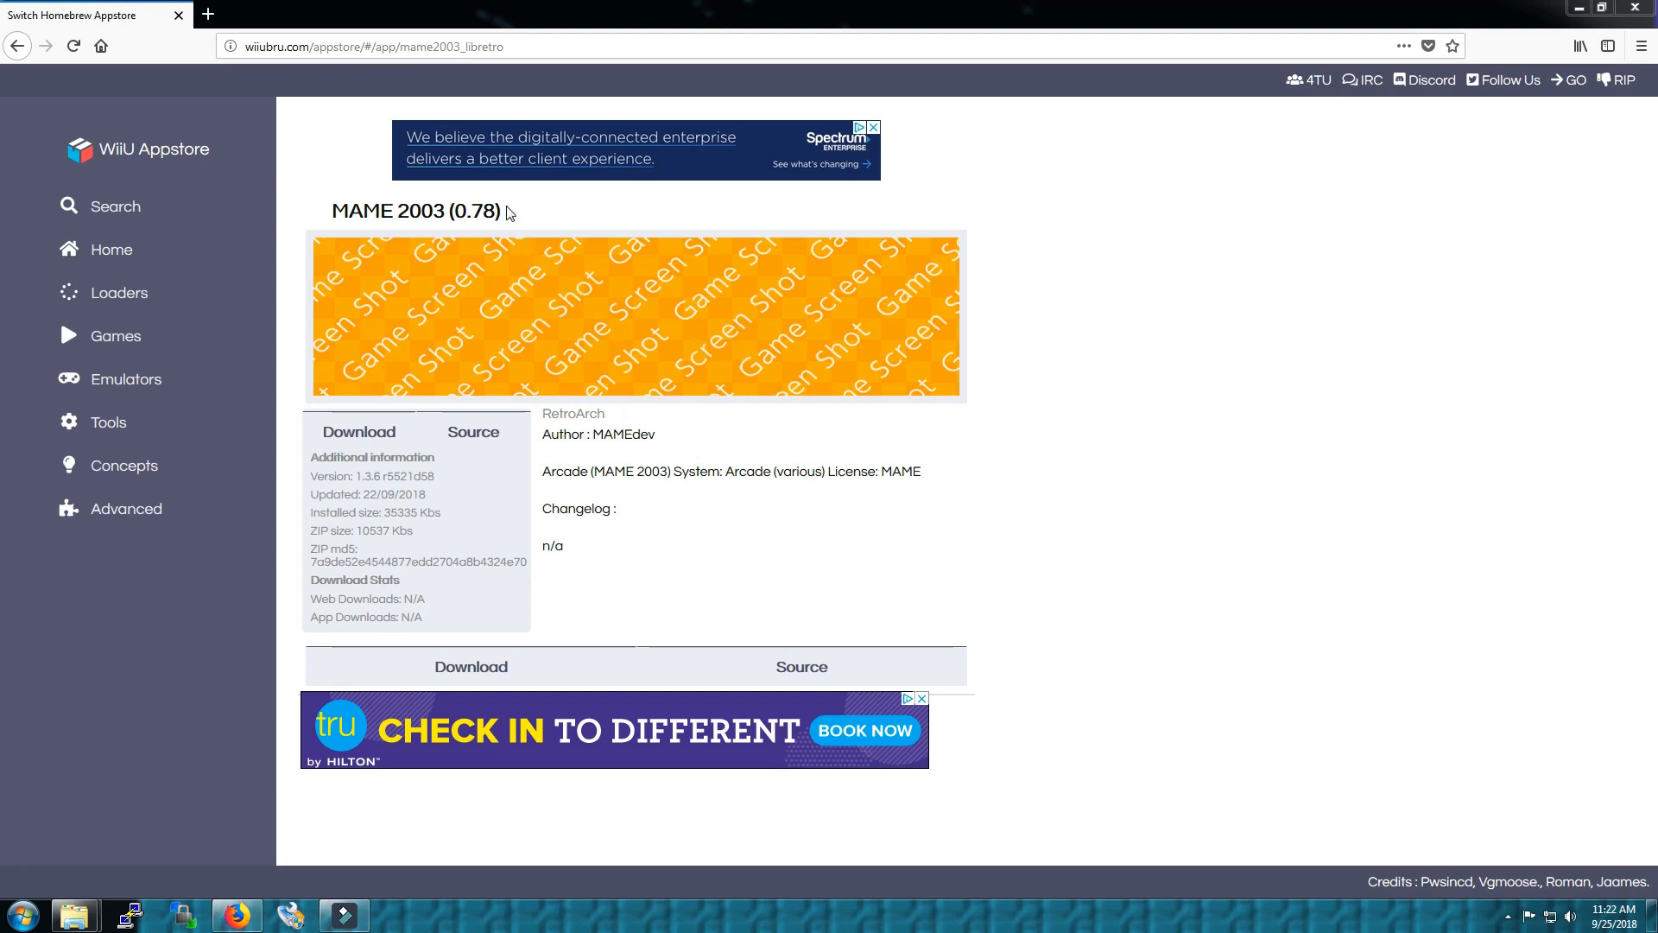
double_click(417, 211)
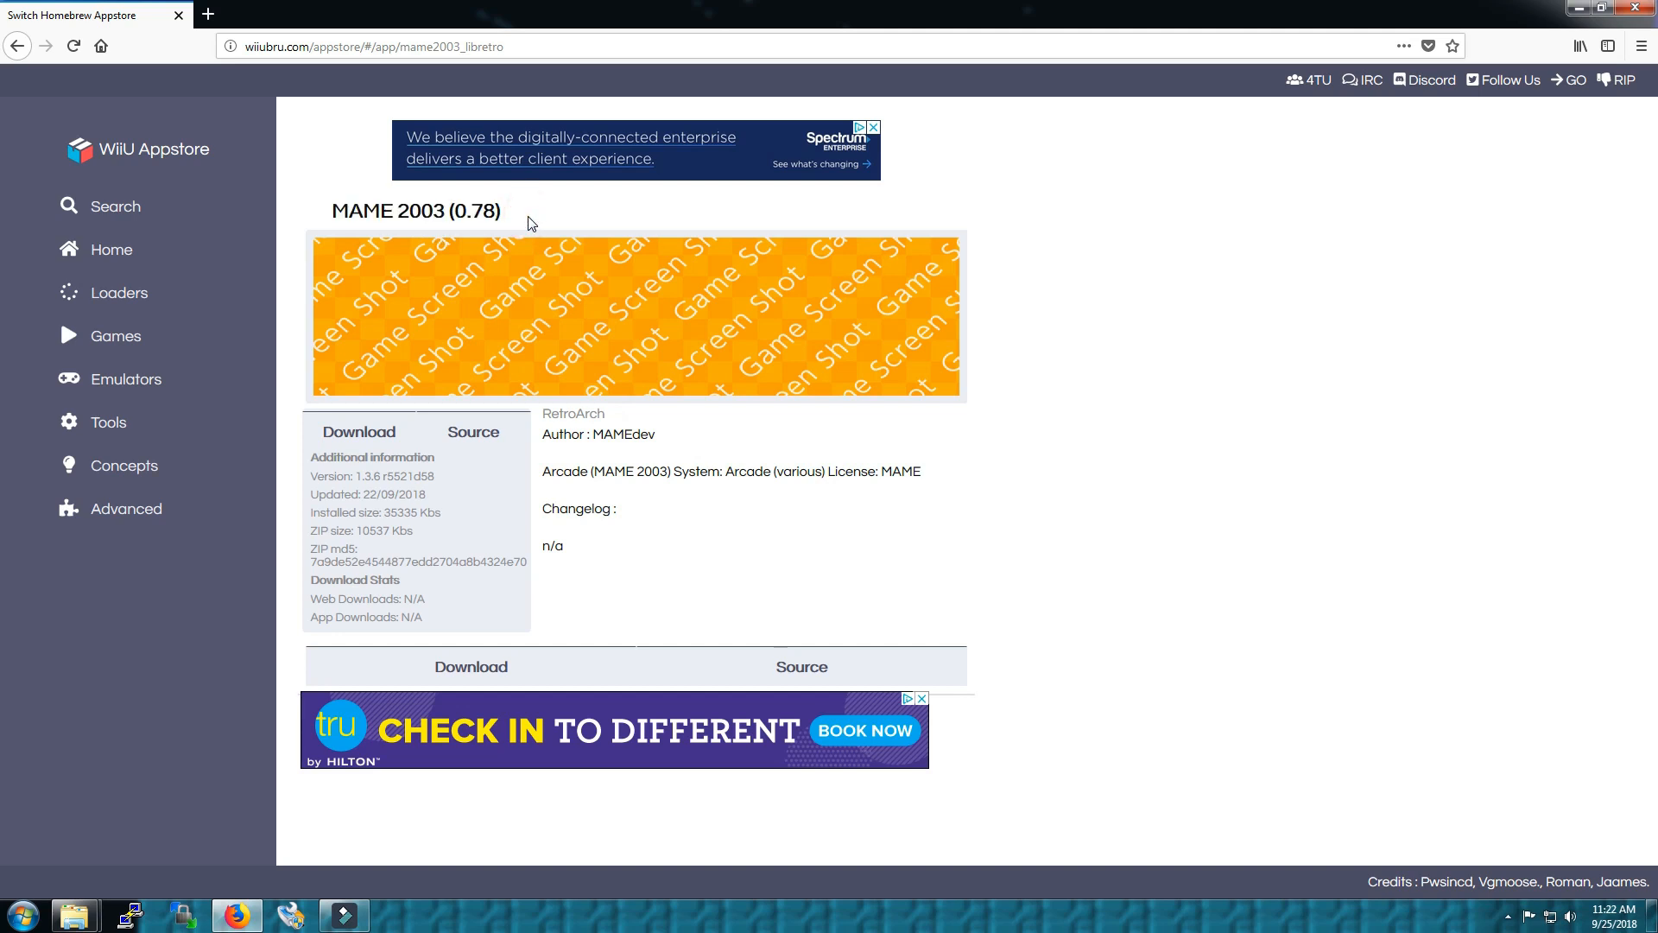
mouse_move(550, 249)
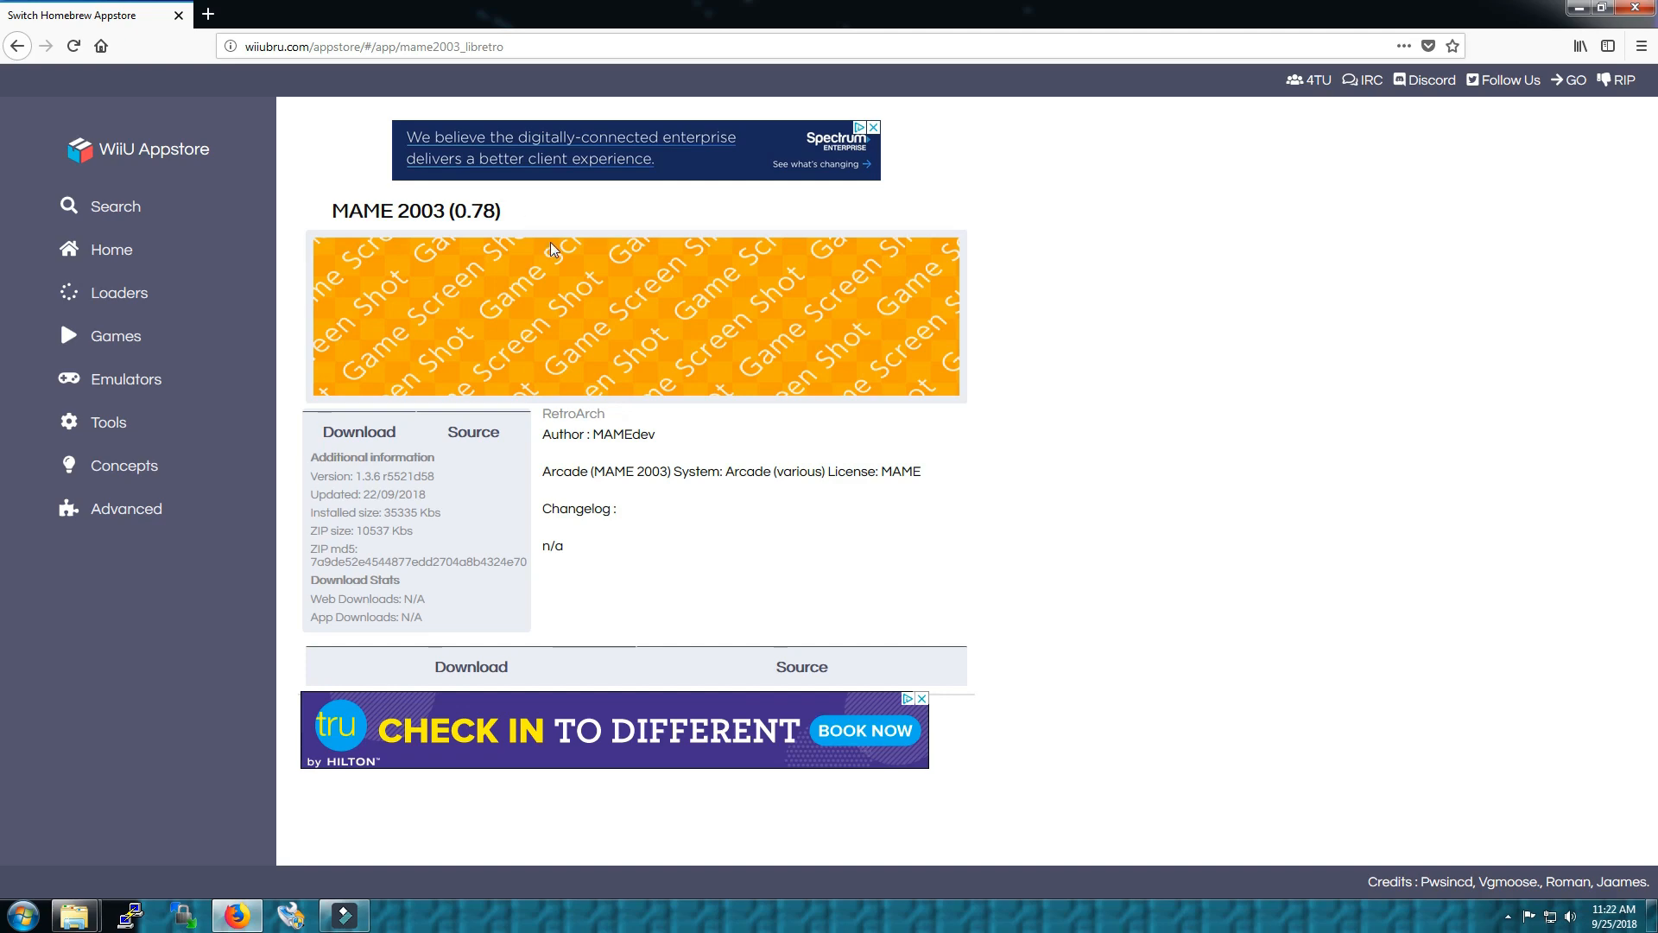
mouse_move(676, 468)
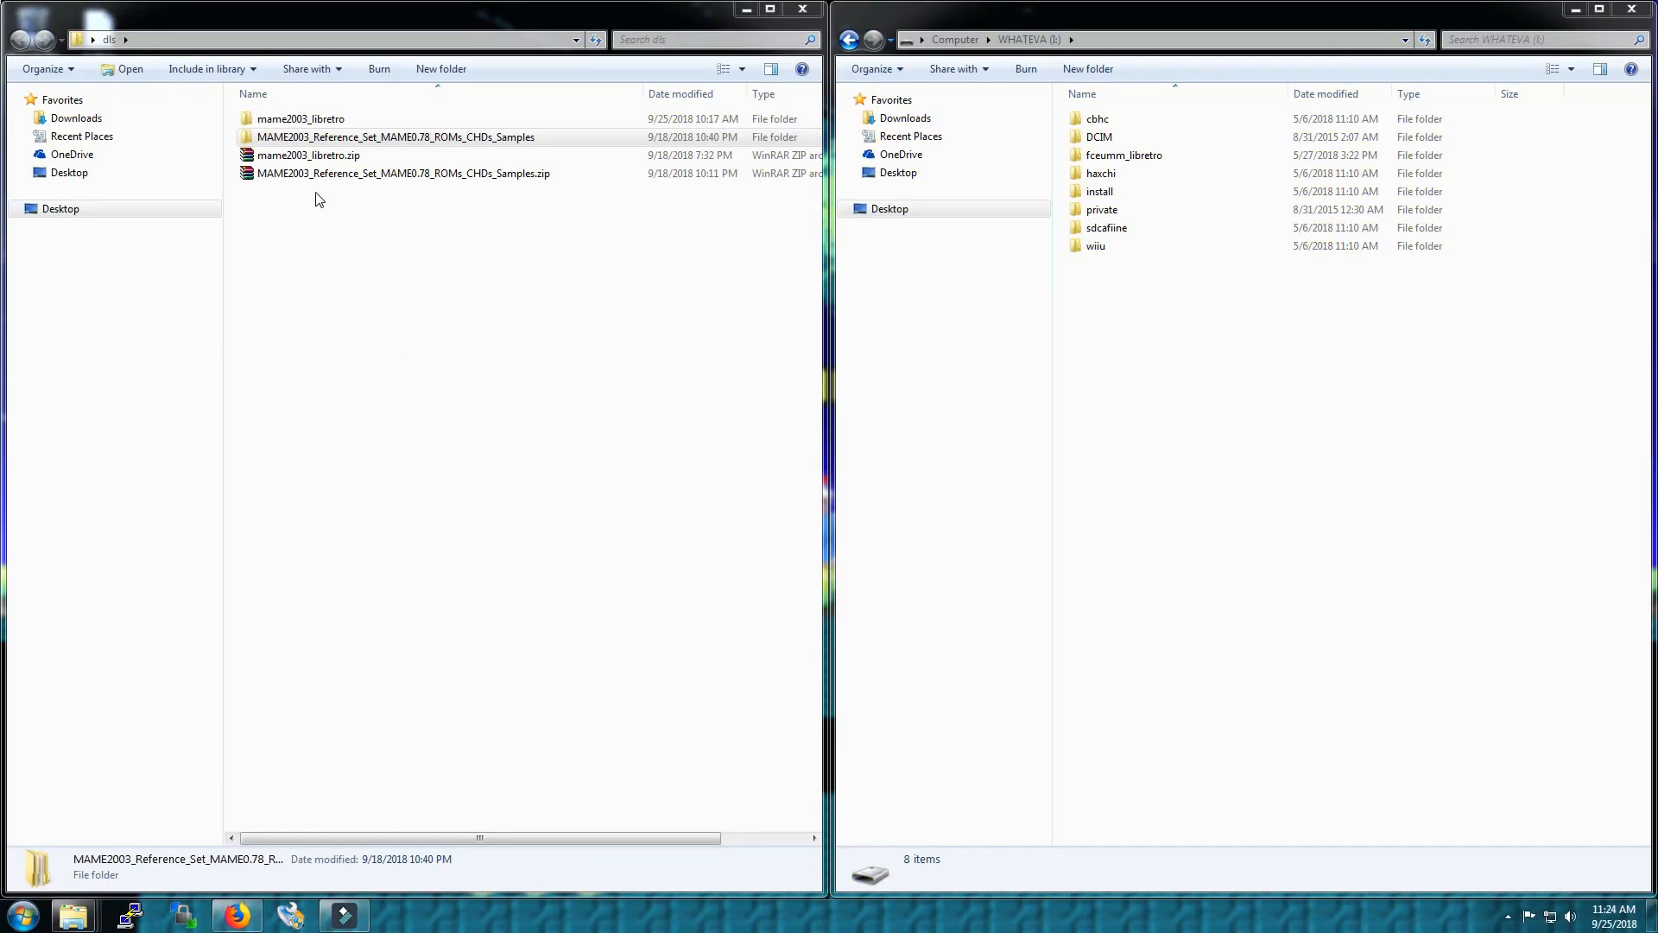
left_click(307, 155)
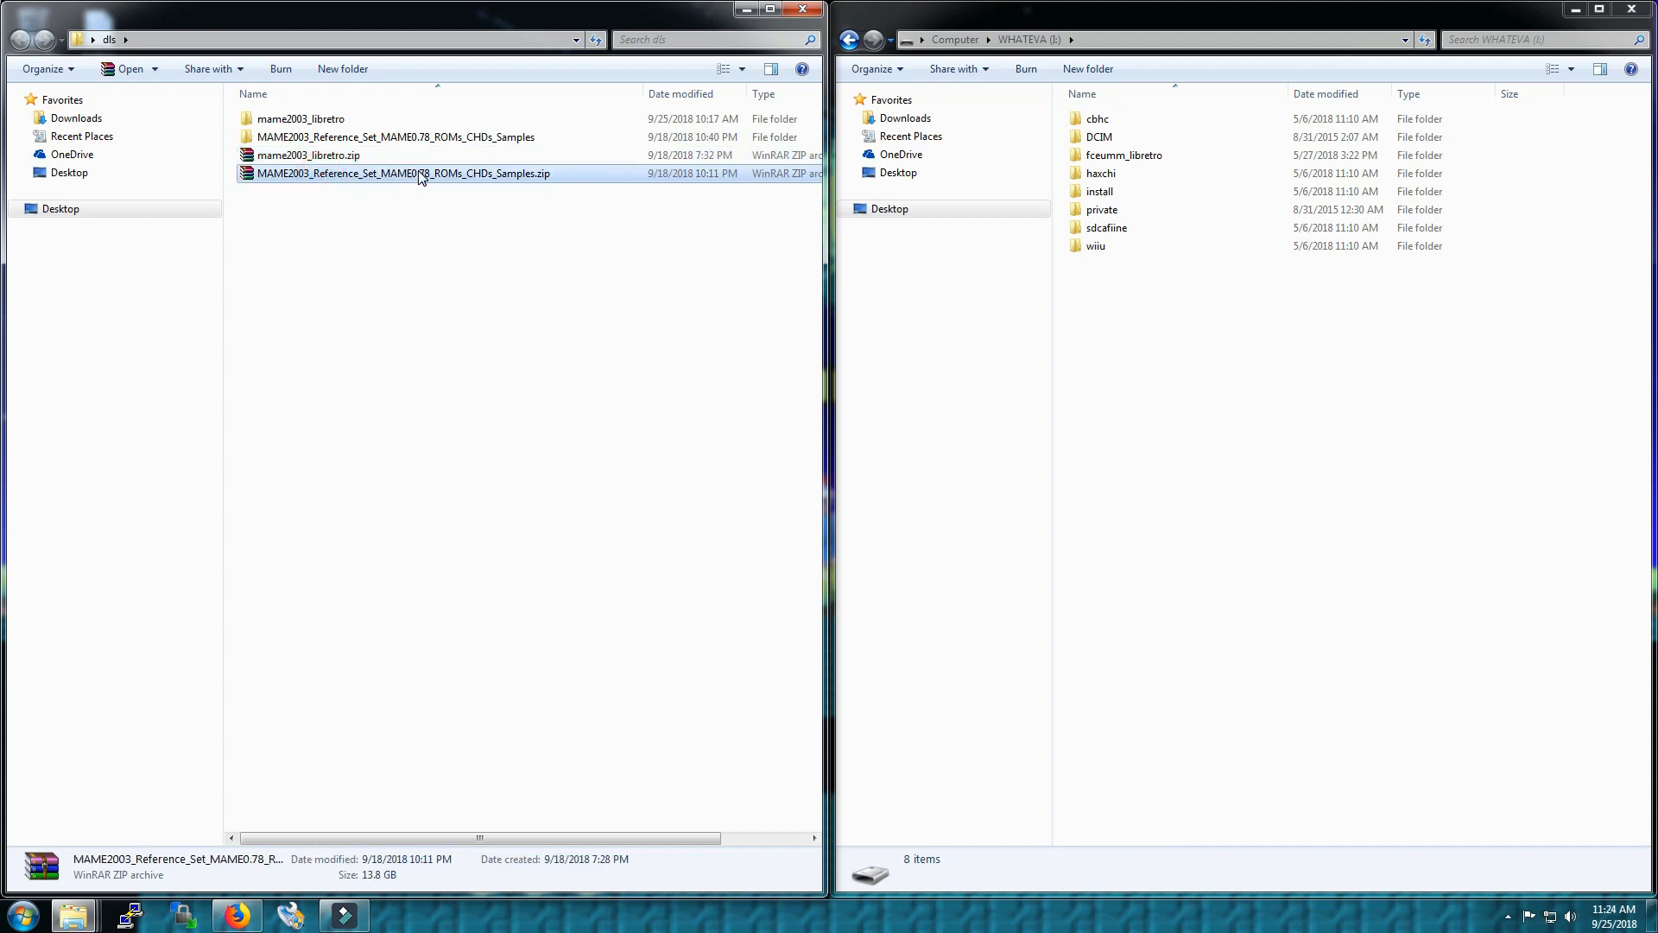
mouse_move(421, 176)
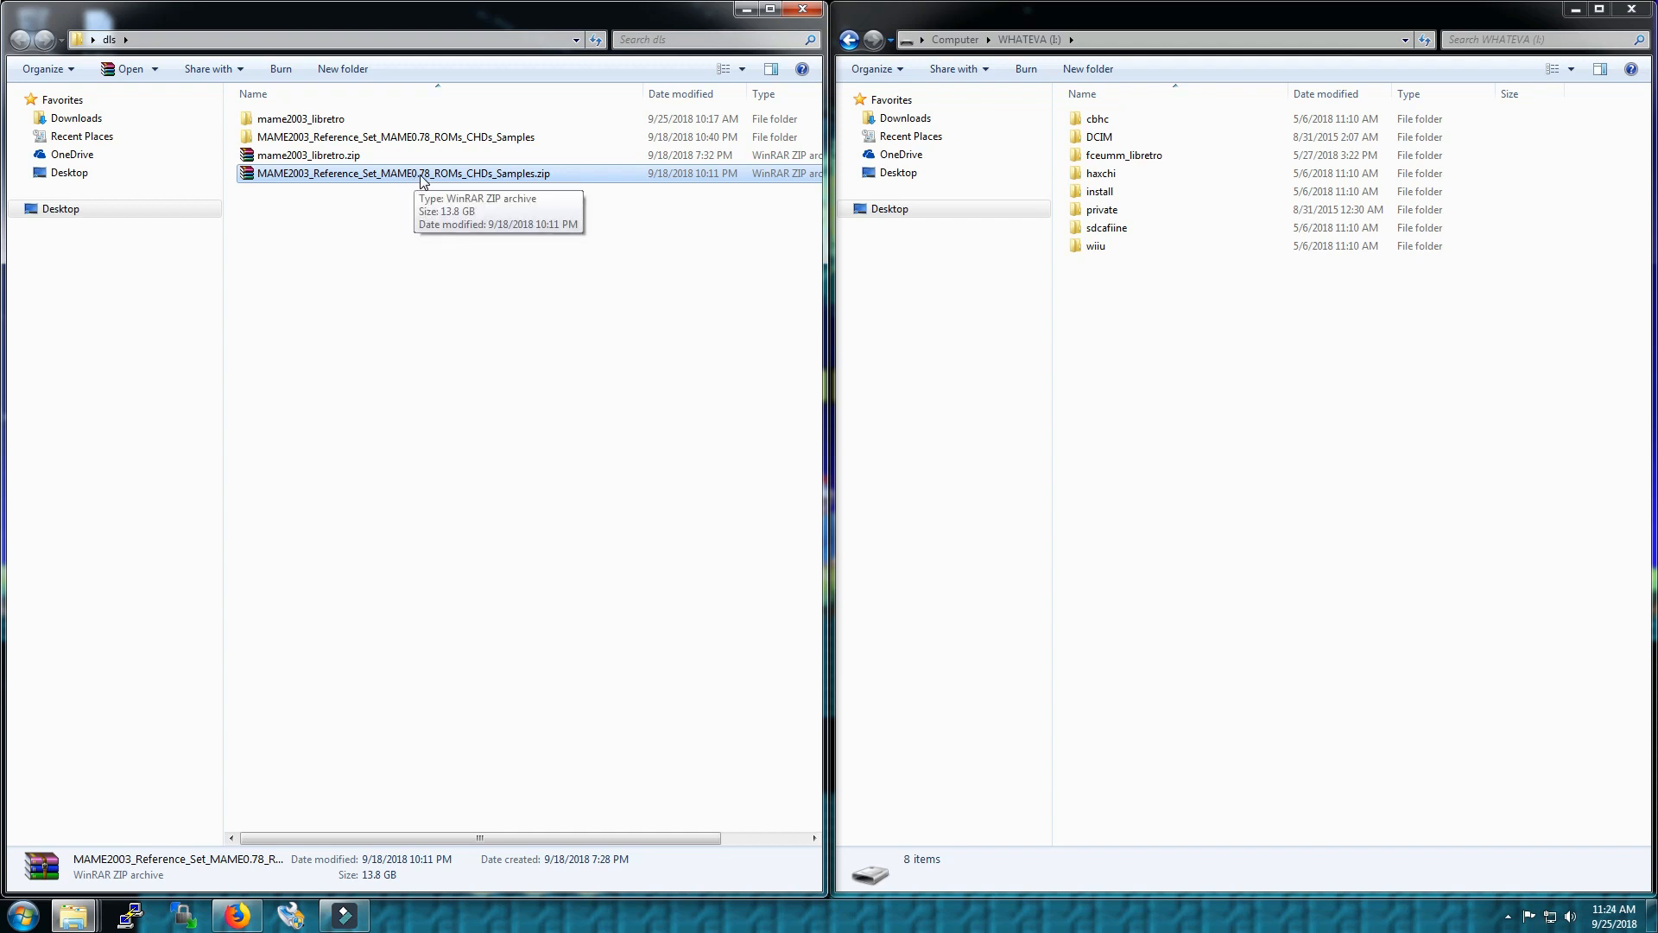
mouse_move(1254, 359)
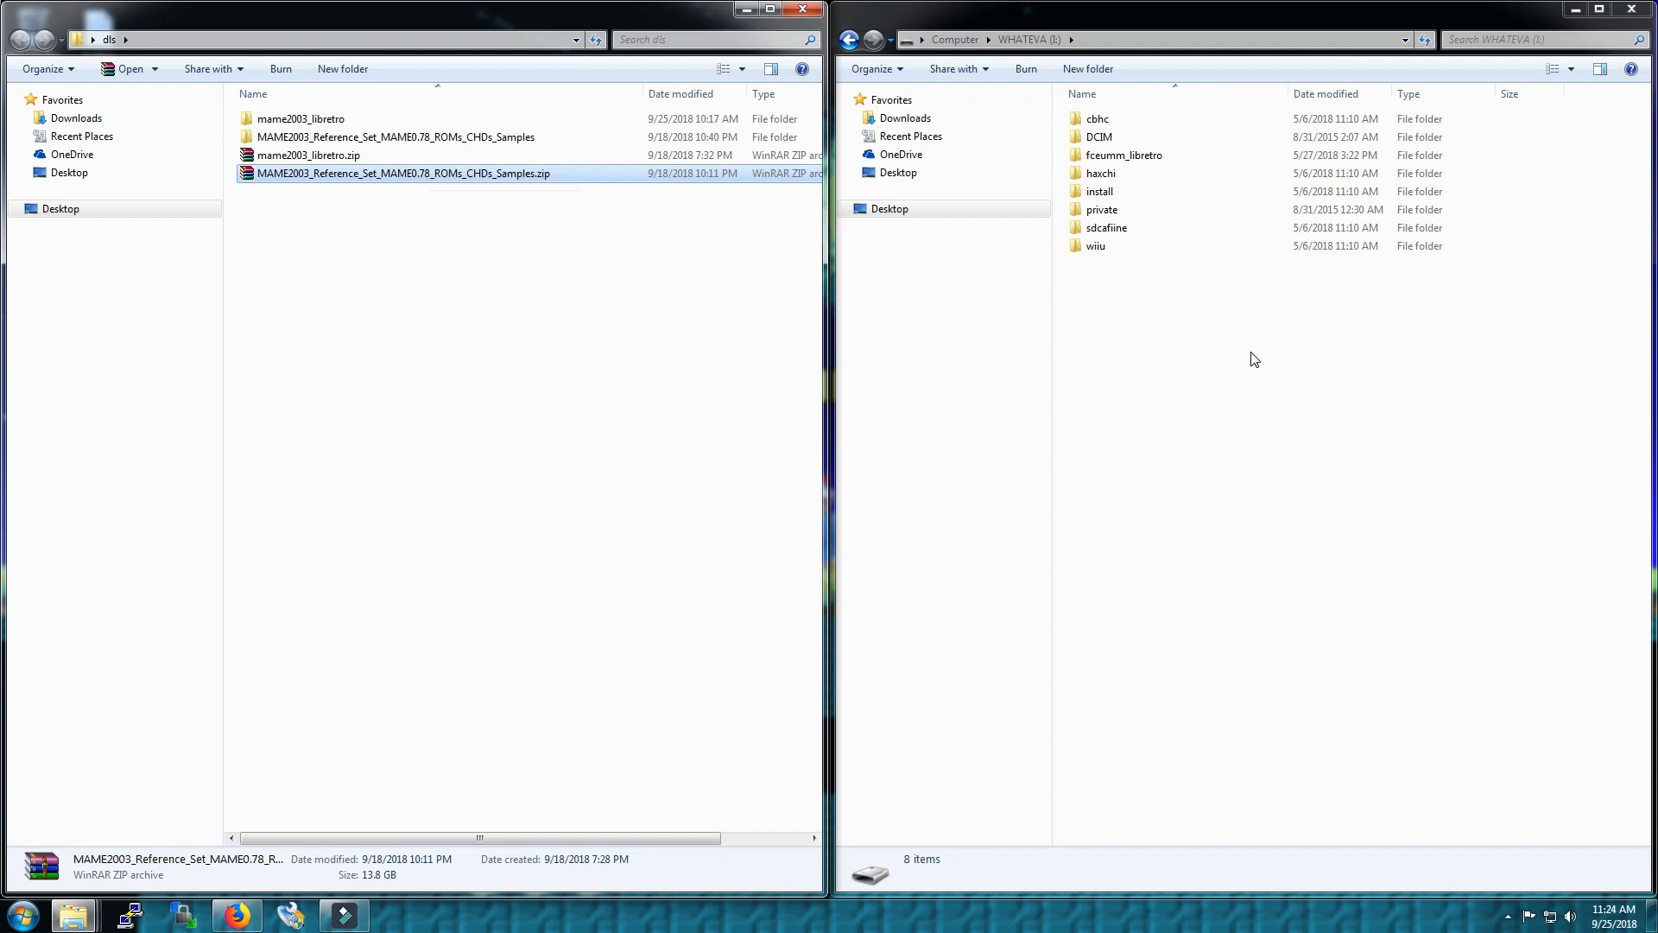
mouse_move(1152, 356)
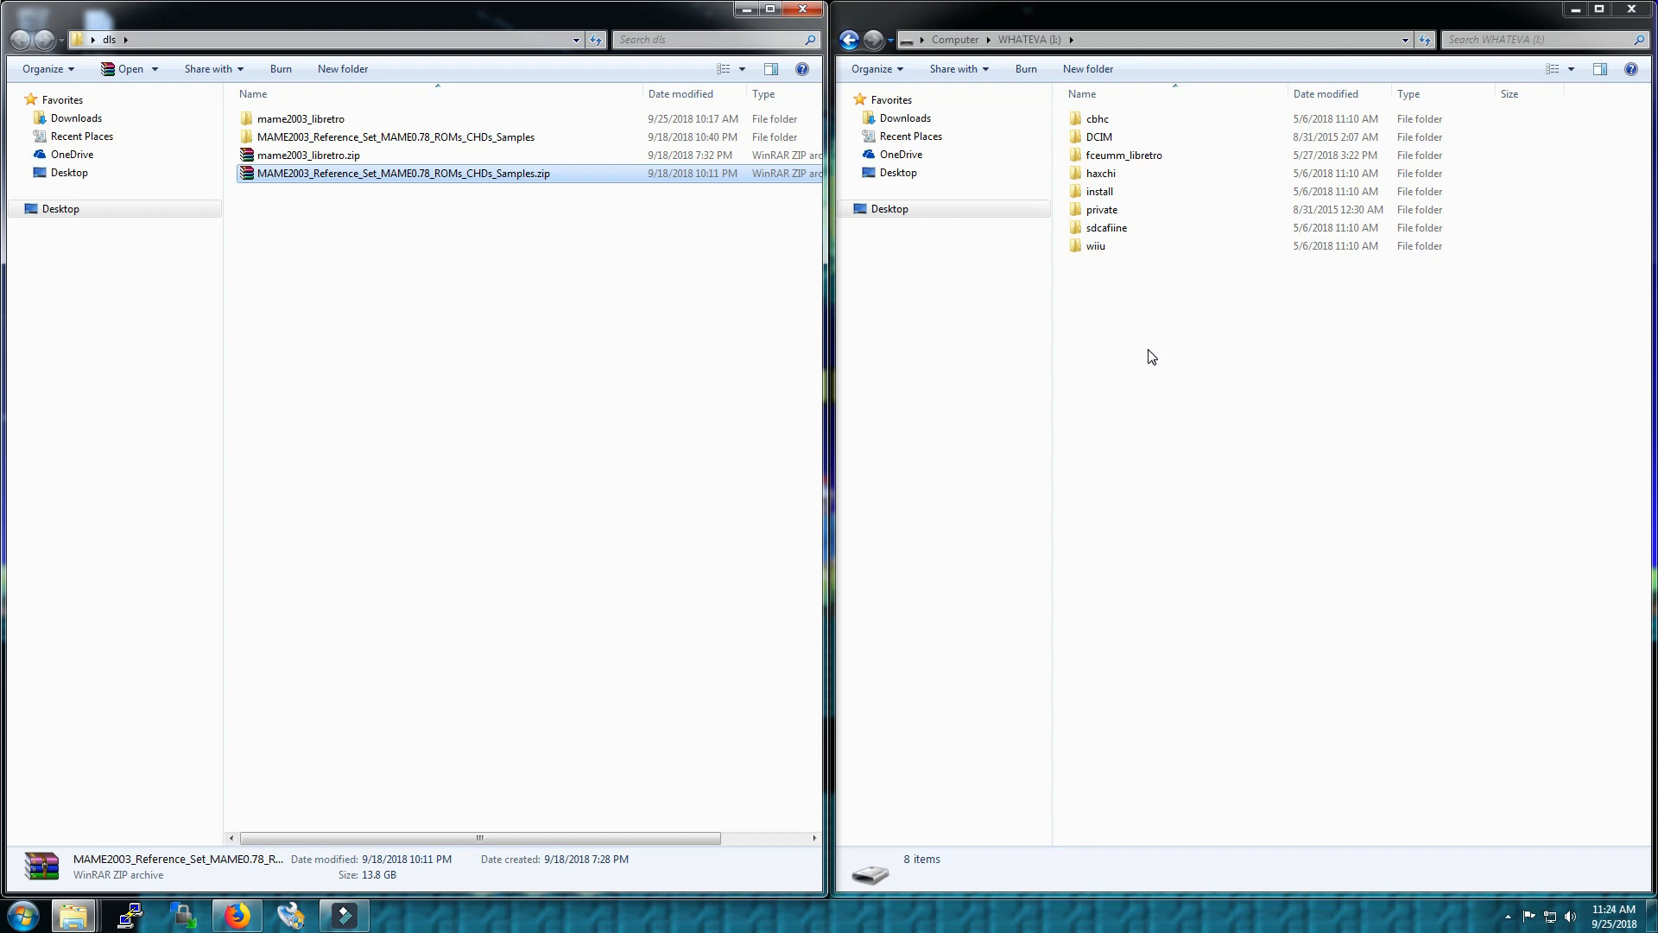
mouse_move(309, 189)
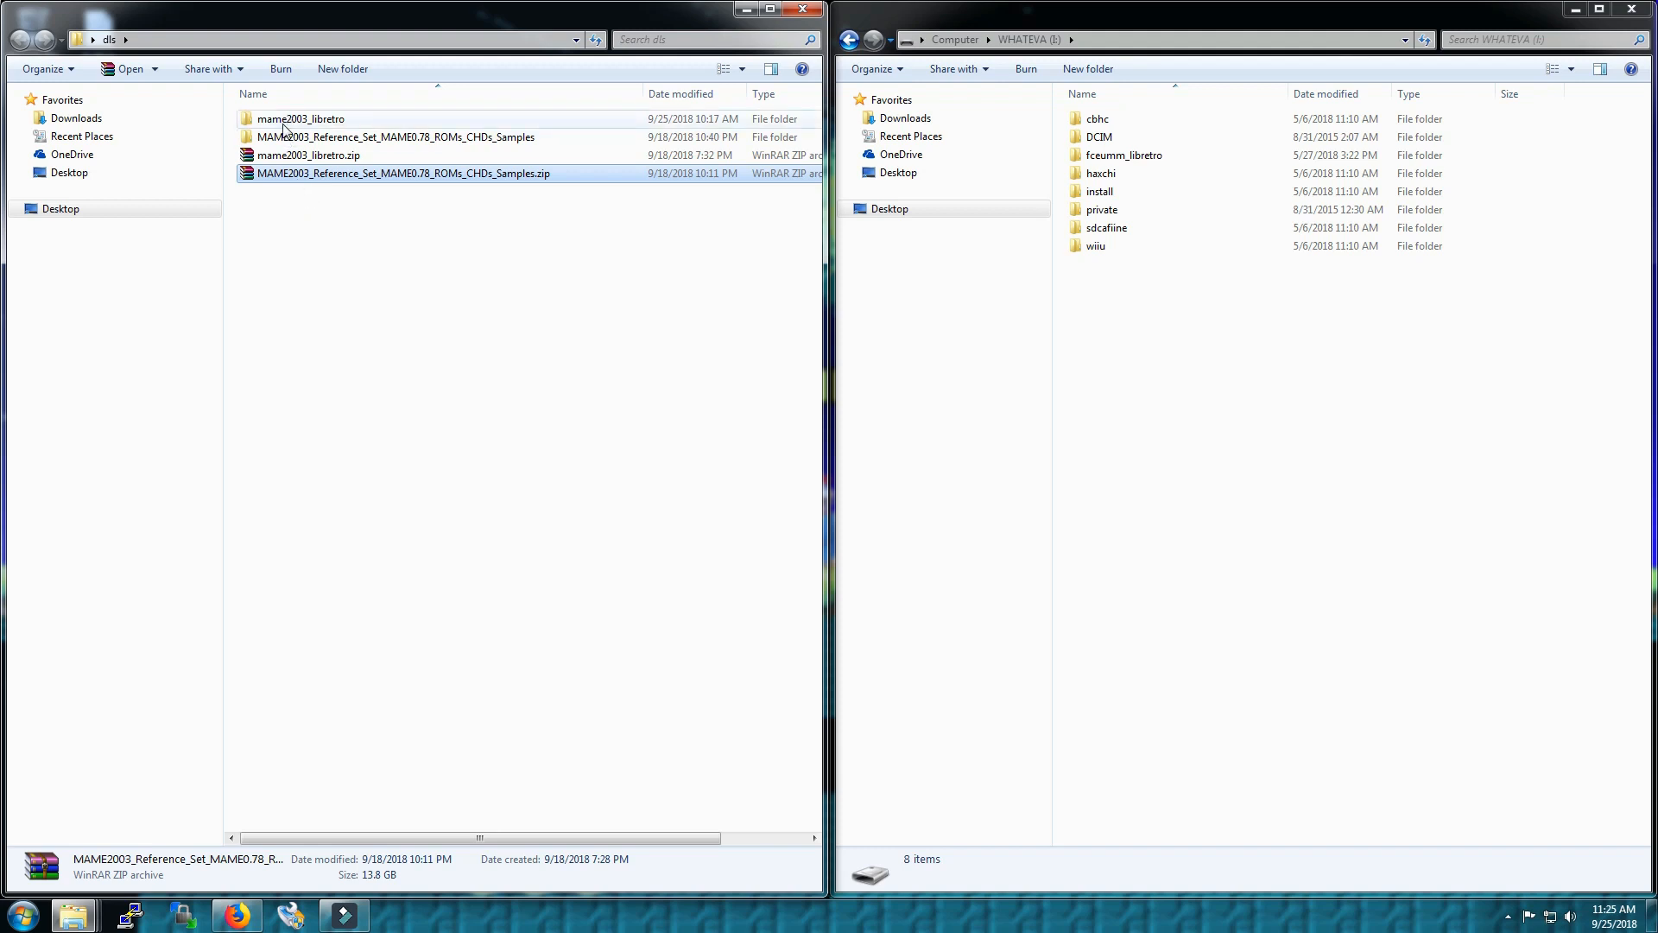
Navigate into the downloaded mame2003_libretro\wiiu\apps folder
double_click(300, 119)
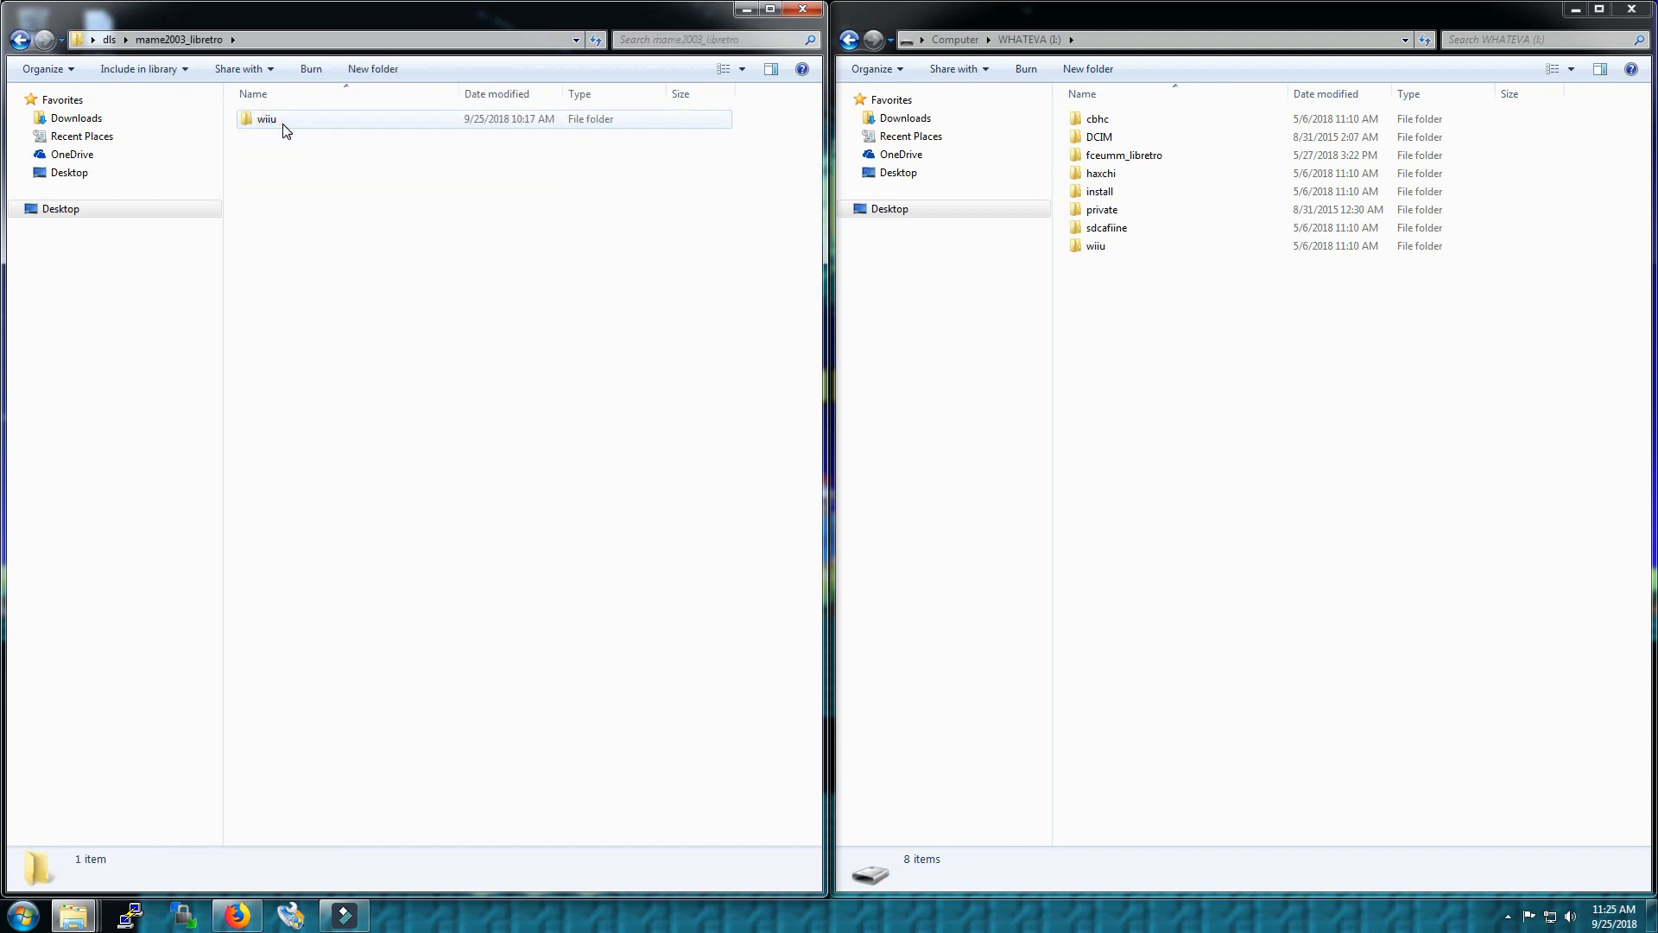
double_click(266, 119)
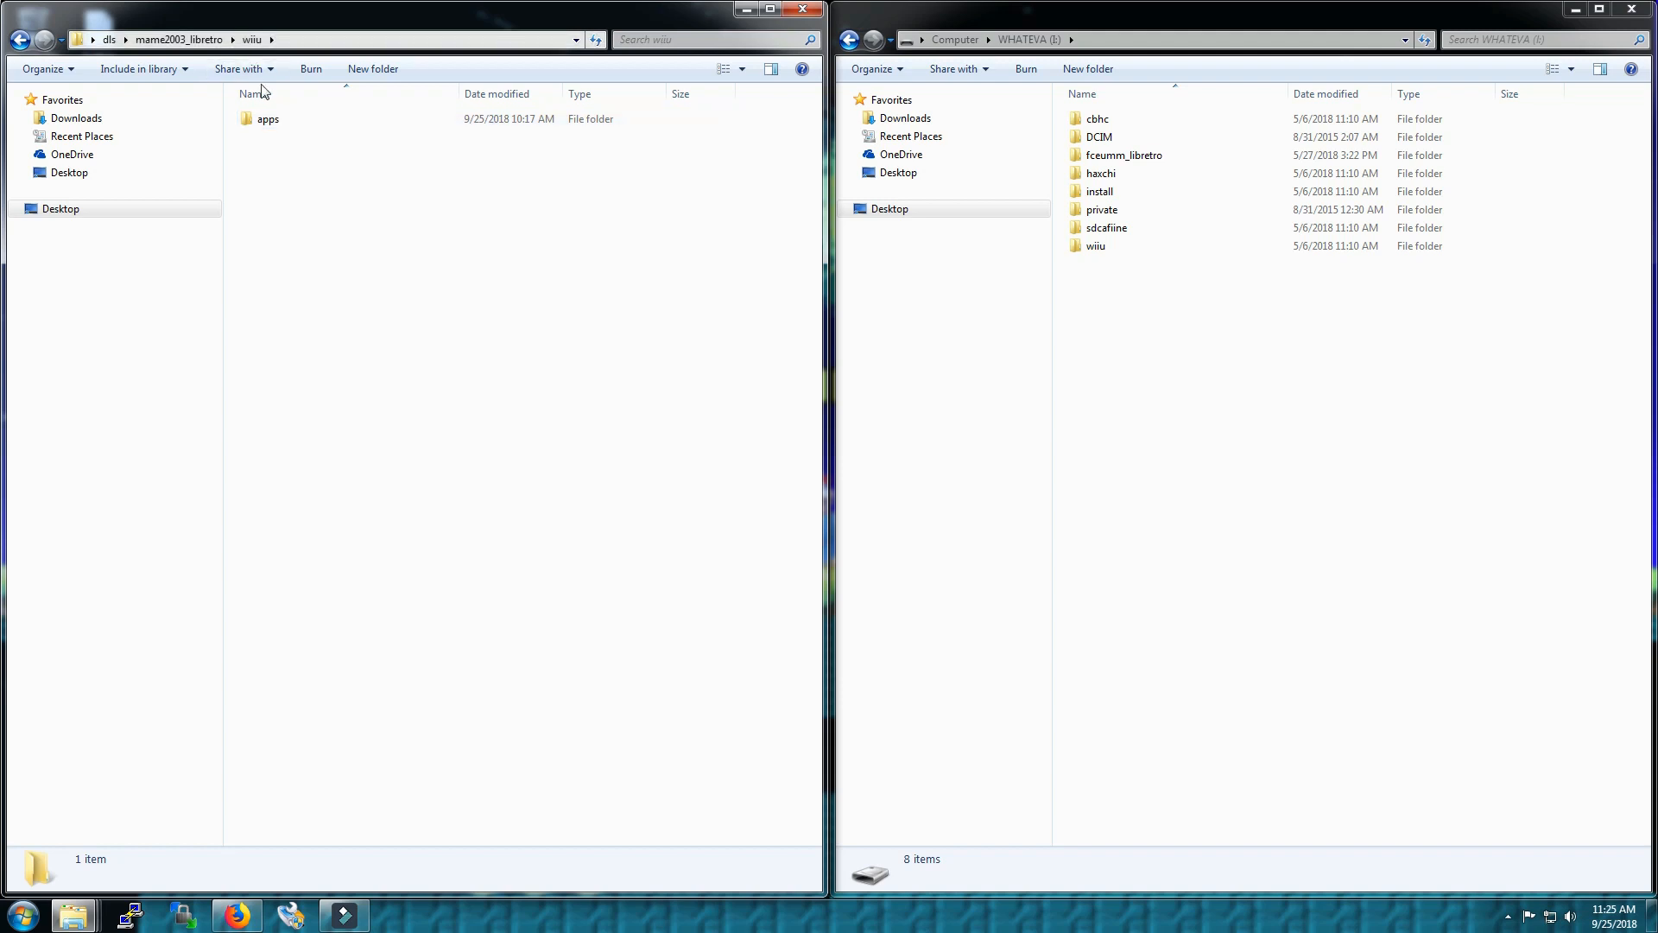
double_click(266, 119)
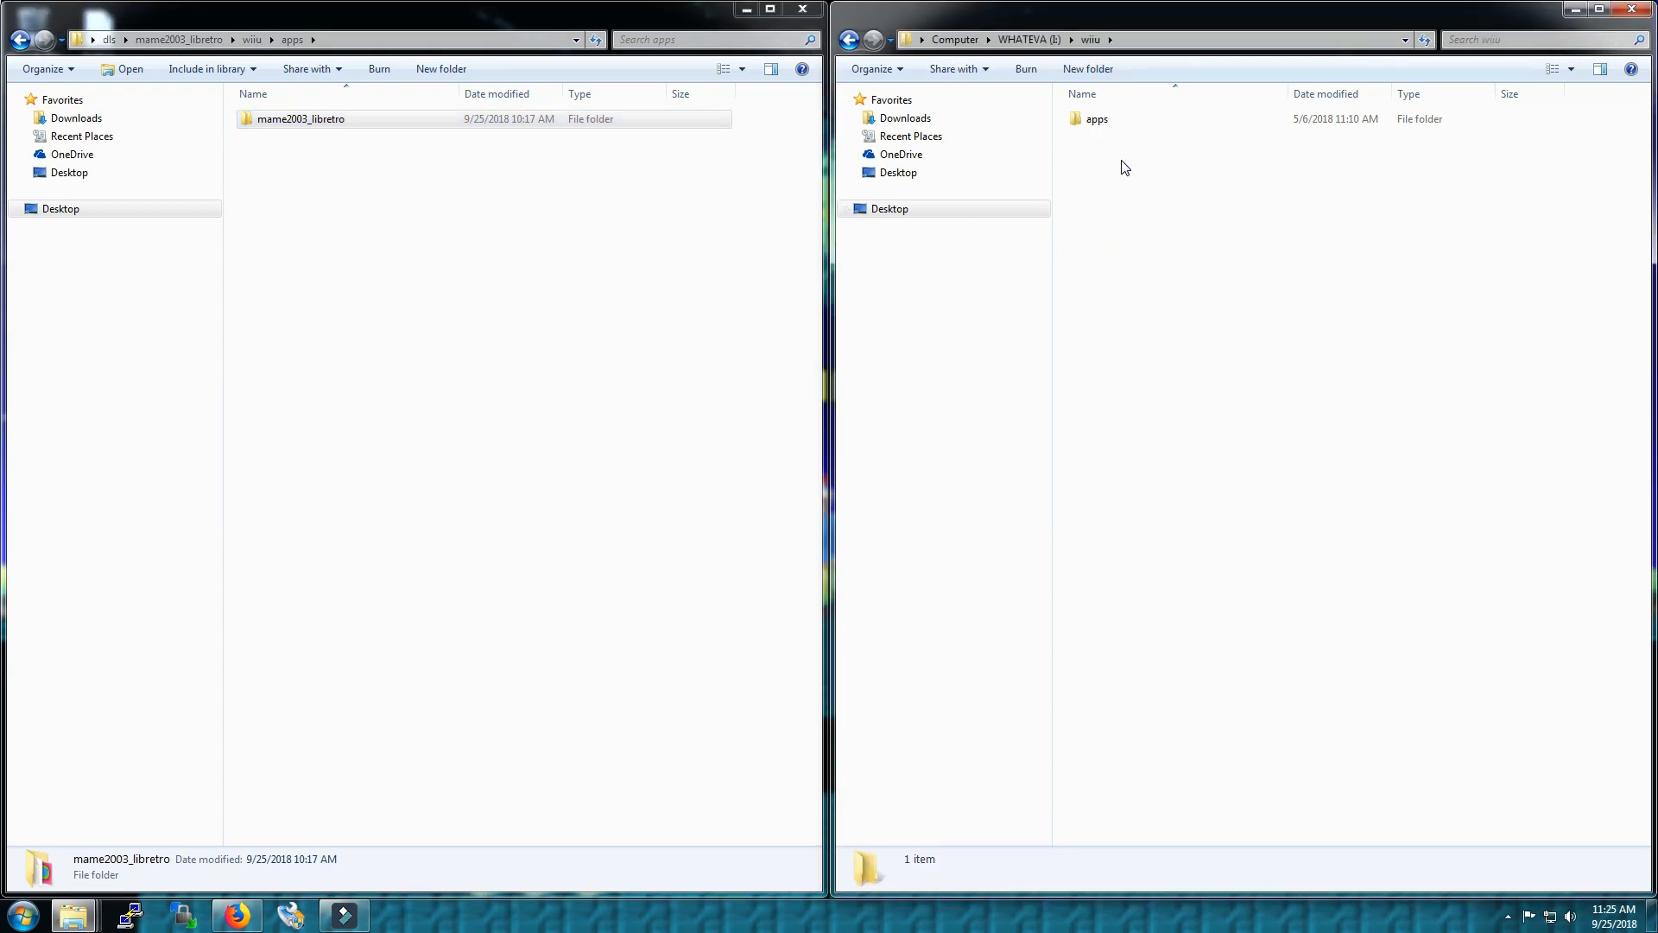
Copy the mame2003_libretro folder into the SD card's wiiu\apps folder
double_click(1097, 119)
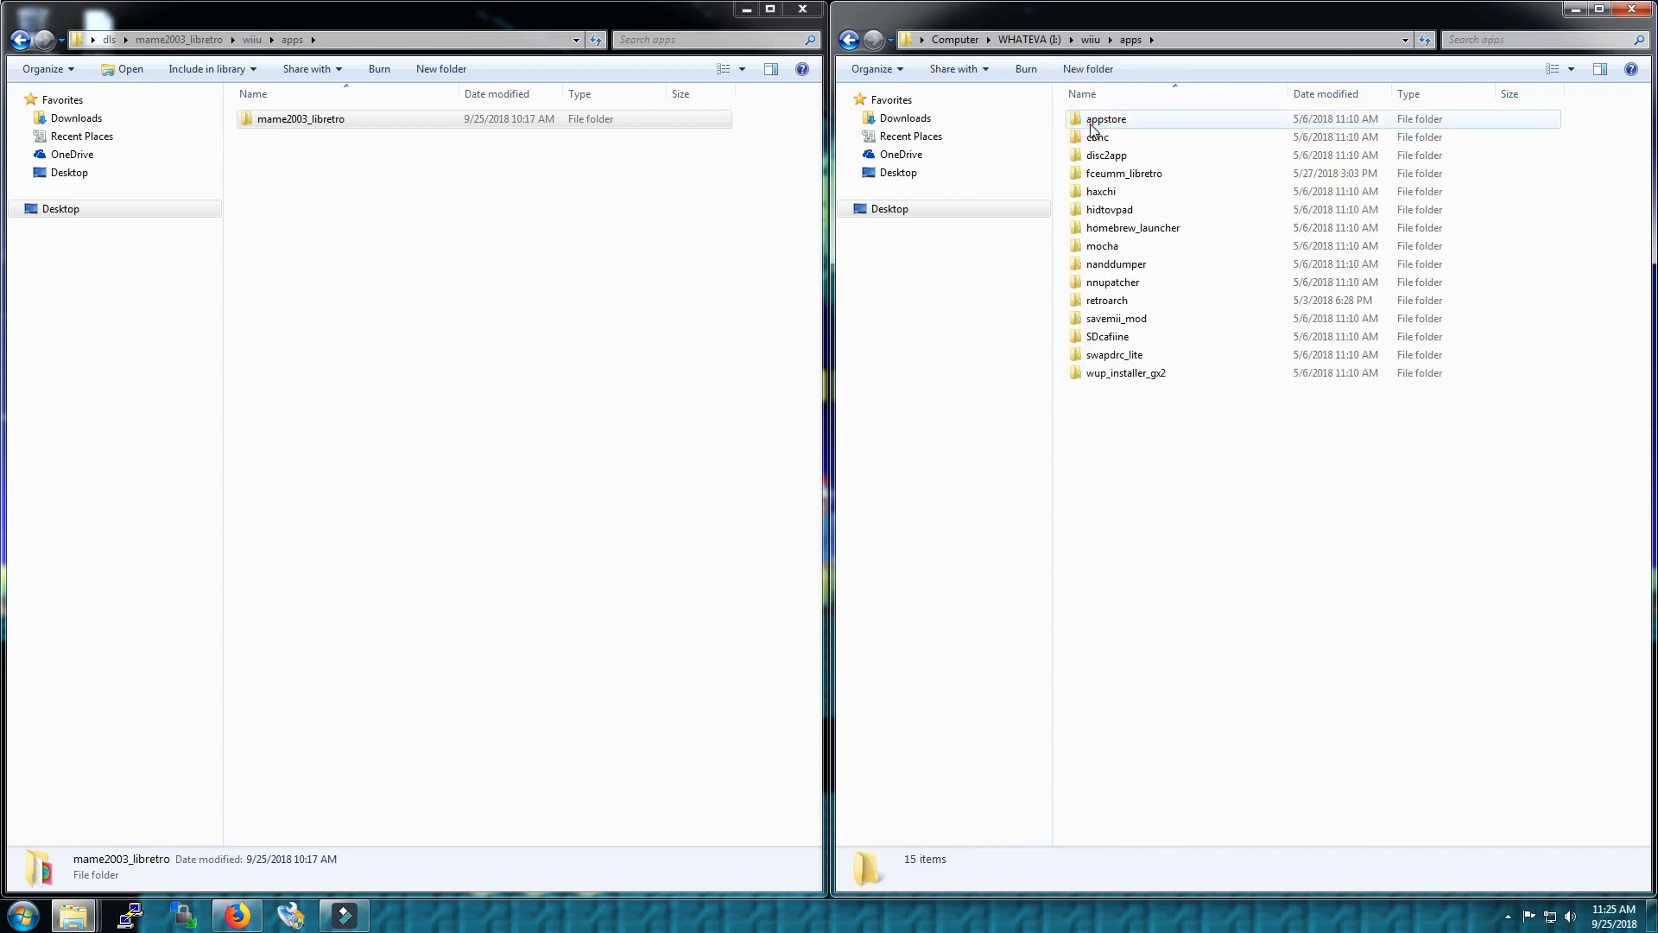
left_click(301, 119)
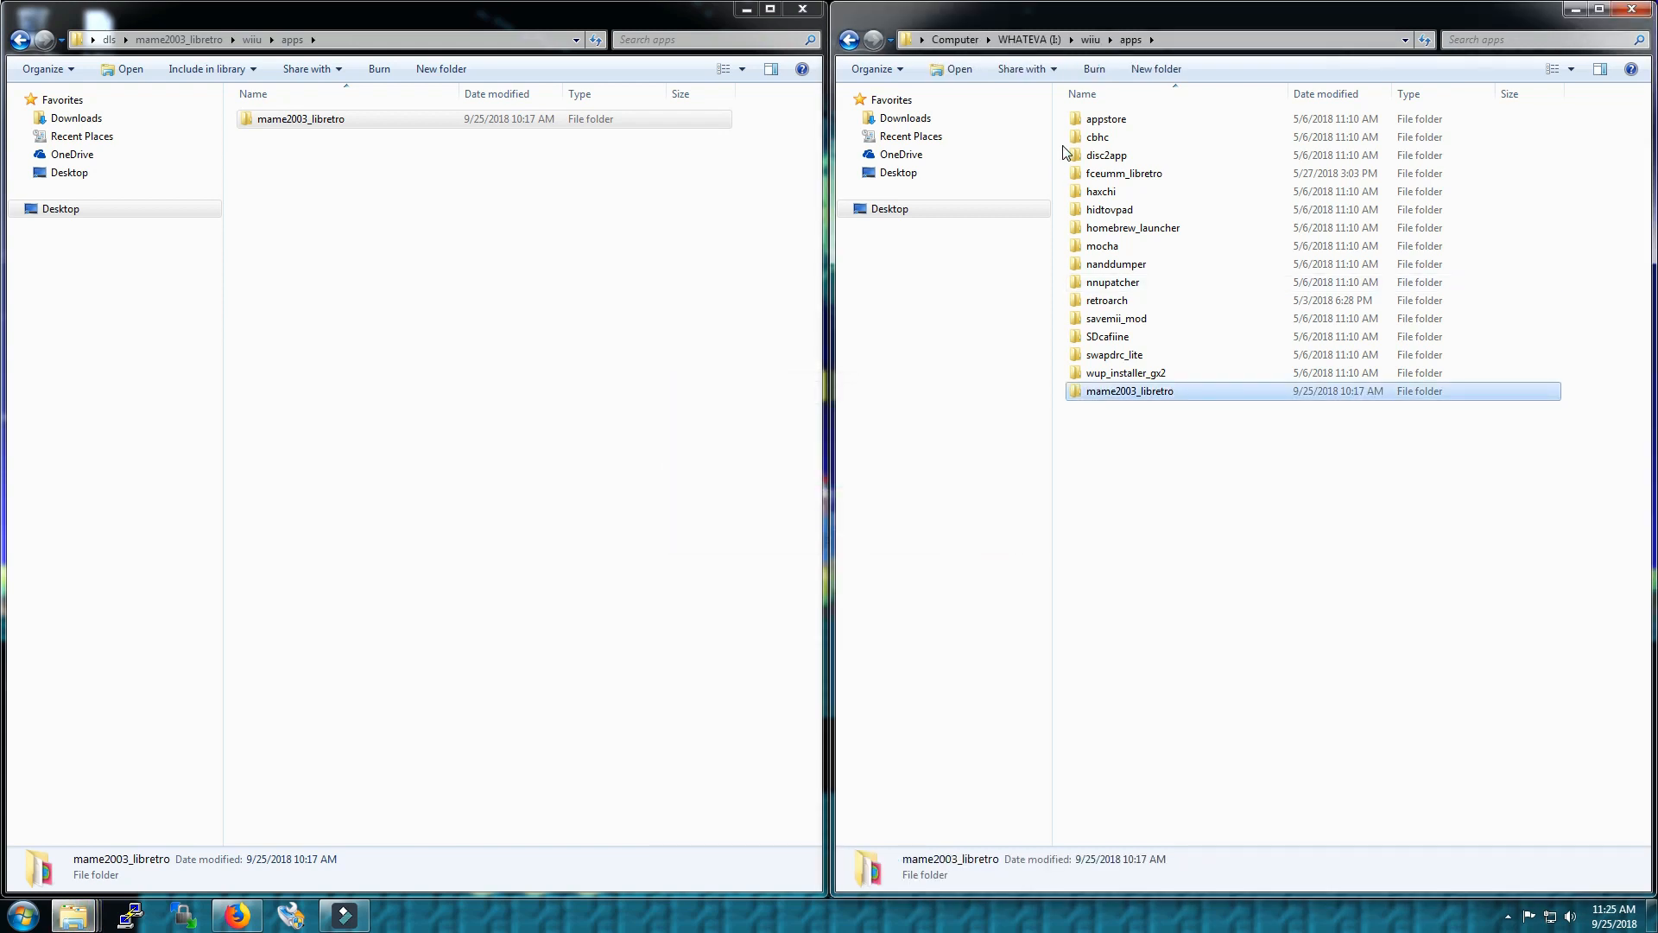
left_click(962, 487)
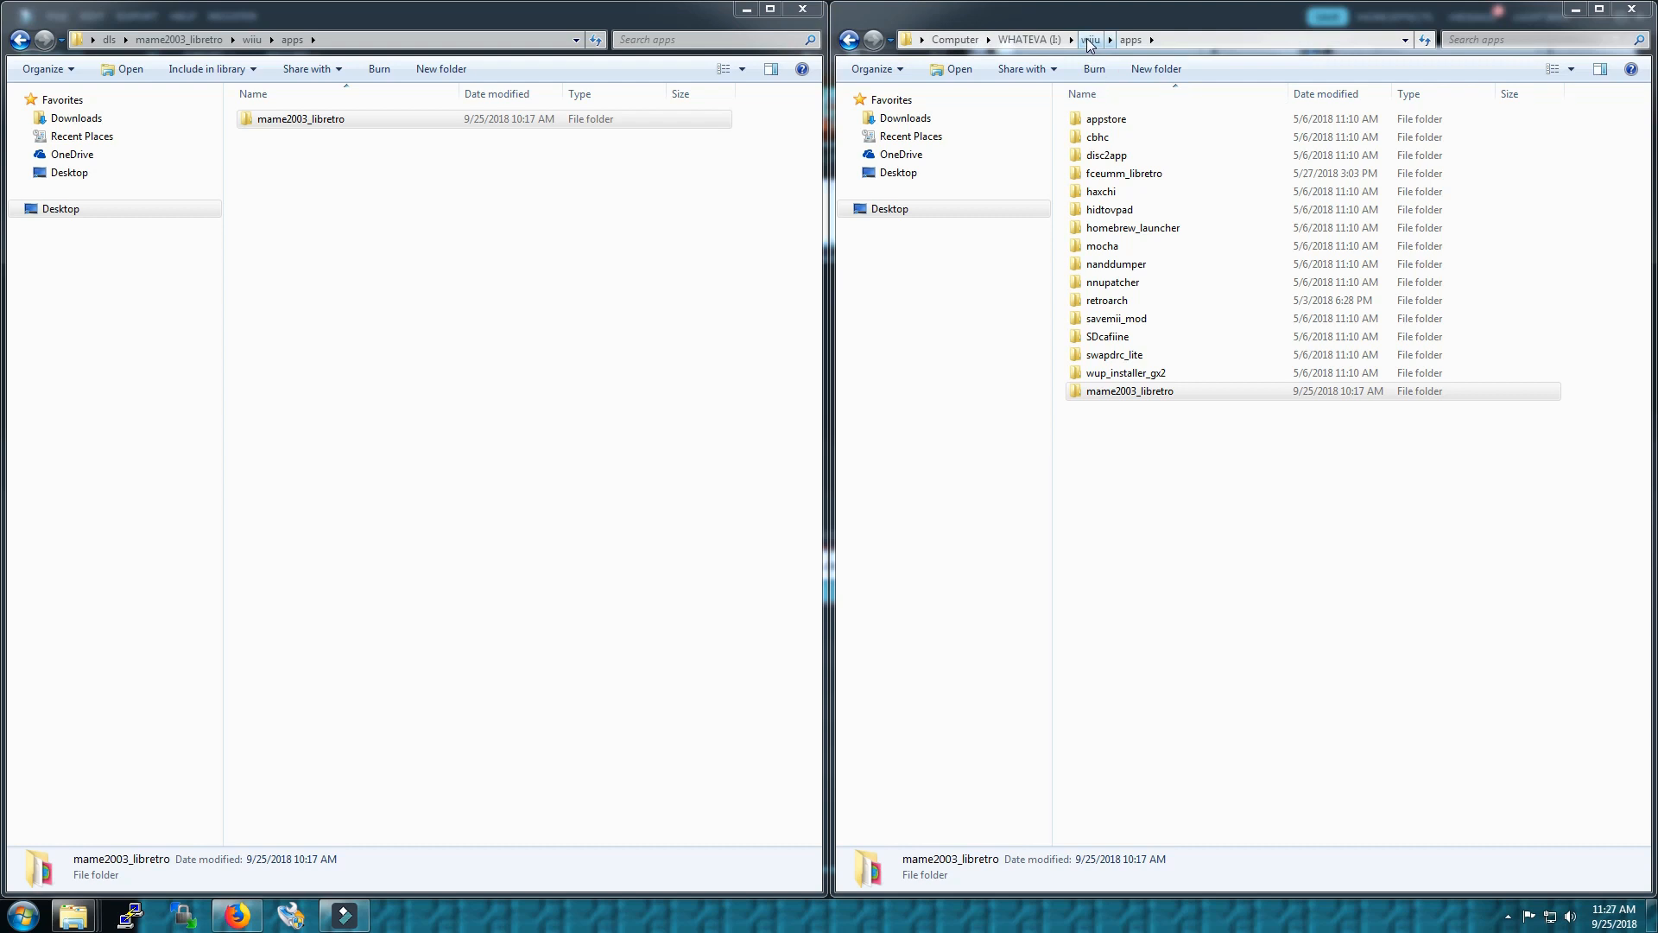
Create a roms folder under E:\wiiu and enter it
left_click(1090, 40)
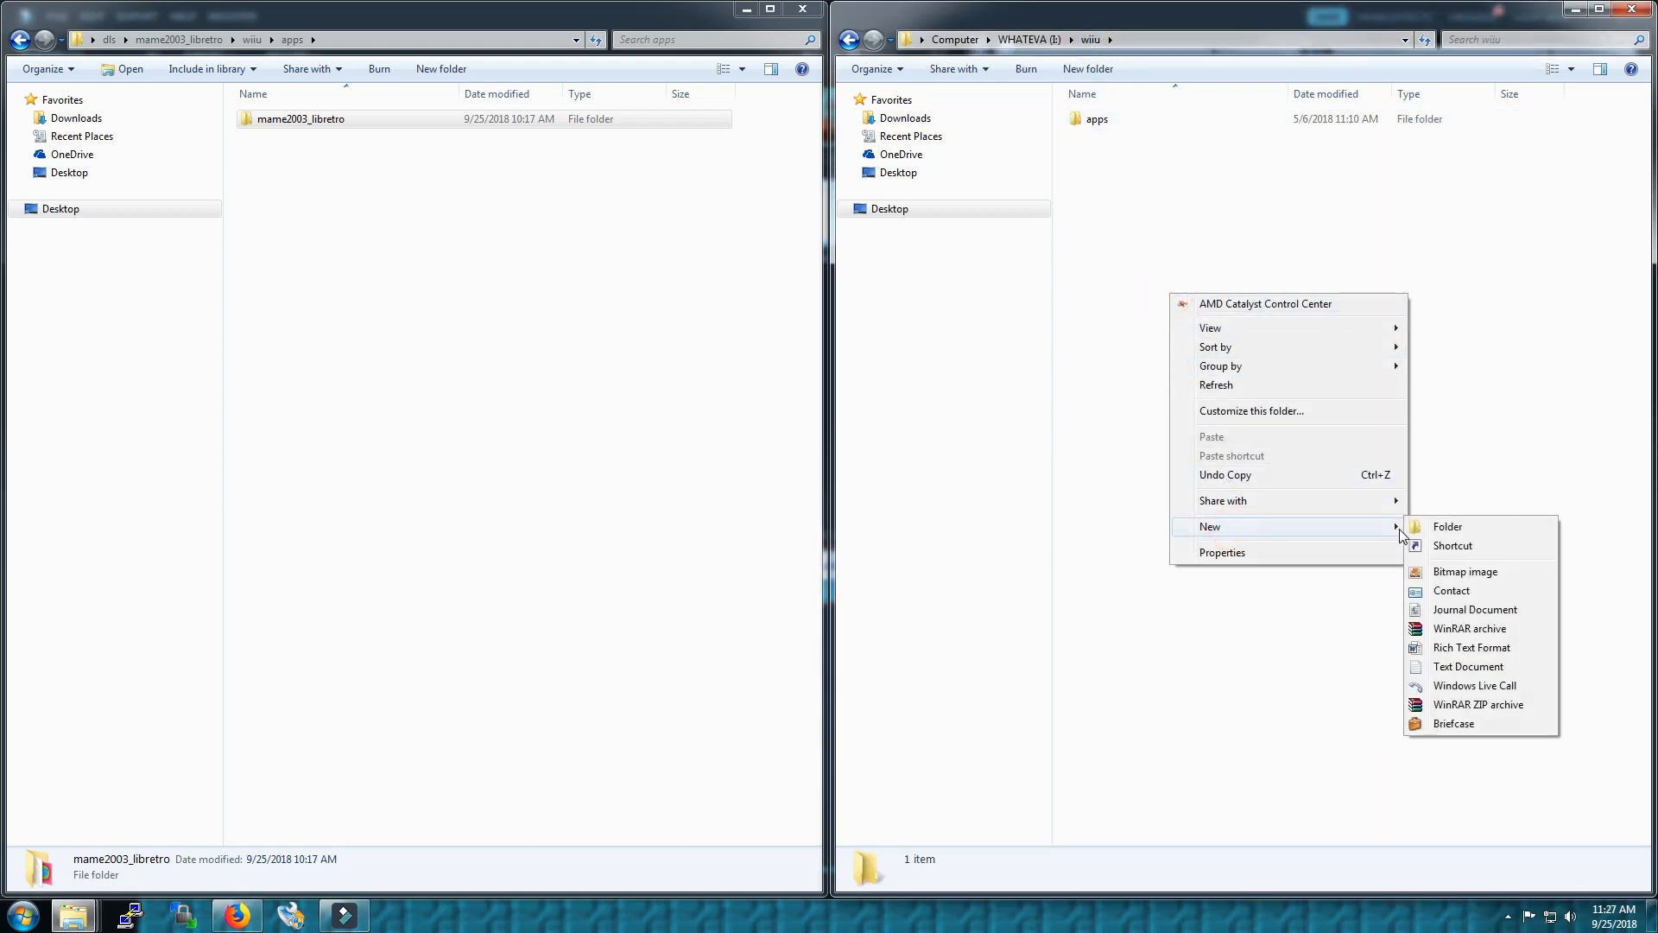
left_click(1448, 526)
type("roms")
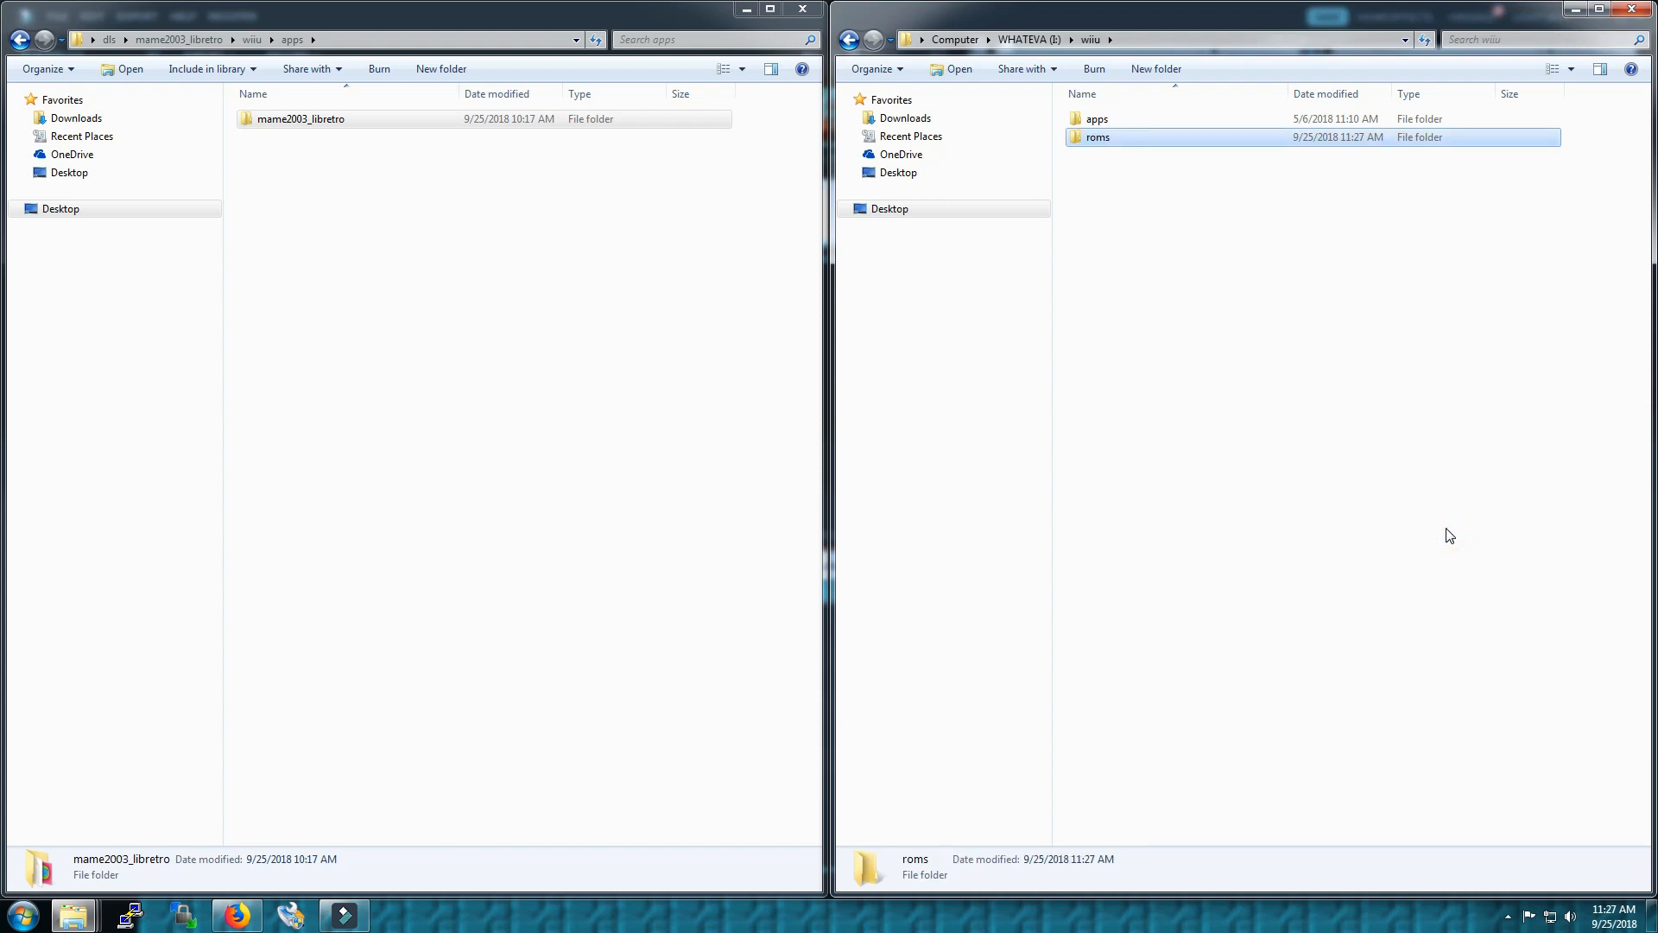
double_click(1099, 138)
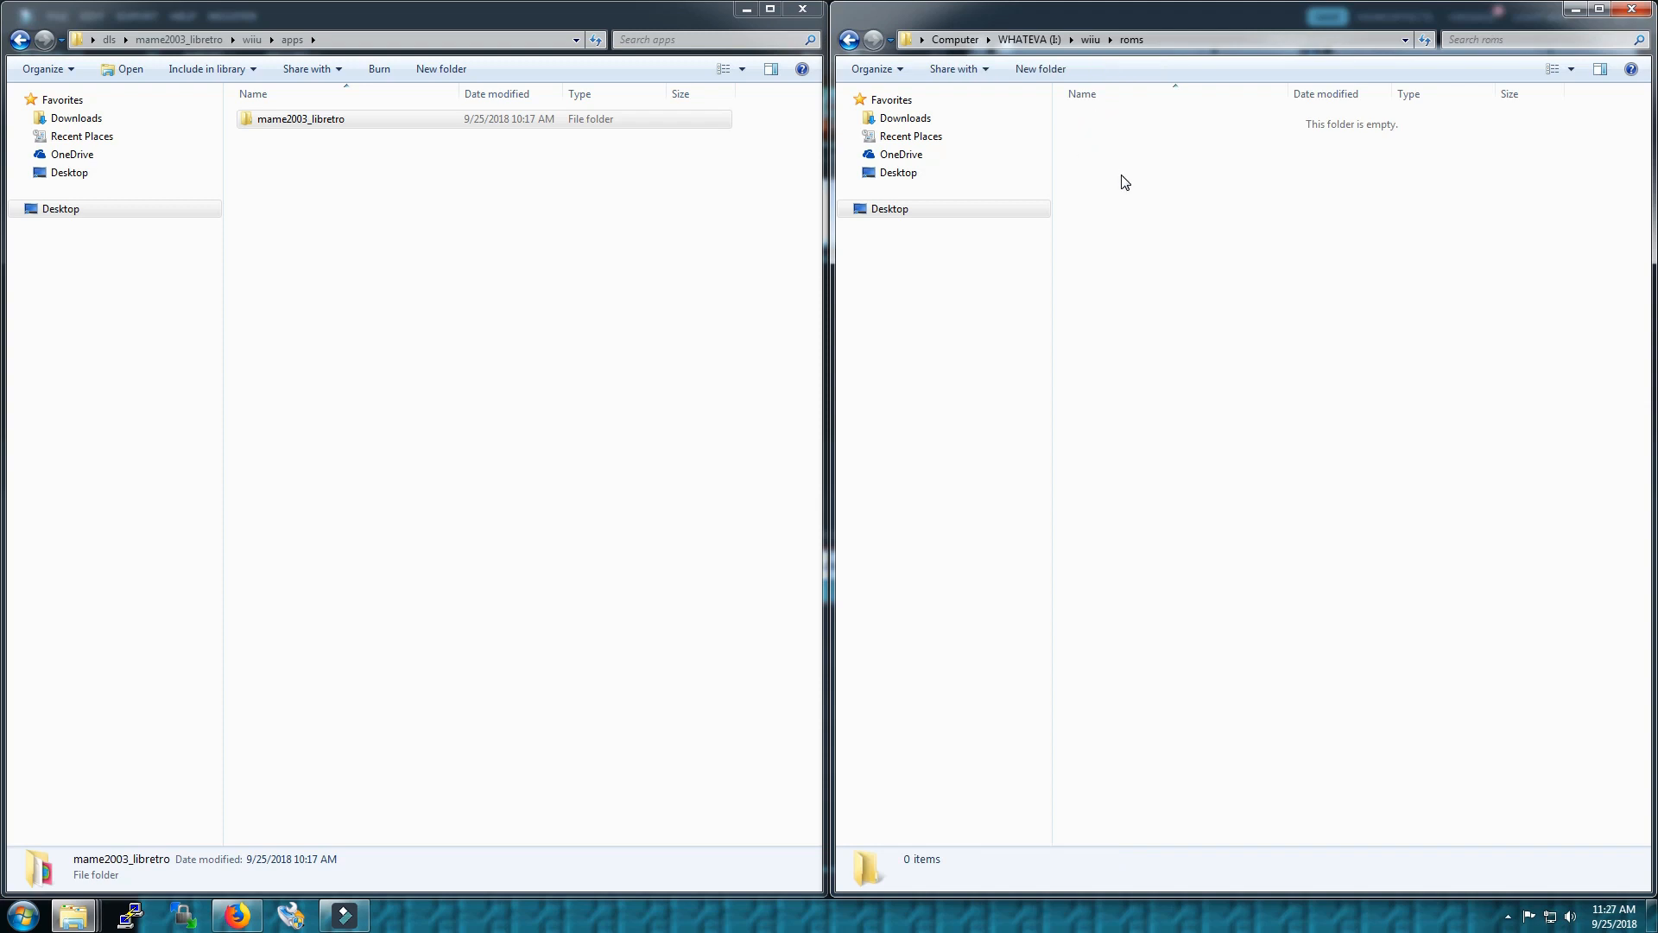
Create a mame2003 folder inside the new roms folder
right_click(1124, 182)
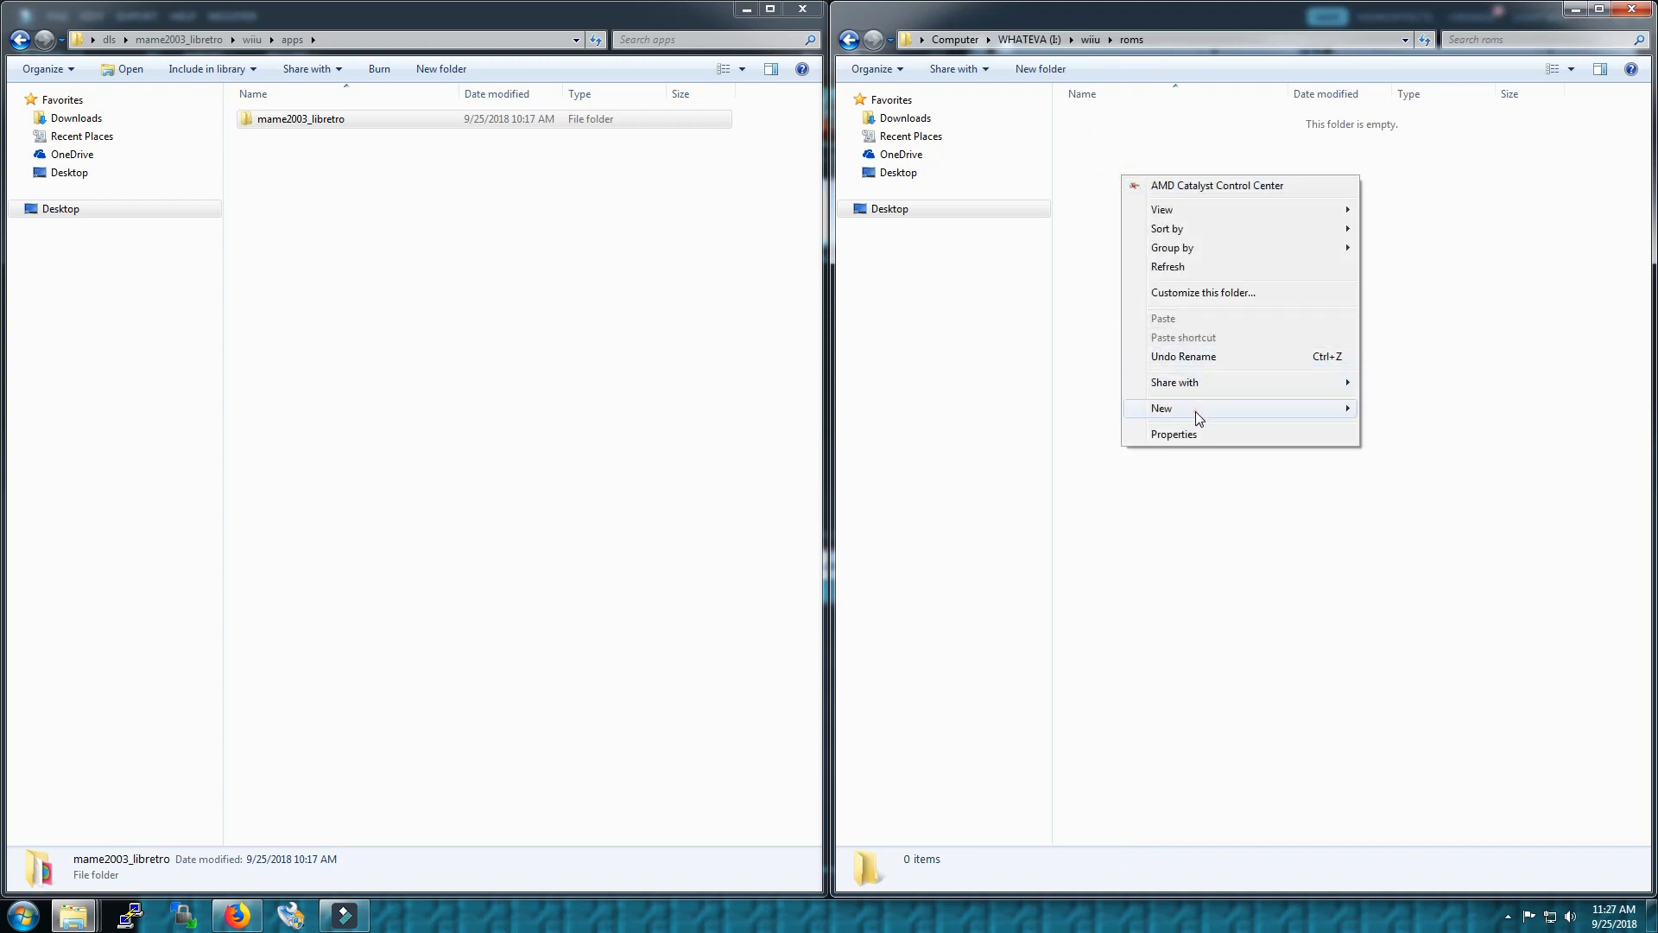
left_click(1161, 407)
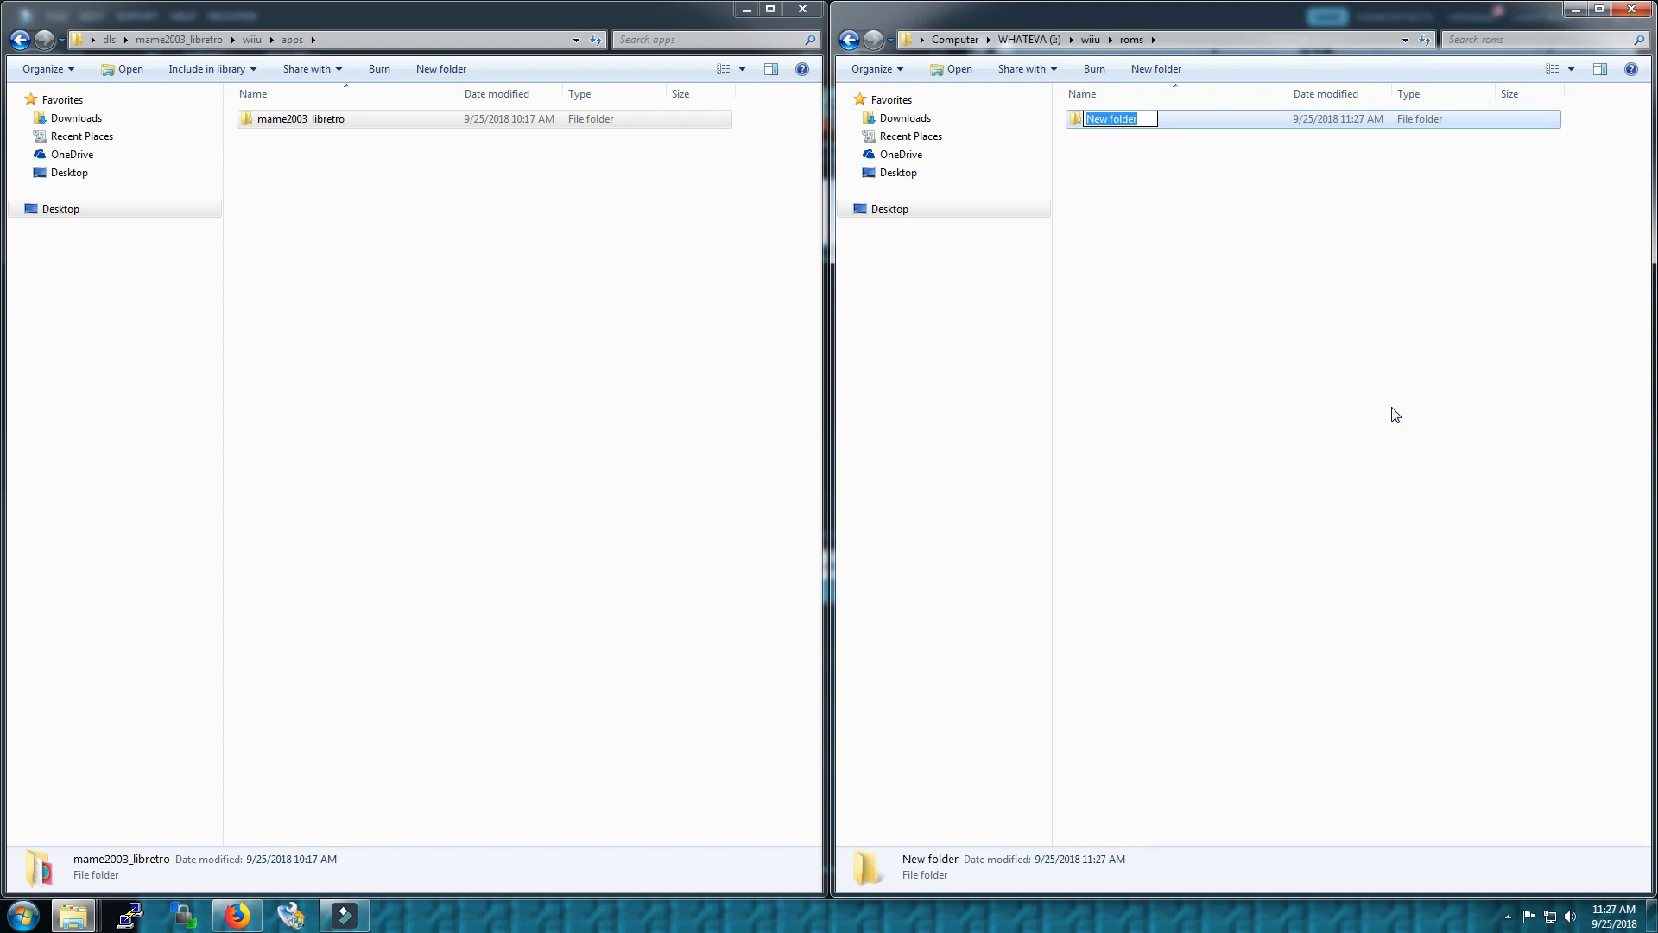
type("mame2003")
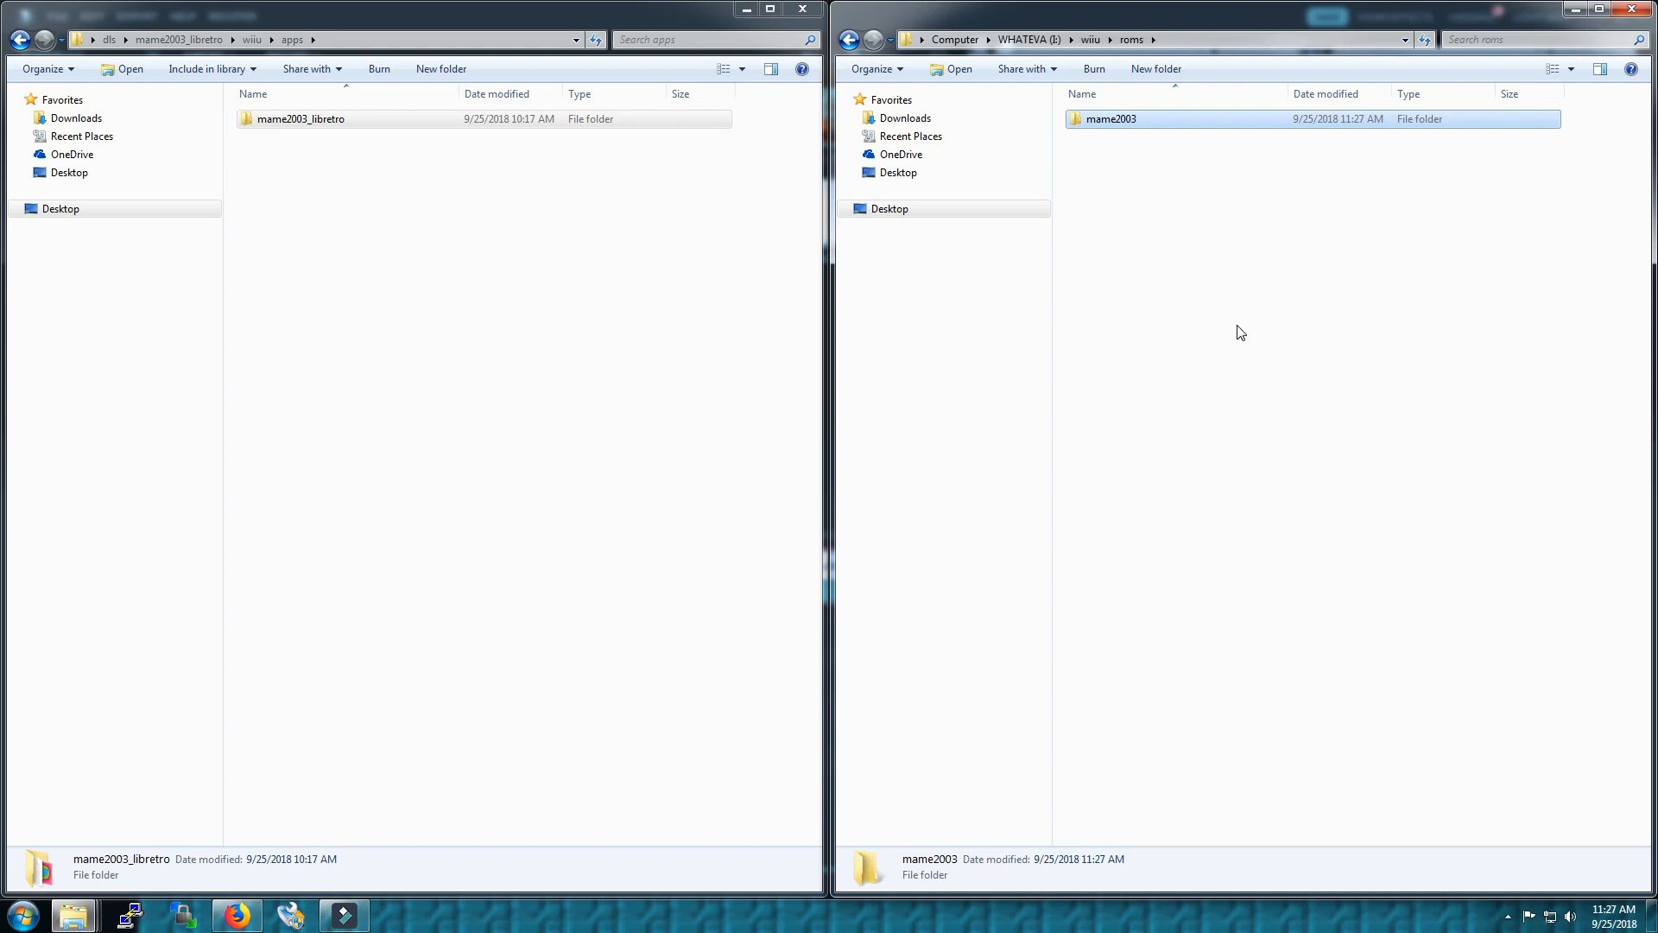
mouse_move(1128, 124)
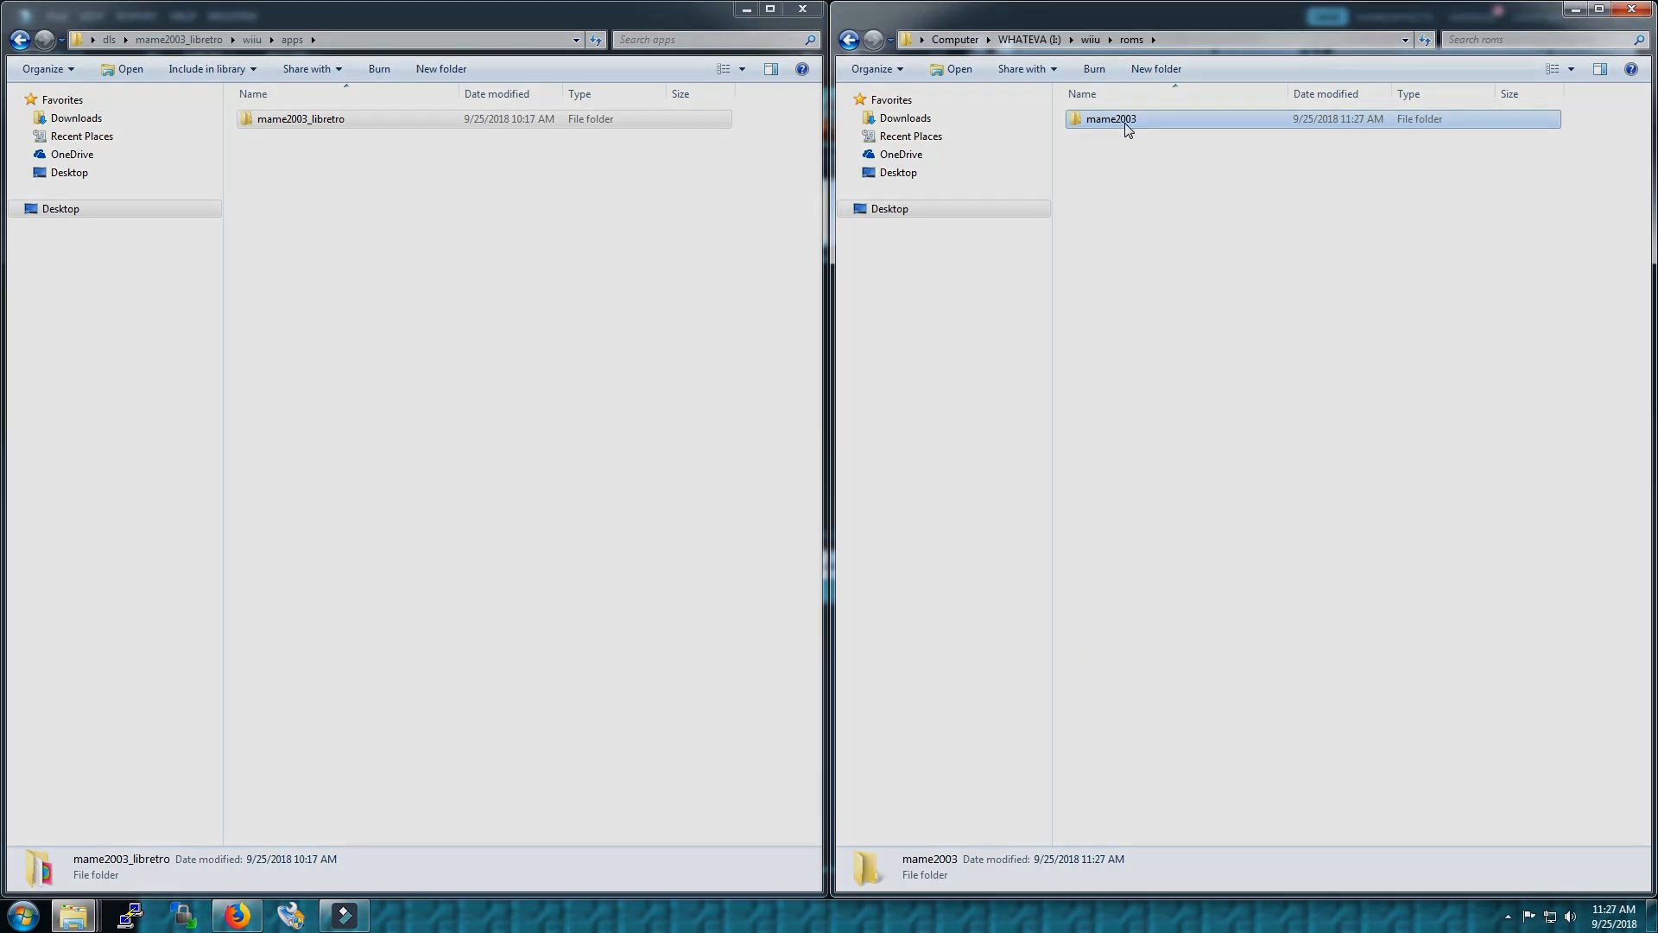
Browse the extracted MAME 2003 reference set's roms folder for the game archive
double_click(300, 119)
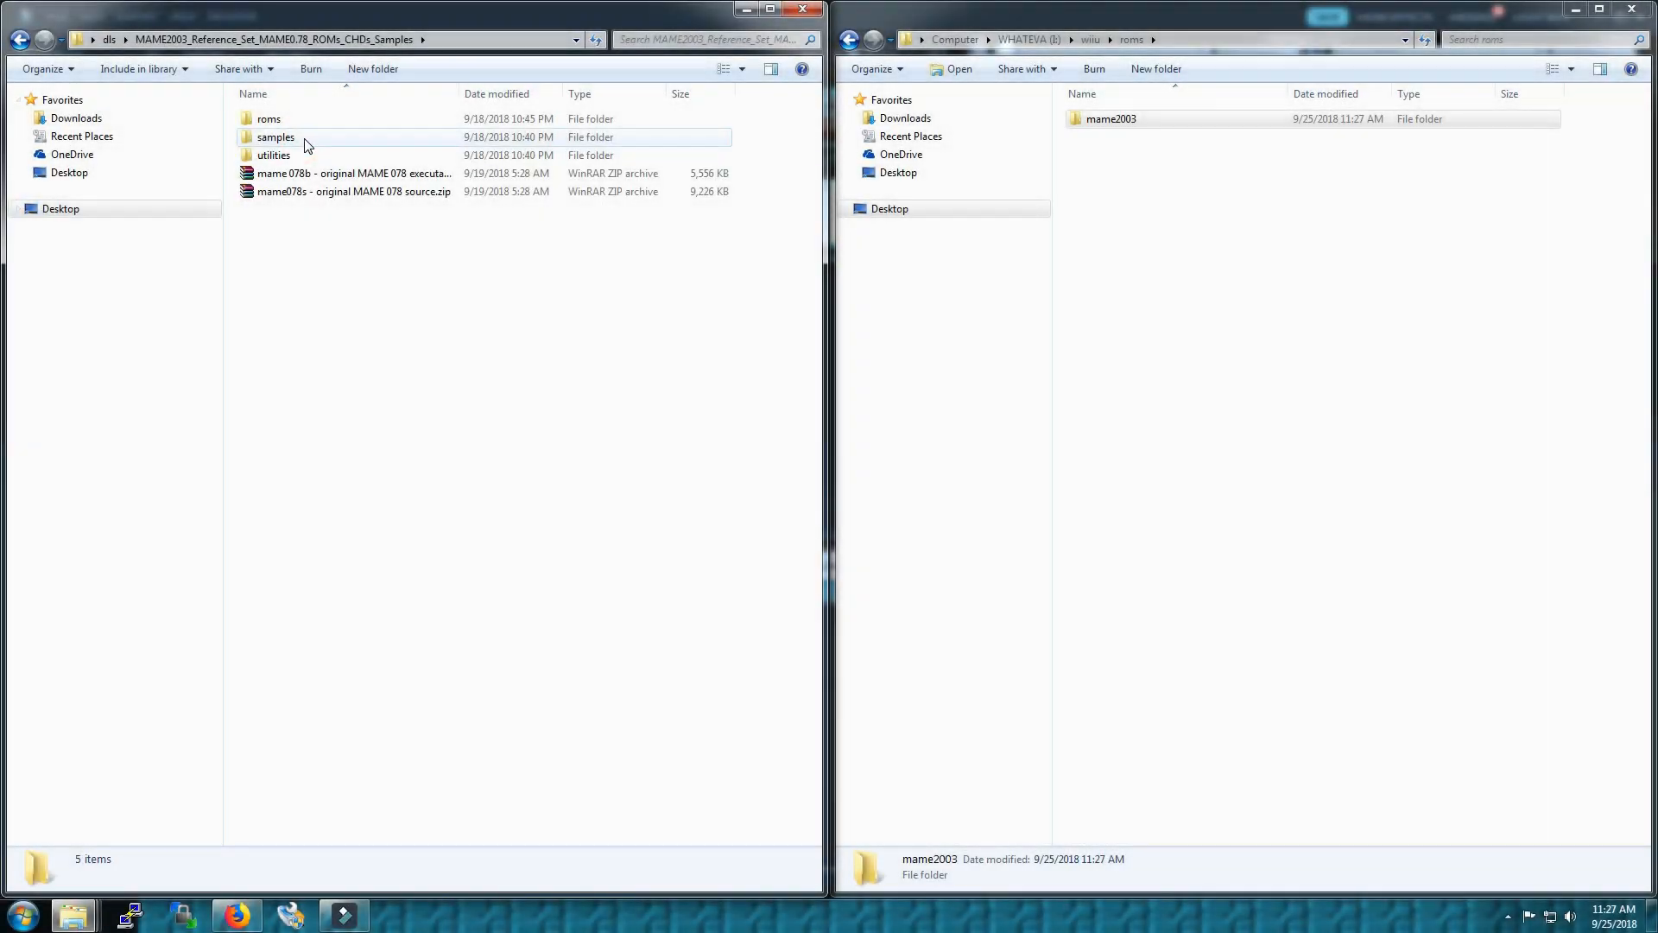
double_click(268, 118)
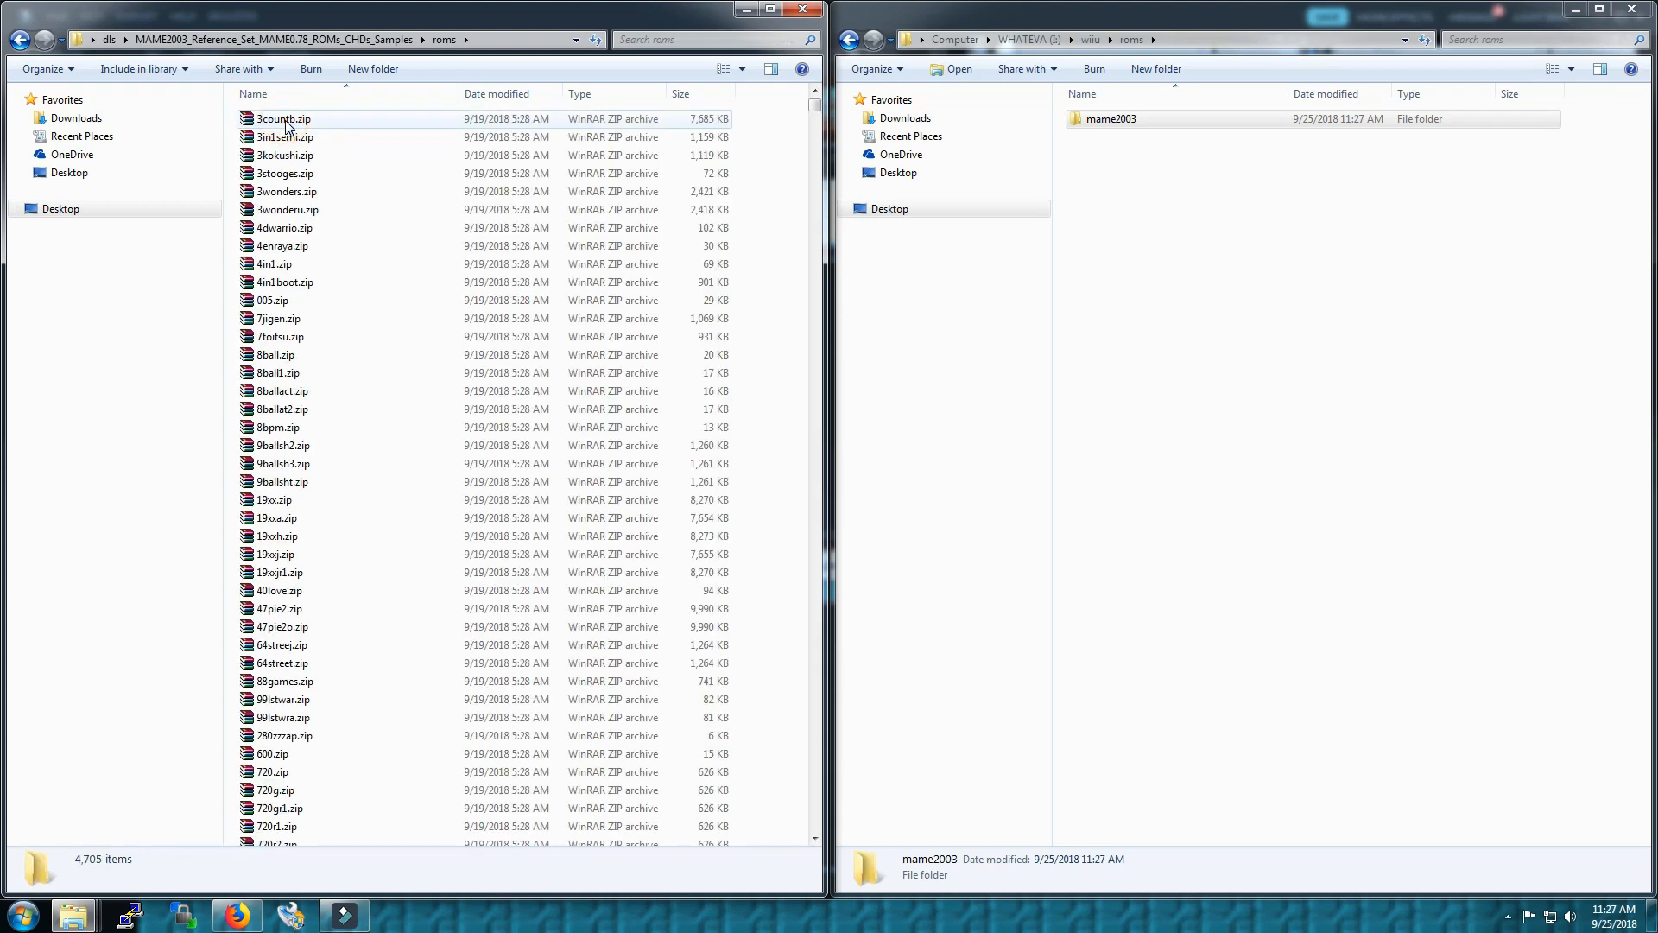
scroll("down", 3)
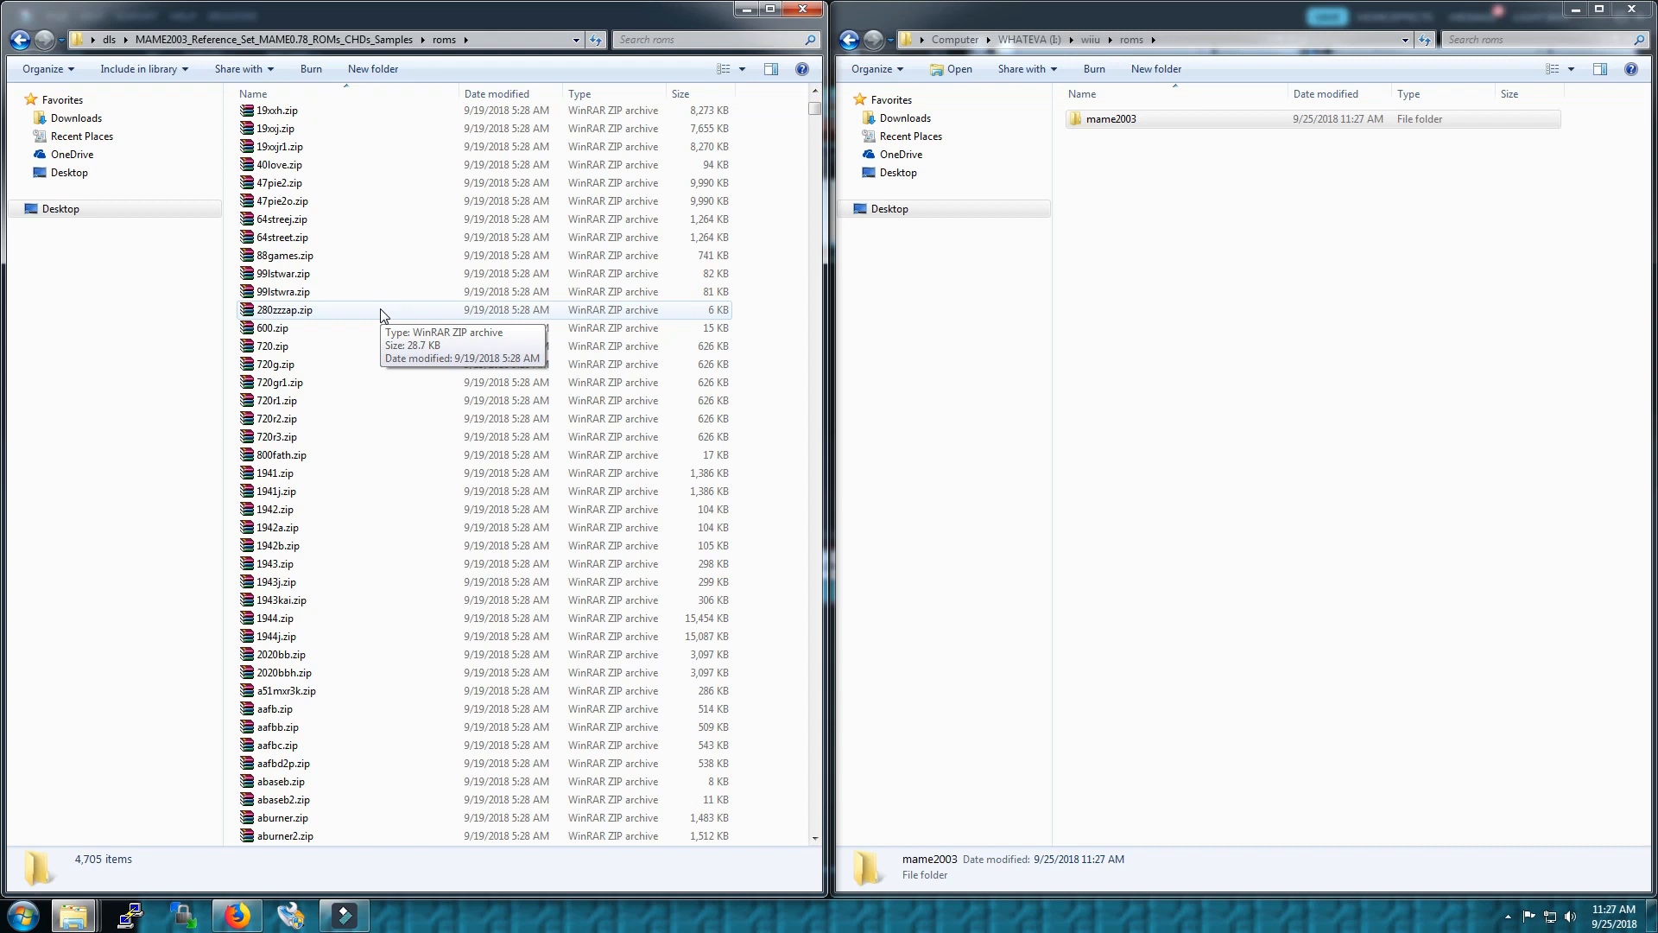
mouse_move(340, 558)
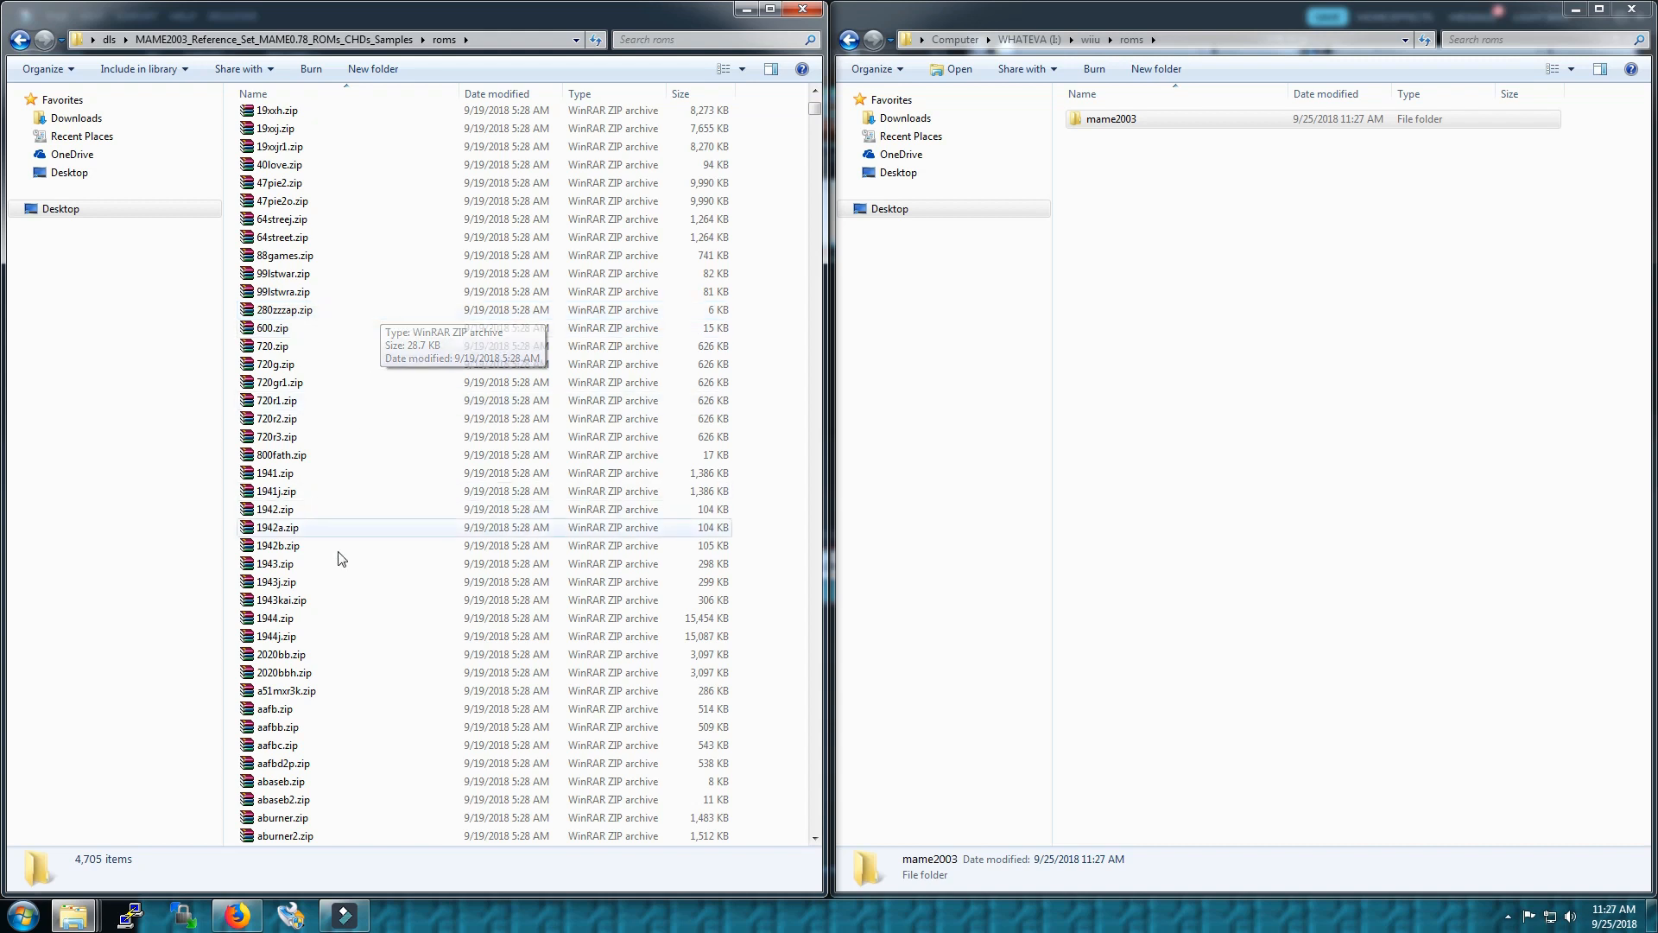
mouse_move(432, 582)
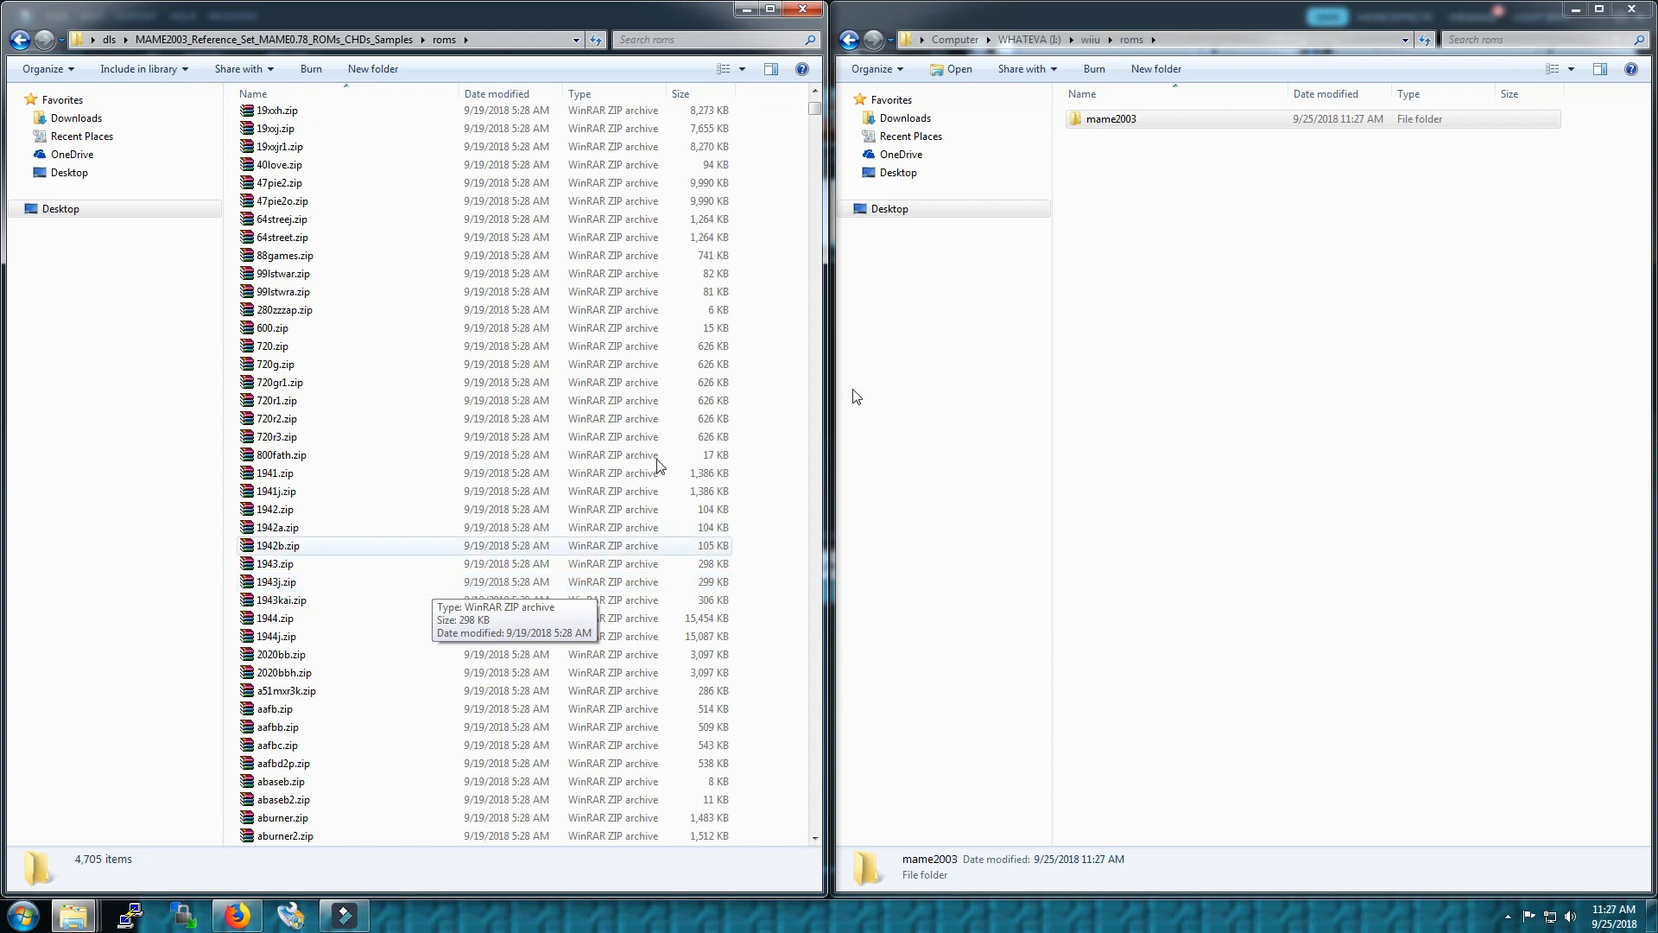
Copy 1944.zip into the SD card's roms\mame2003 folder
double_click(1109, 120)
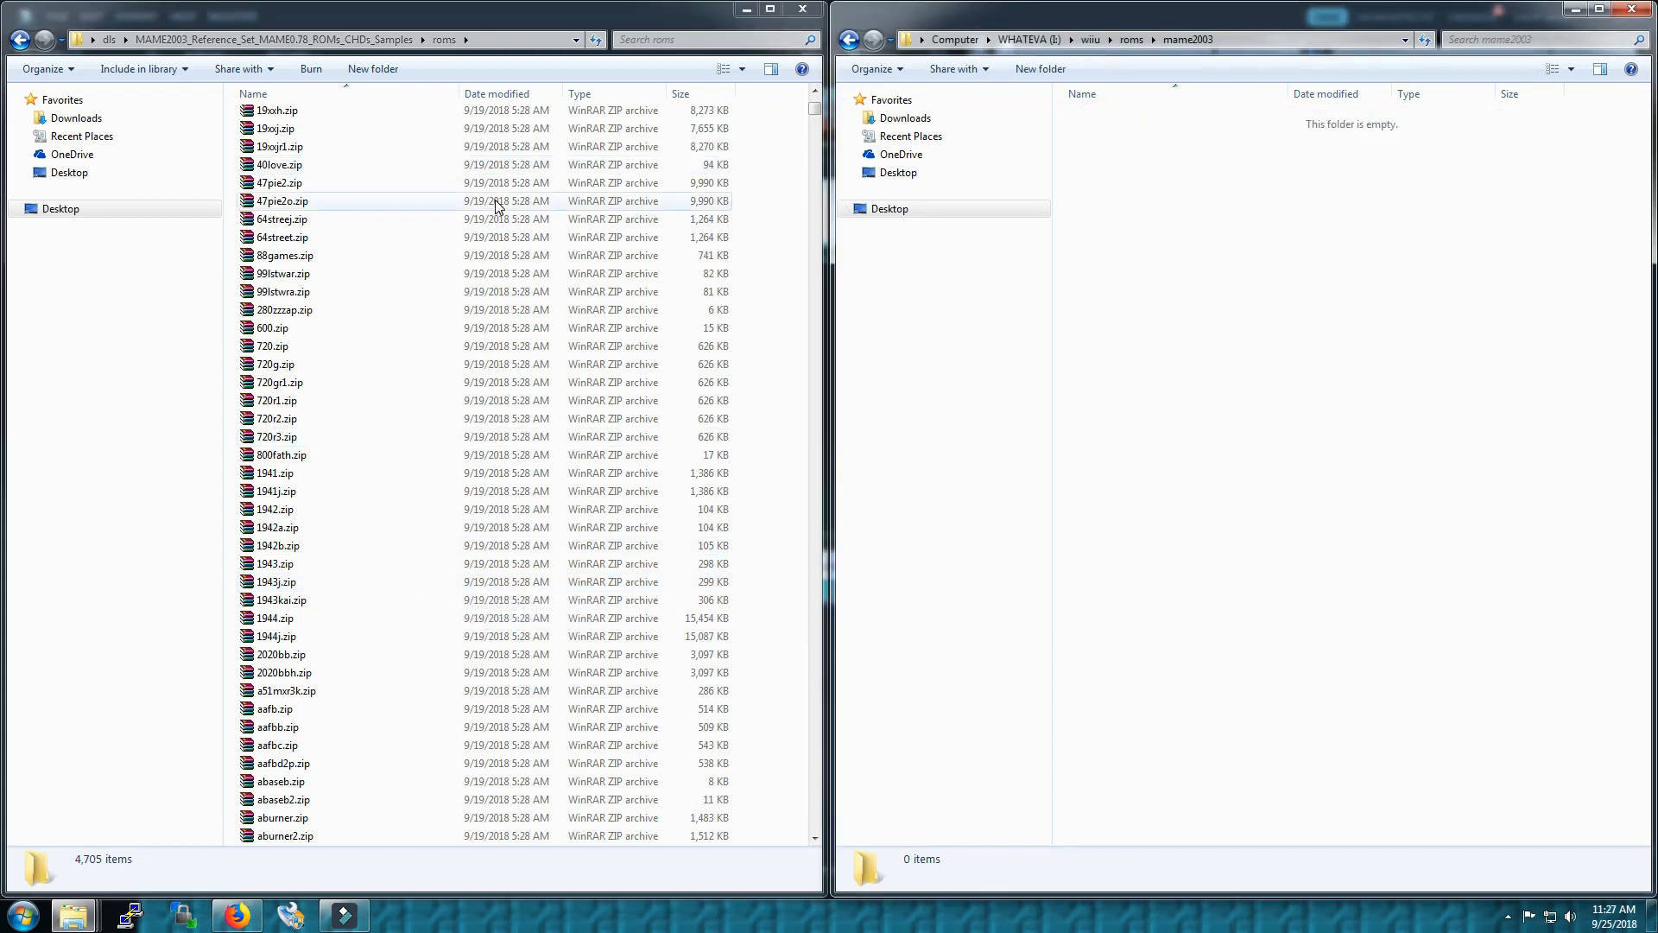
mouse_move(311, 638)
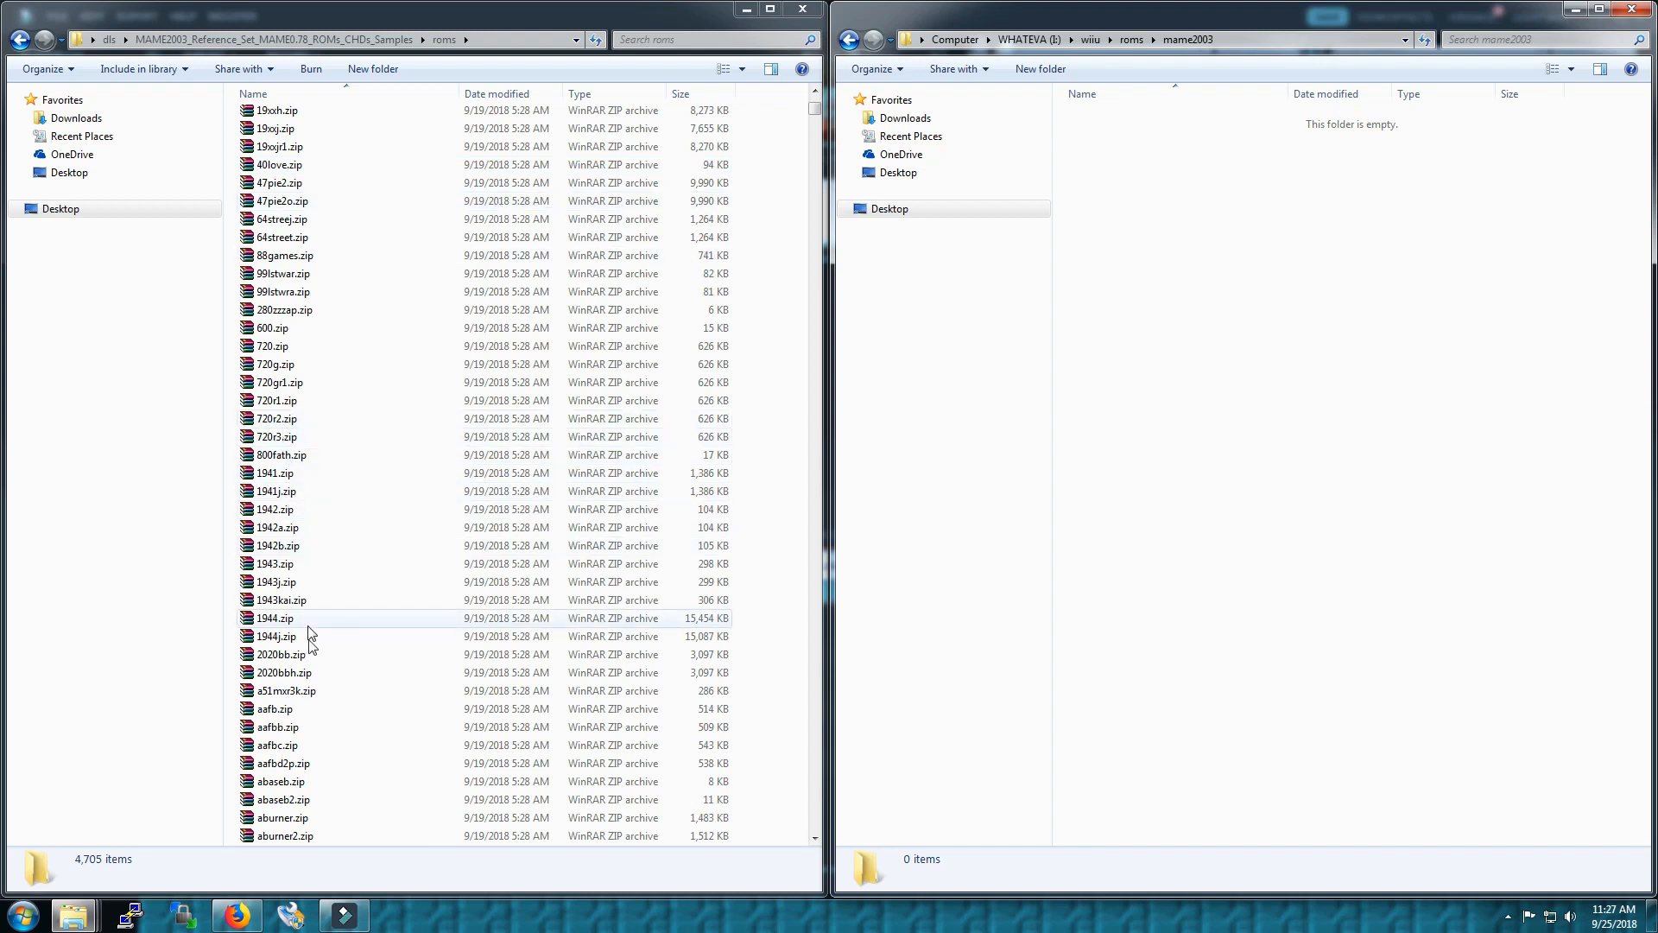
left_click(273, 618)
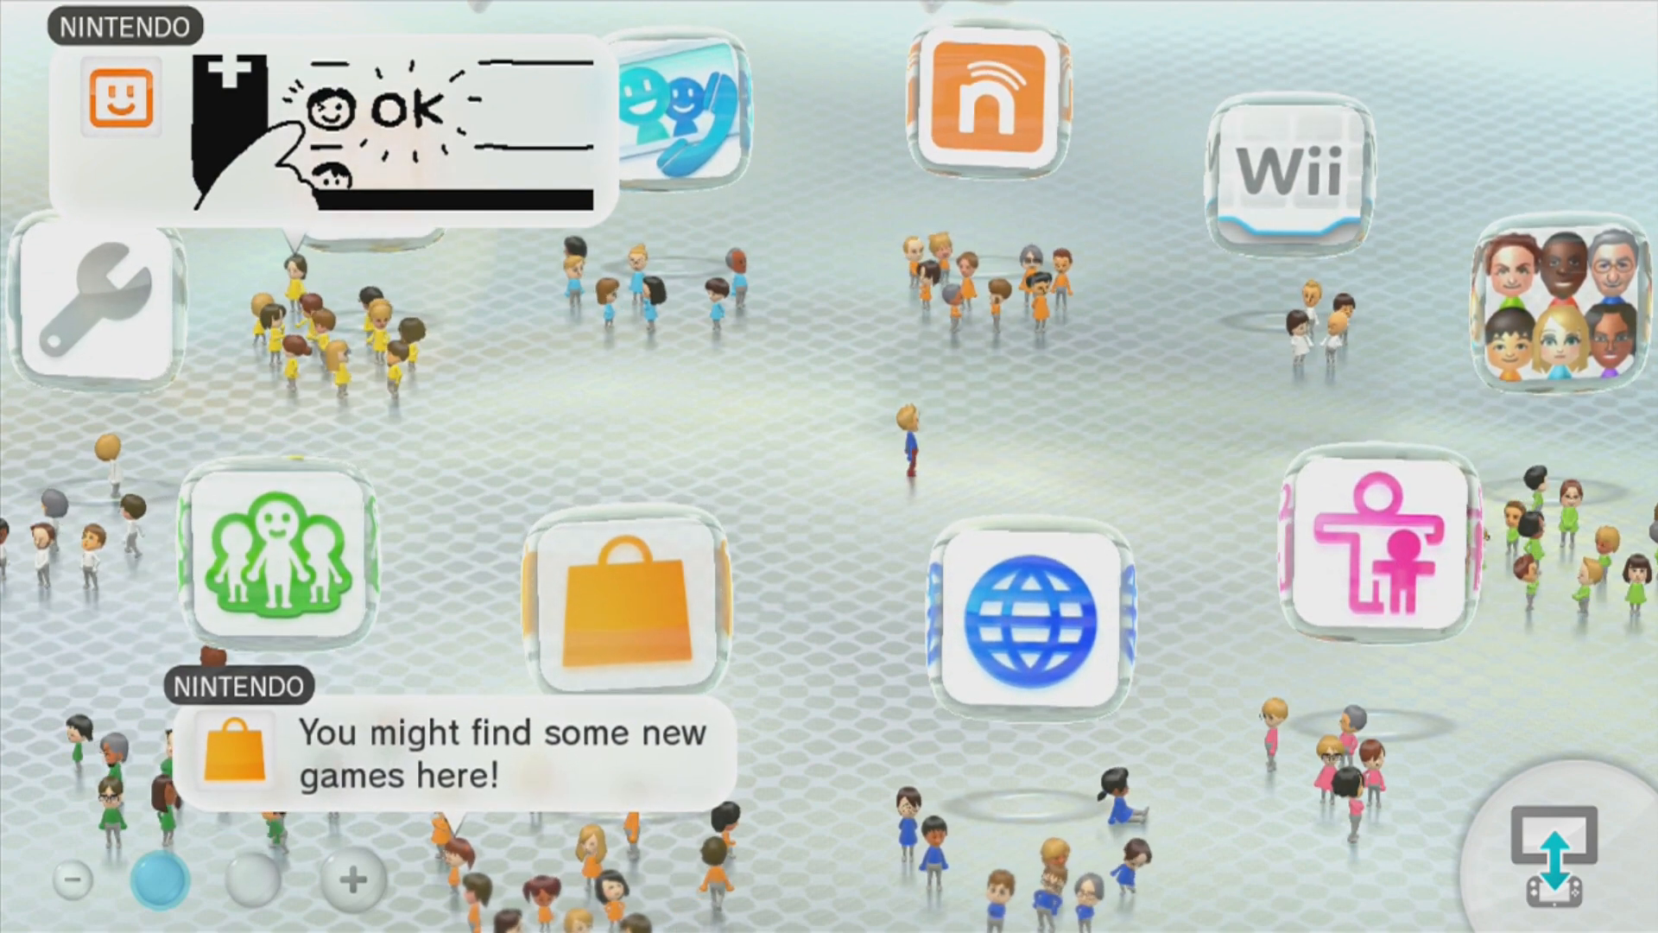
Start the Homebrew Launcher from the Wii U menu app grid
left_click(398, 111)
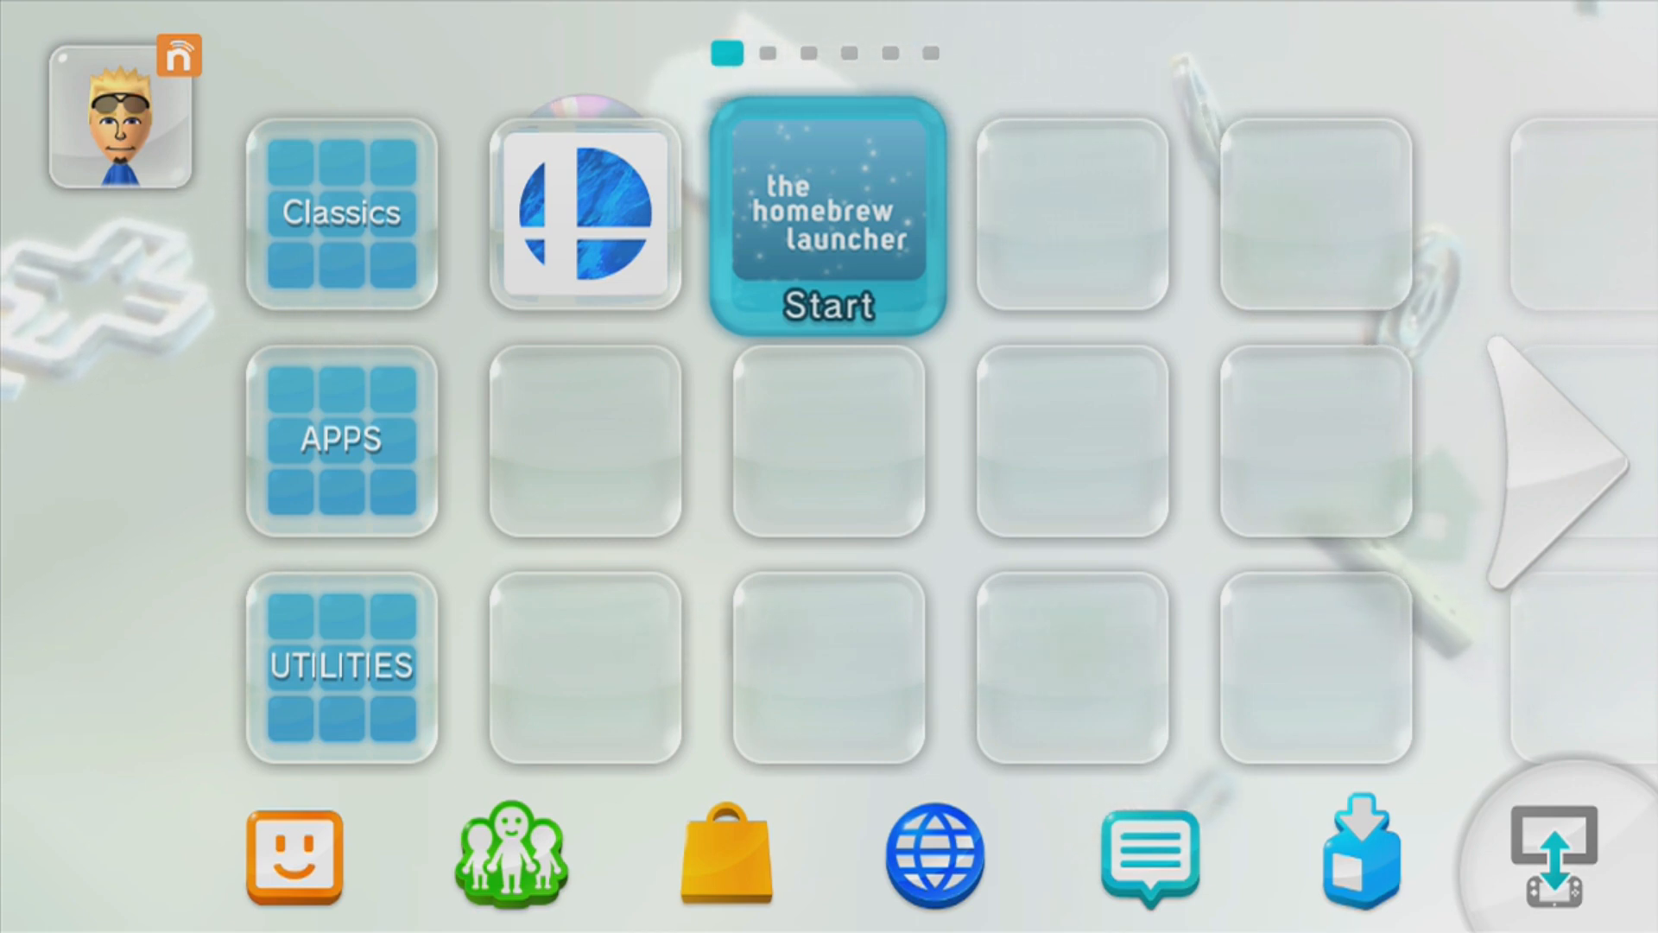
mouse_move(899, 280)
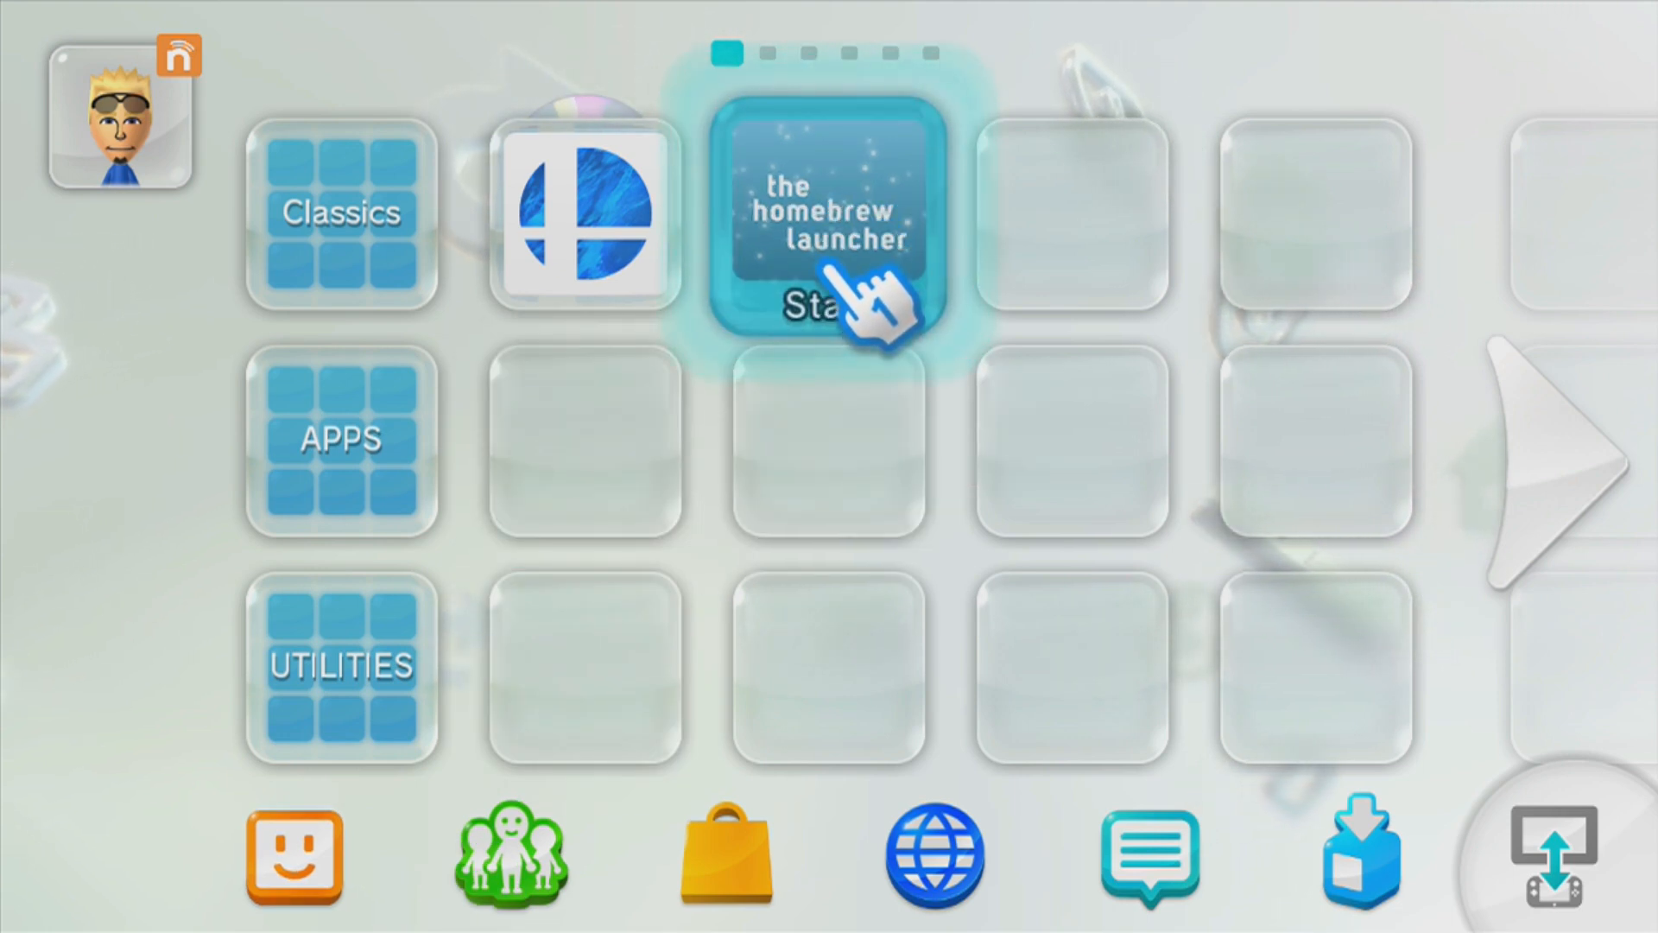
left_click(829, 223)
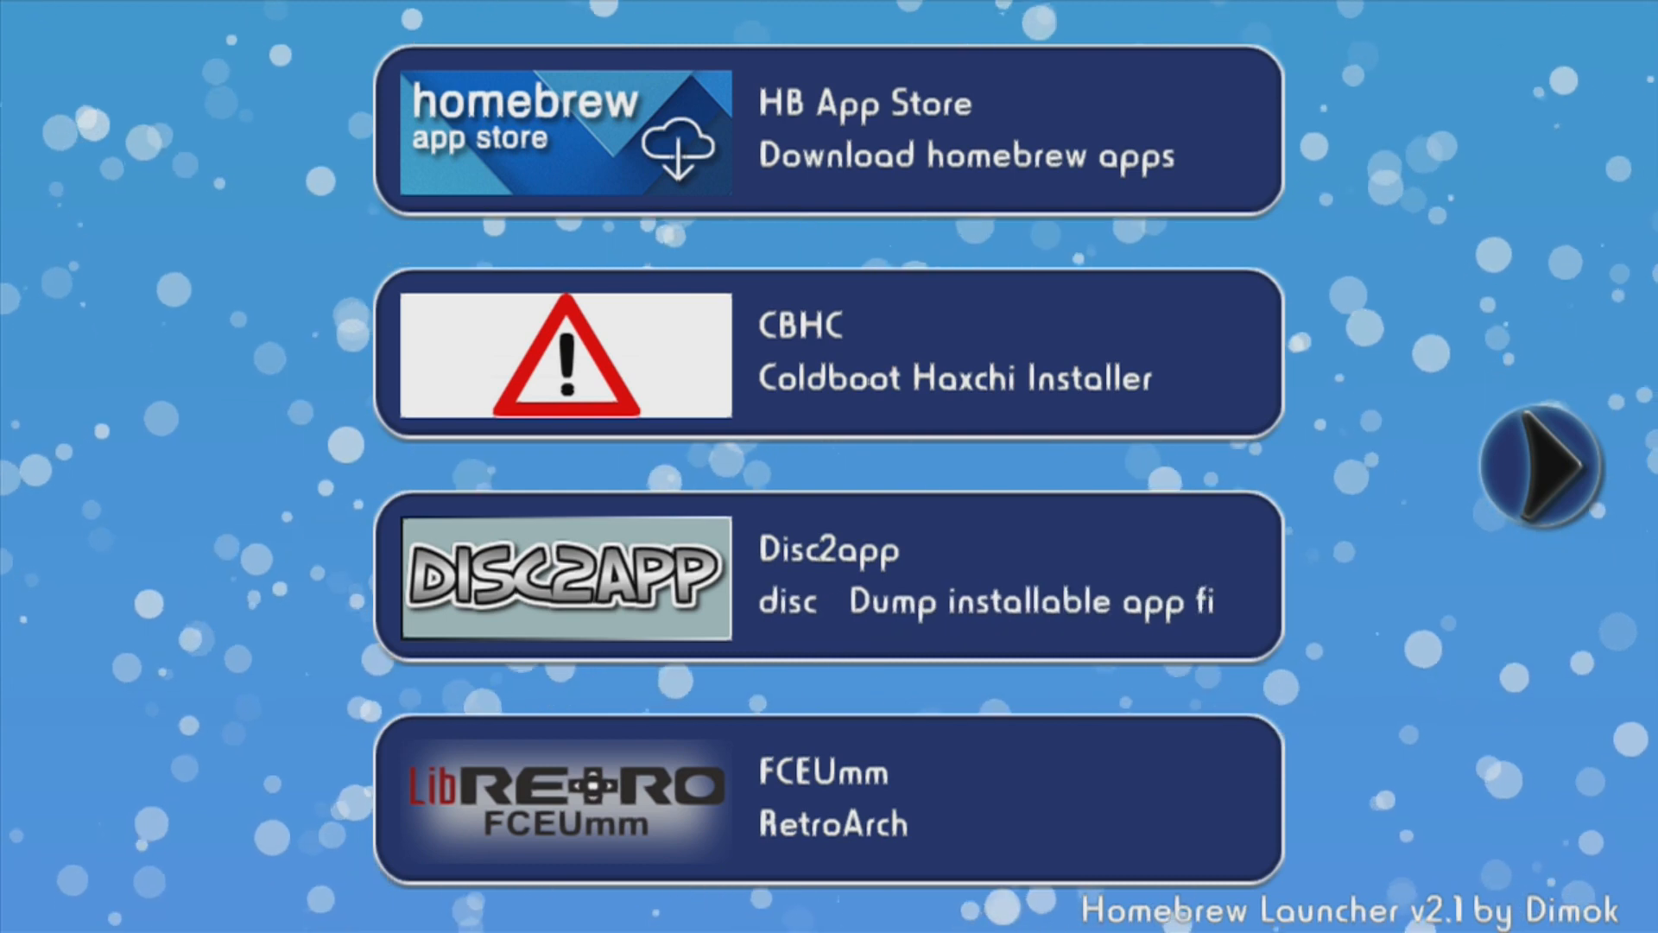
Load the MAME 2003 core, reaching RetroArch 1.6.0's Main Menu
left_click(1564, 482)
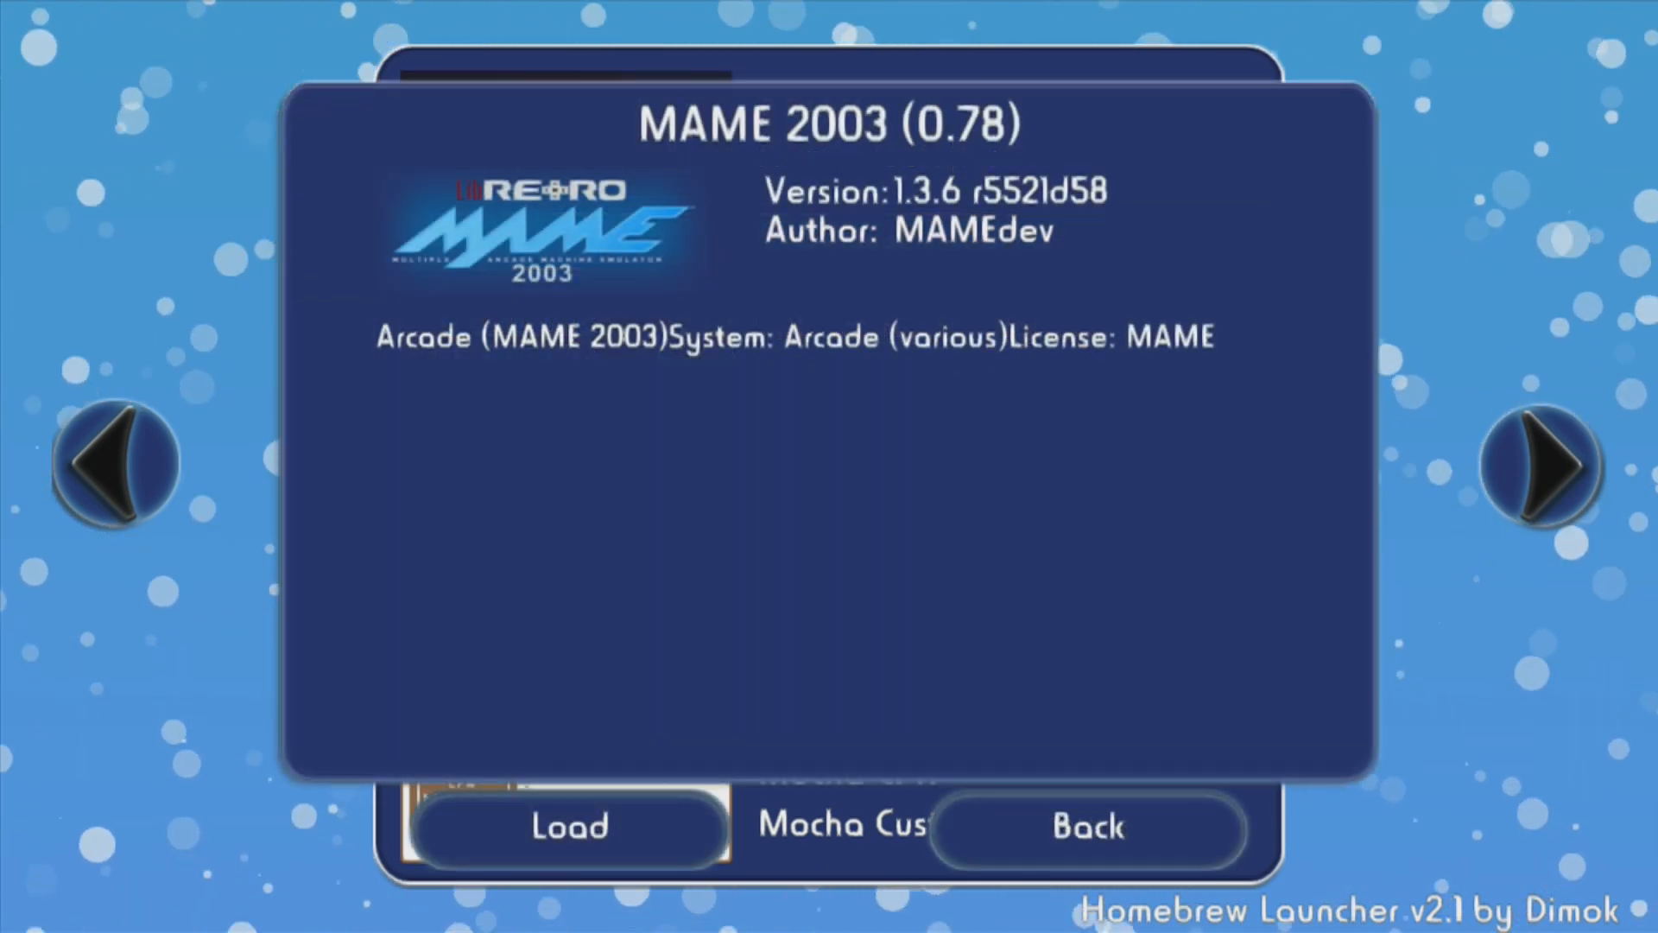
left_click(568, 828)
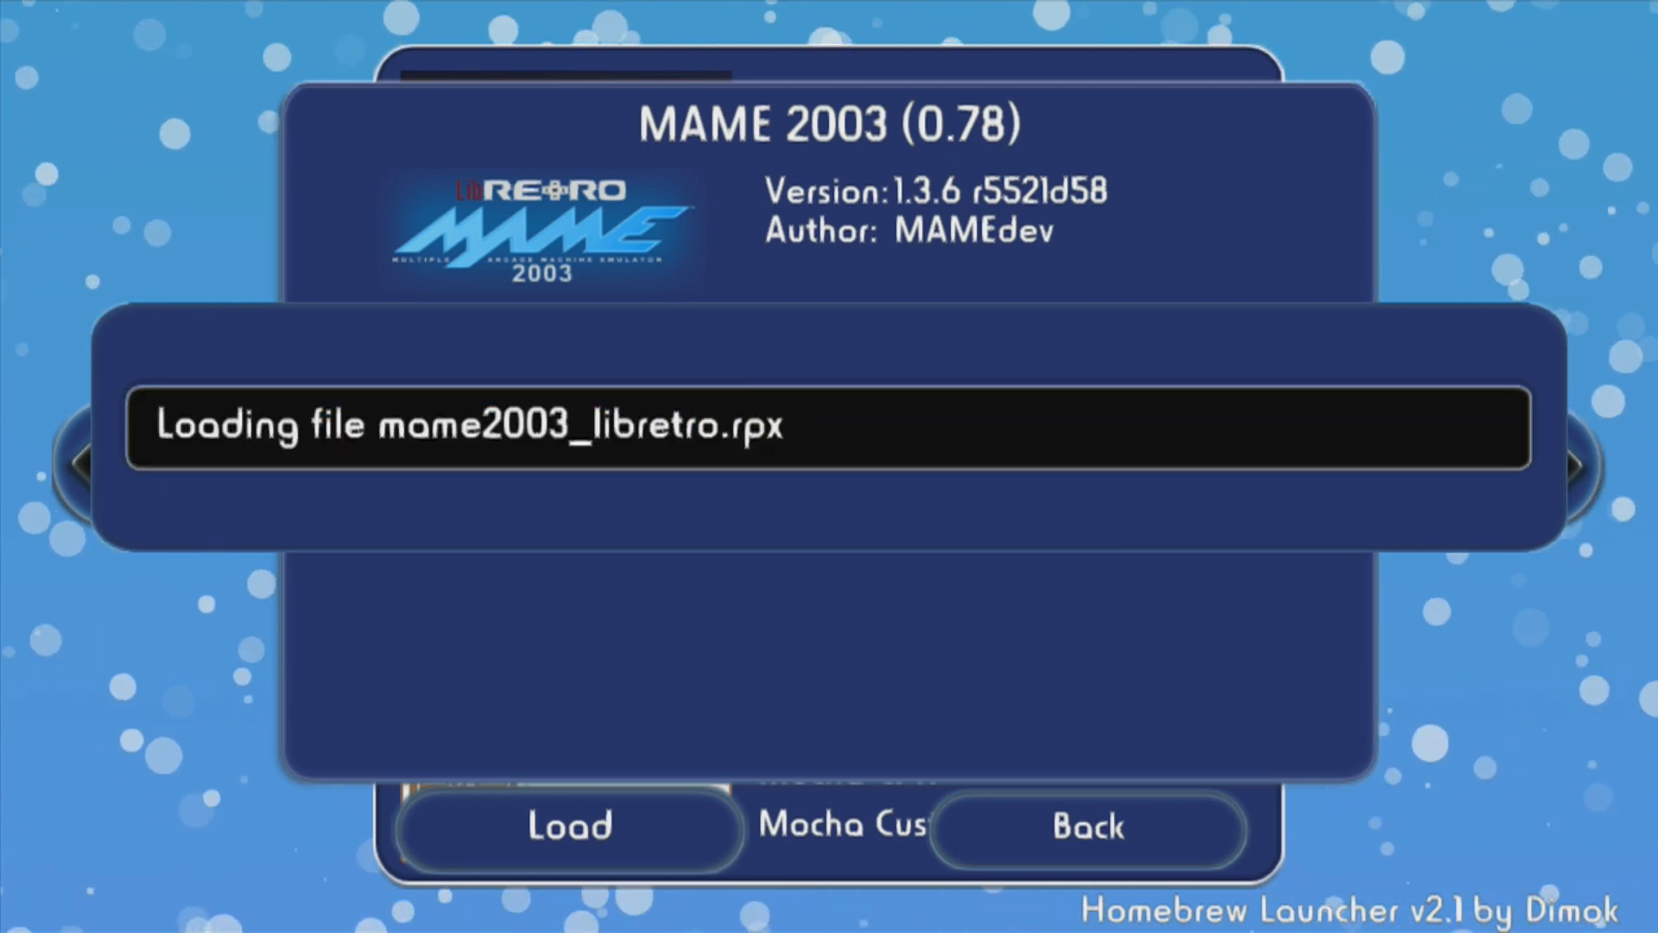
left_click(568, 826)
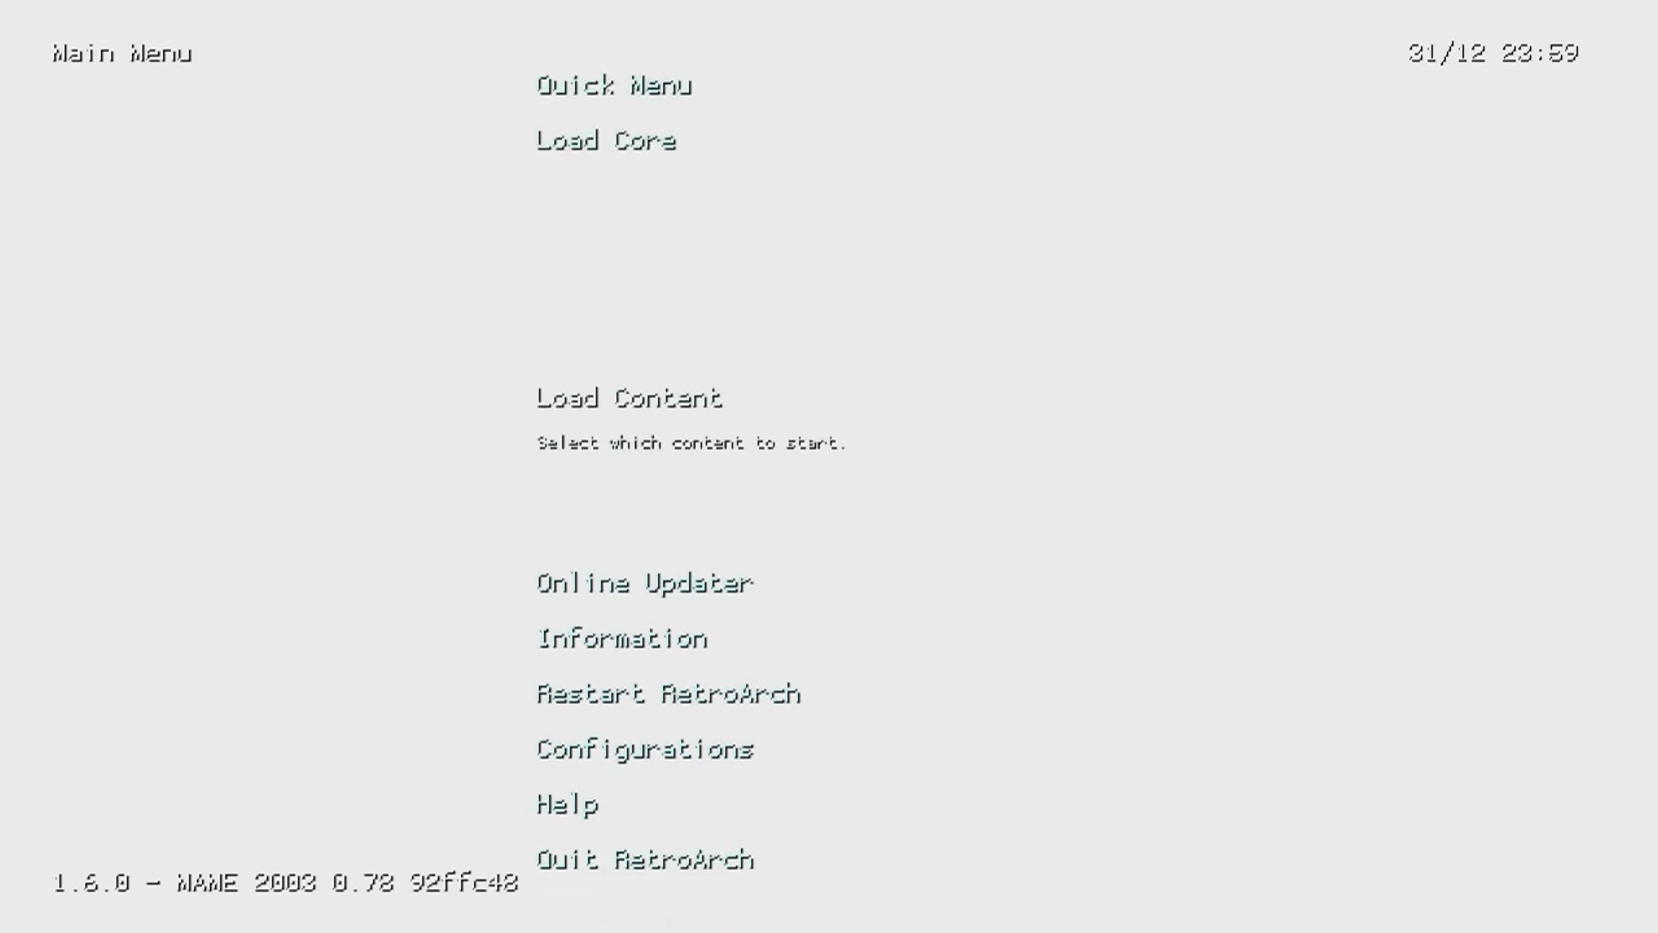
Browse Load Content to sd:/wiiu/roms/mame2003, choose 1944.zip and run it with Load Archive
left_click(629, 399)
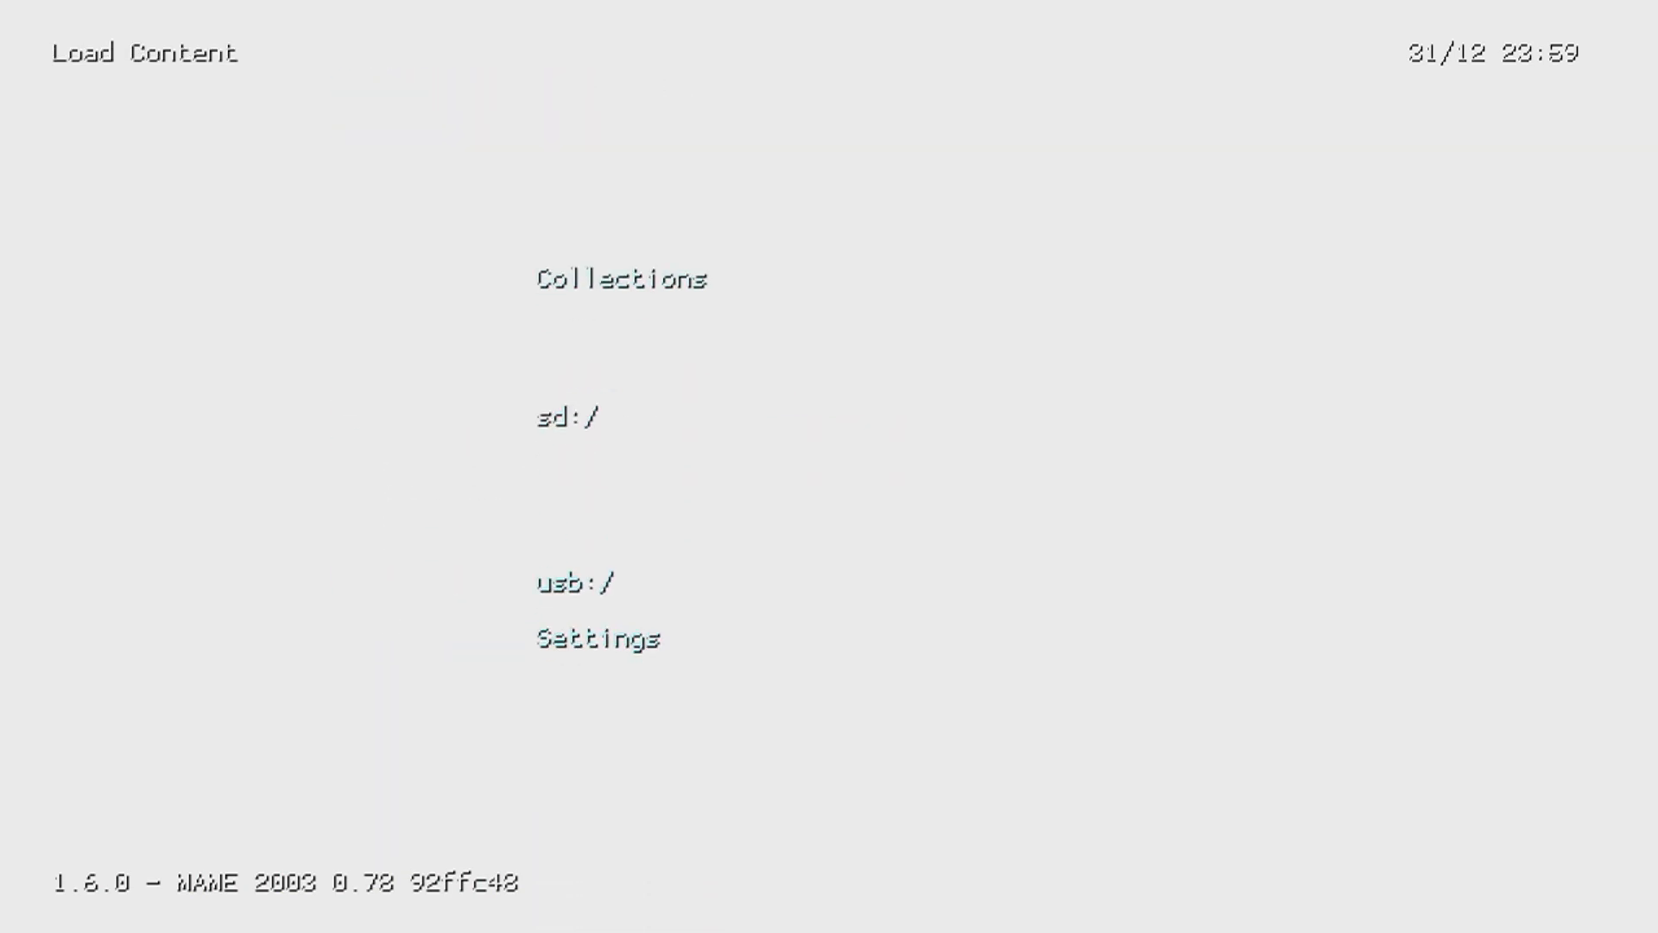
left_click(566, 412)
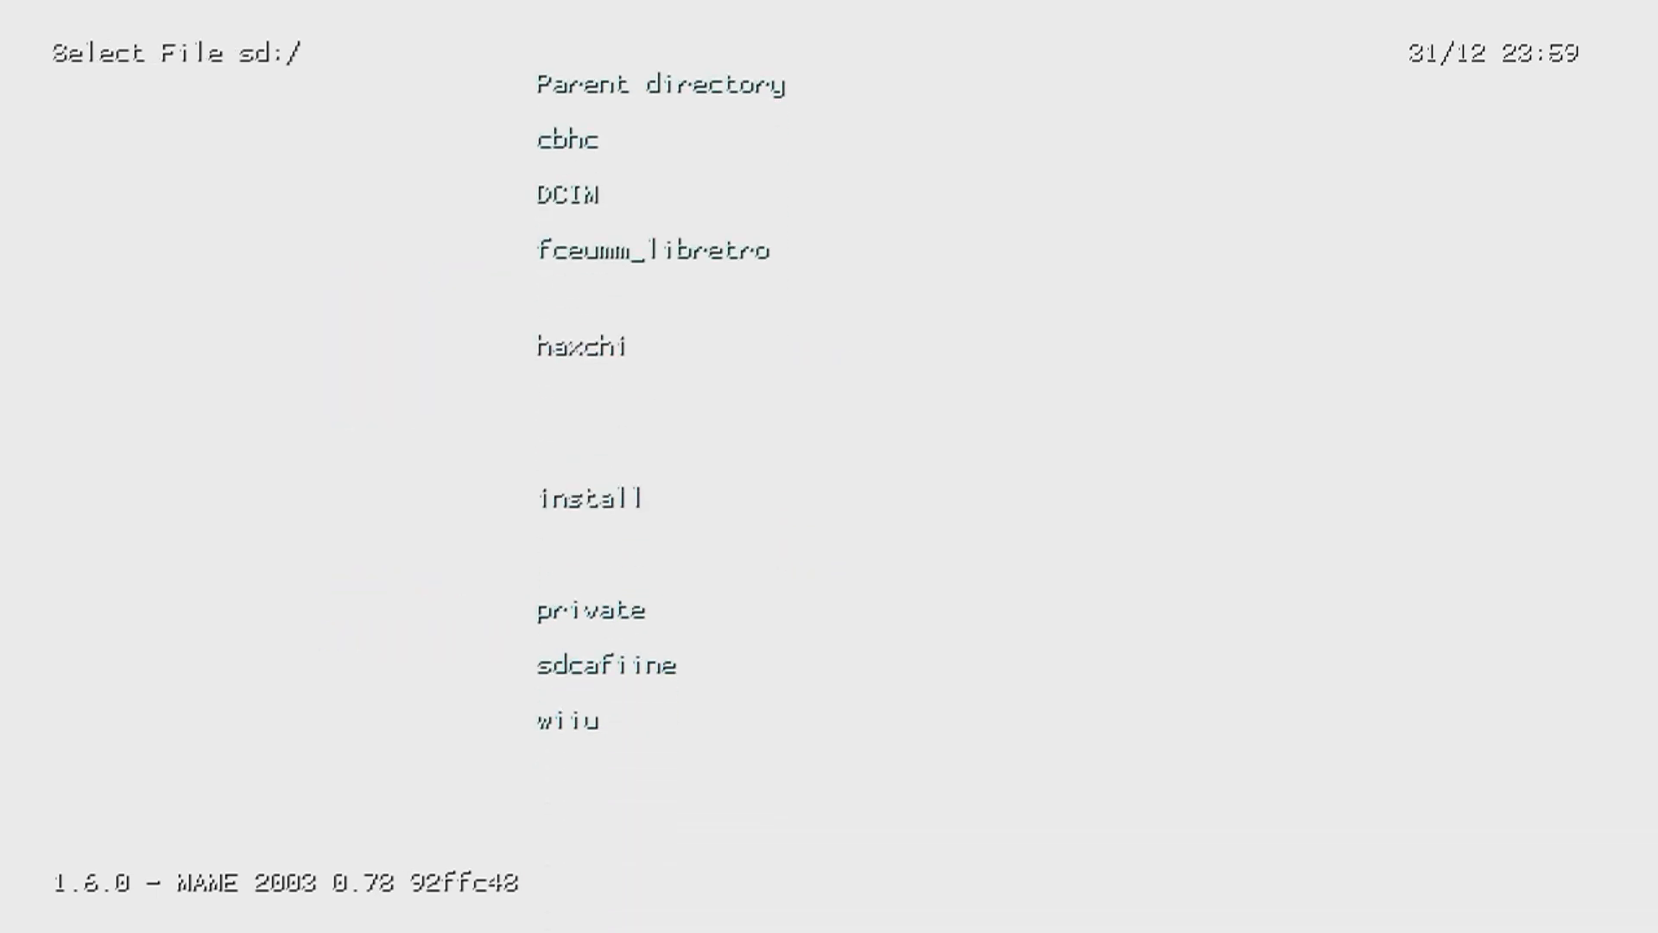
left_click(568, 723)
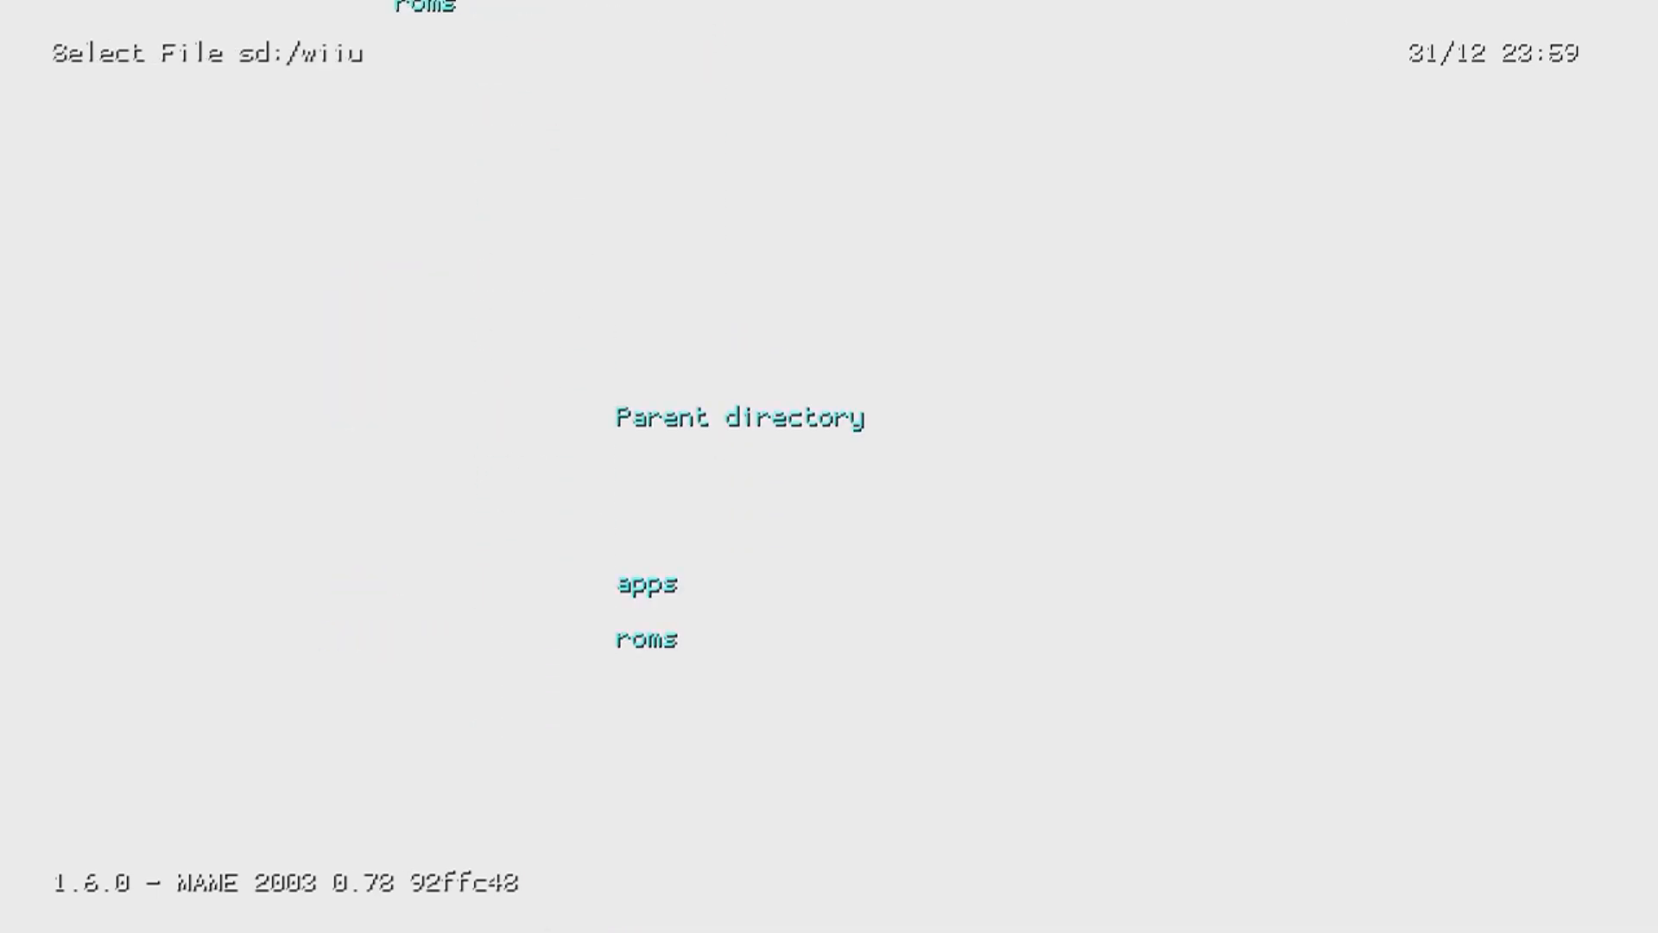
left_click(646, 639)
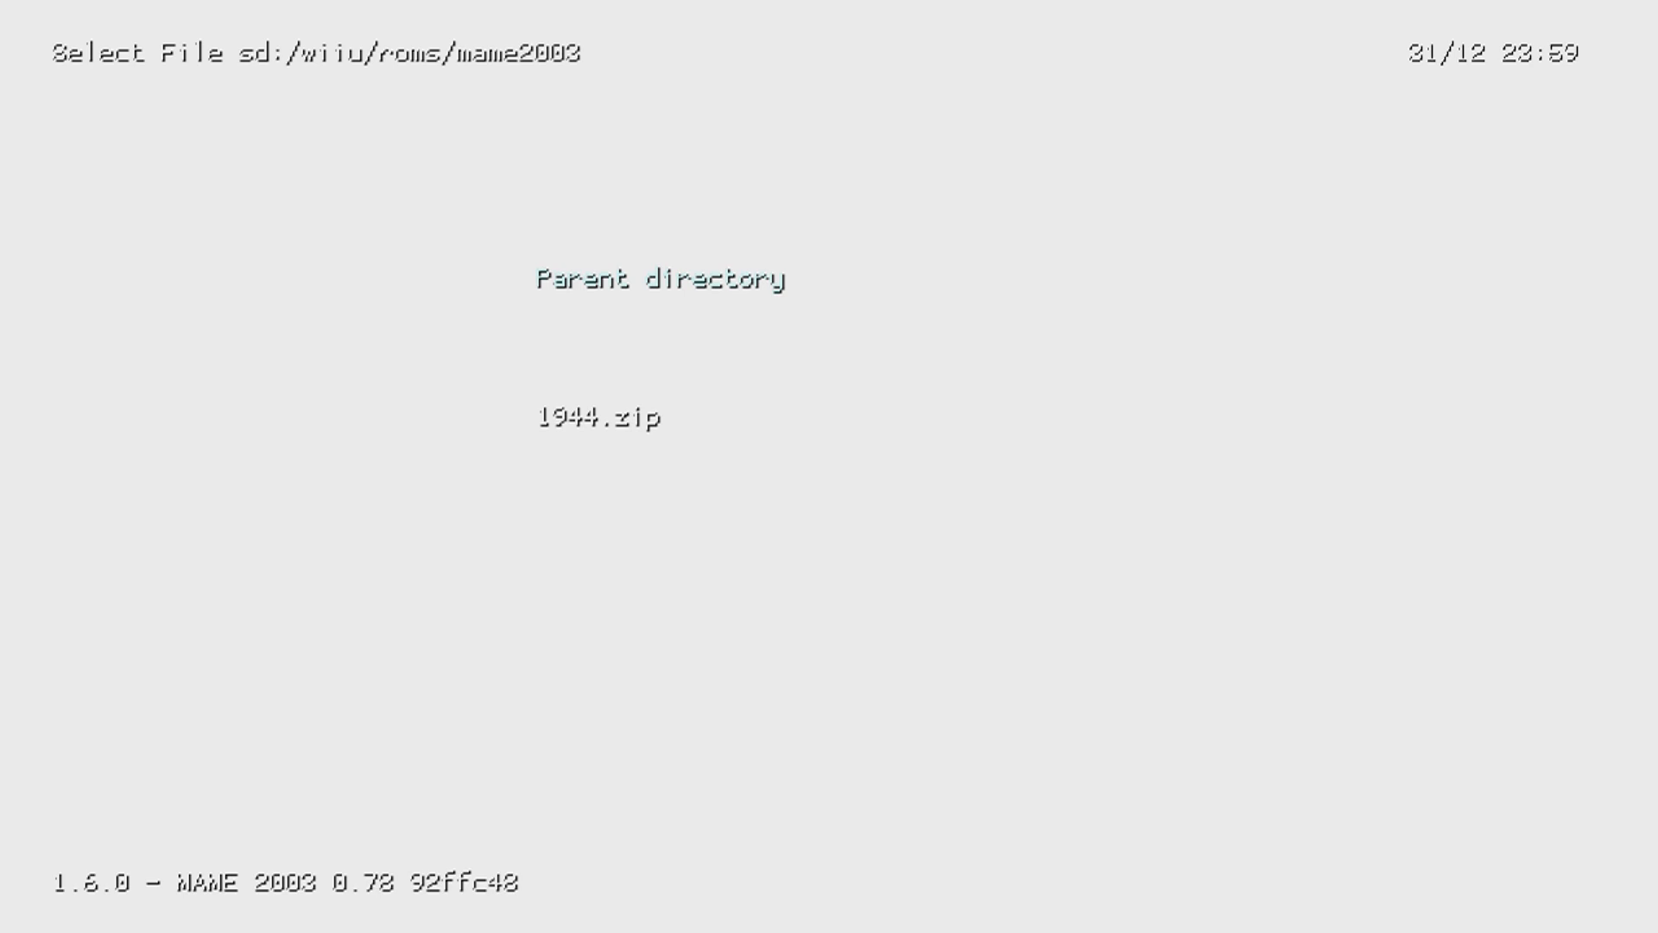
left_click(603, 415)
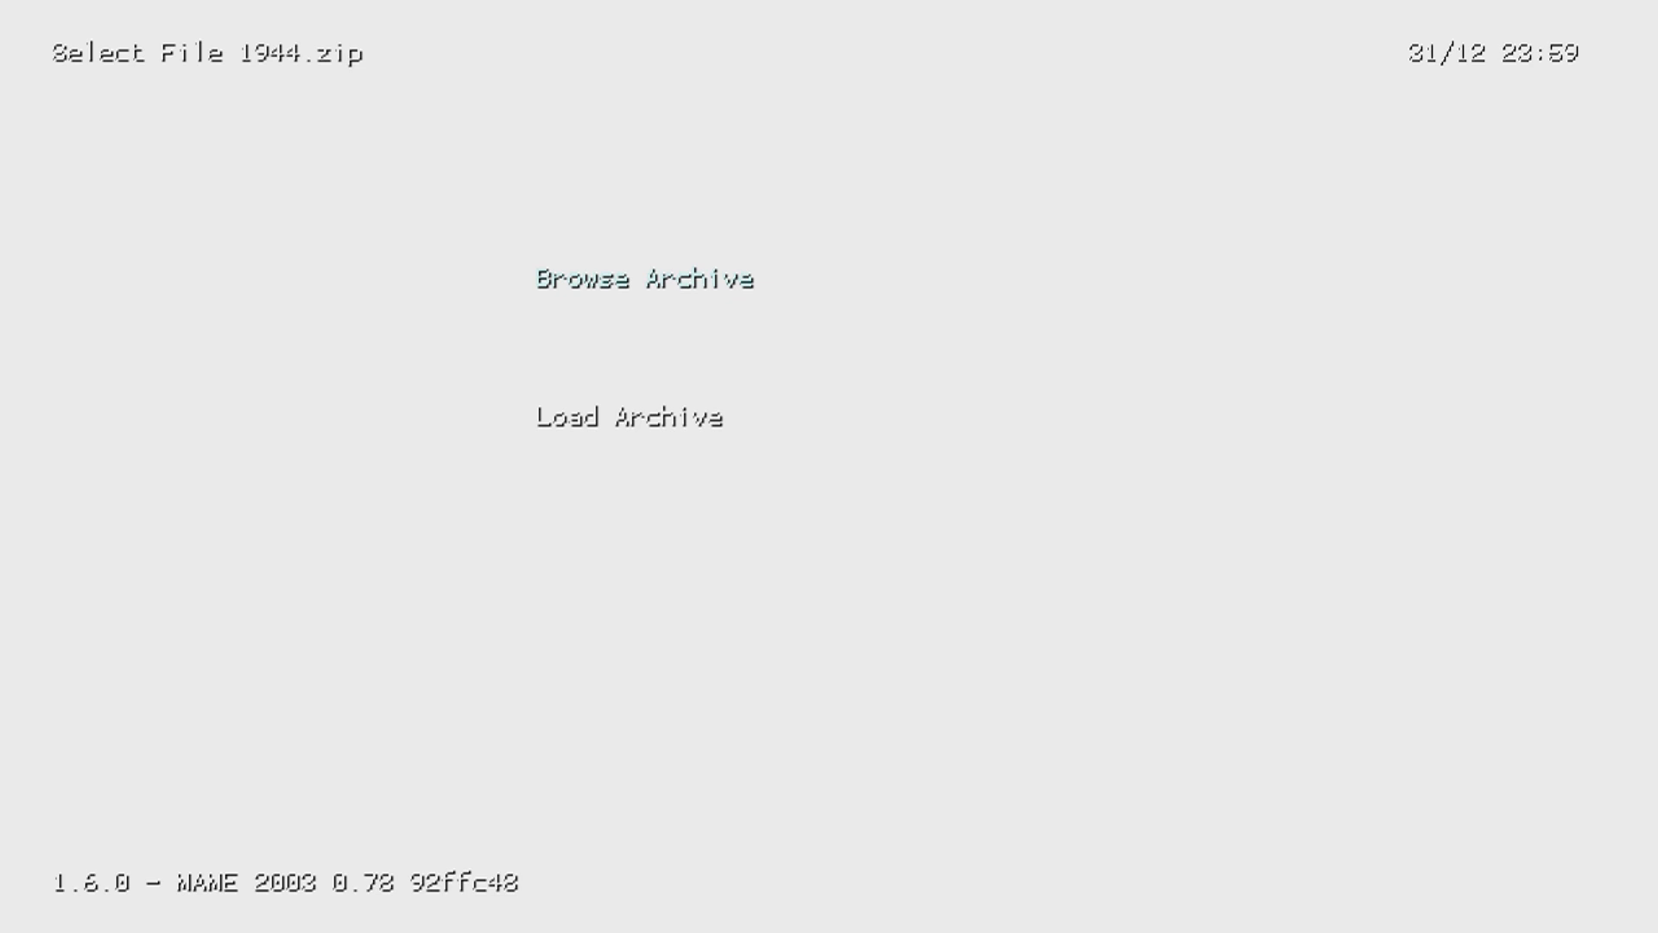
left_click(628, 417)
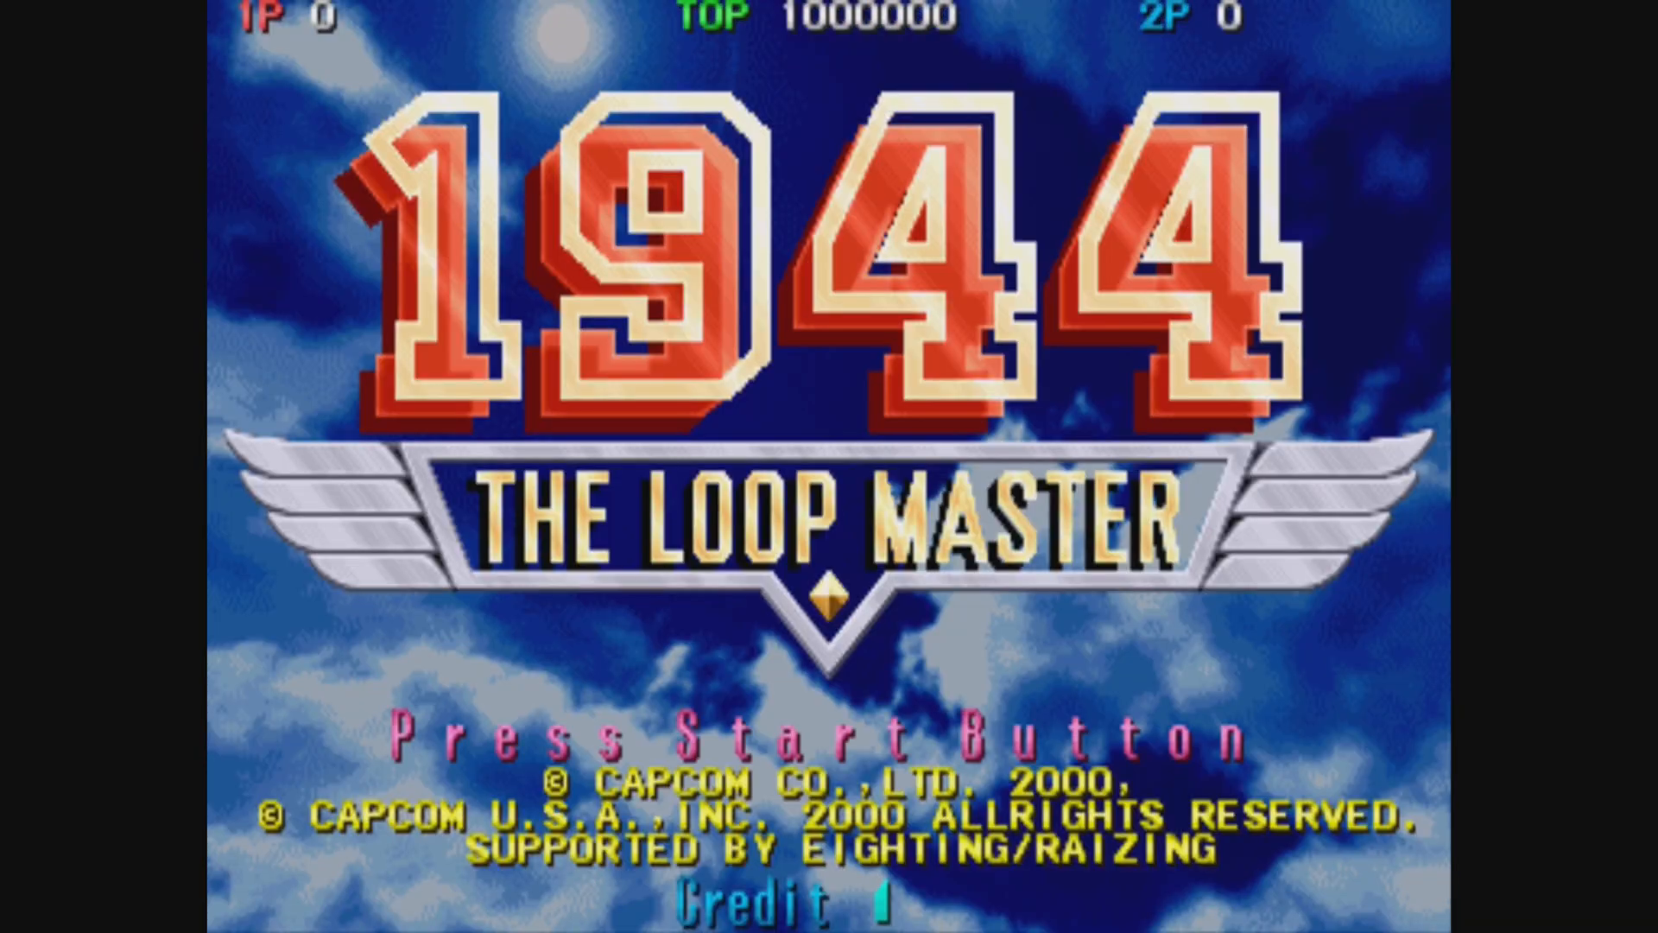
Begin a game of 1944: The Loop Master from the title screen with the controller Start
key("5")
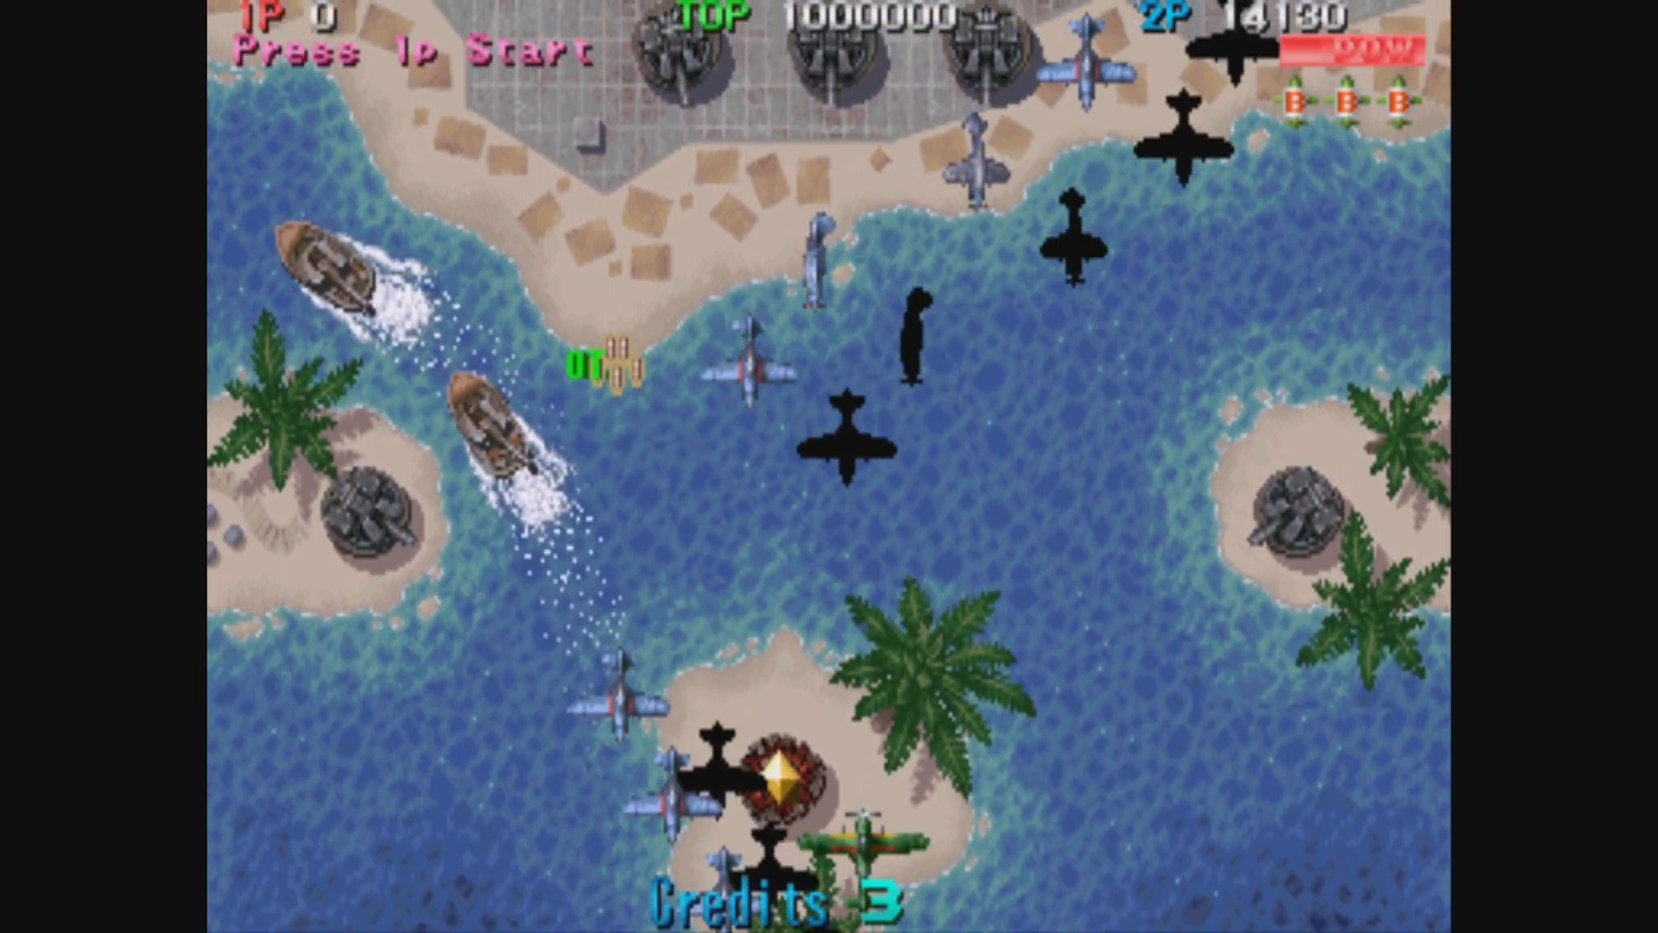
Fly and fire the fighter until the plane is lost, then bring up RetroArch's Quick Menu
key("1")
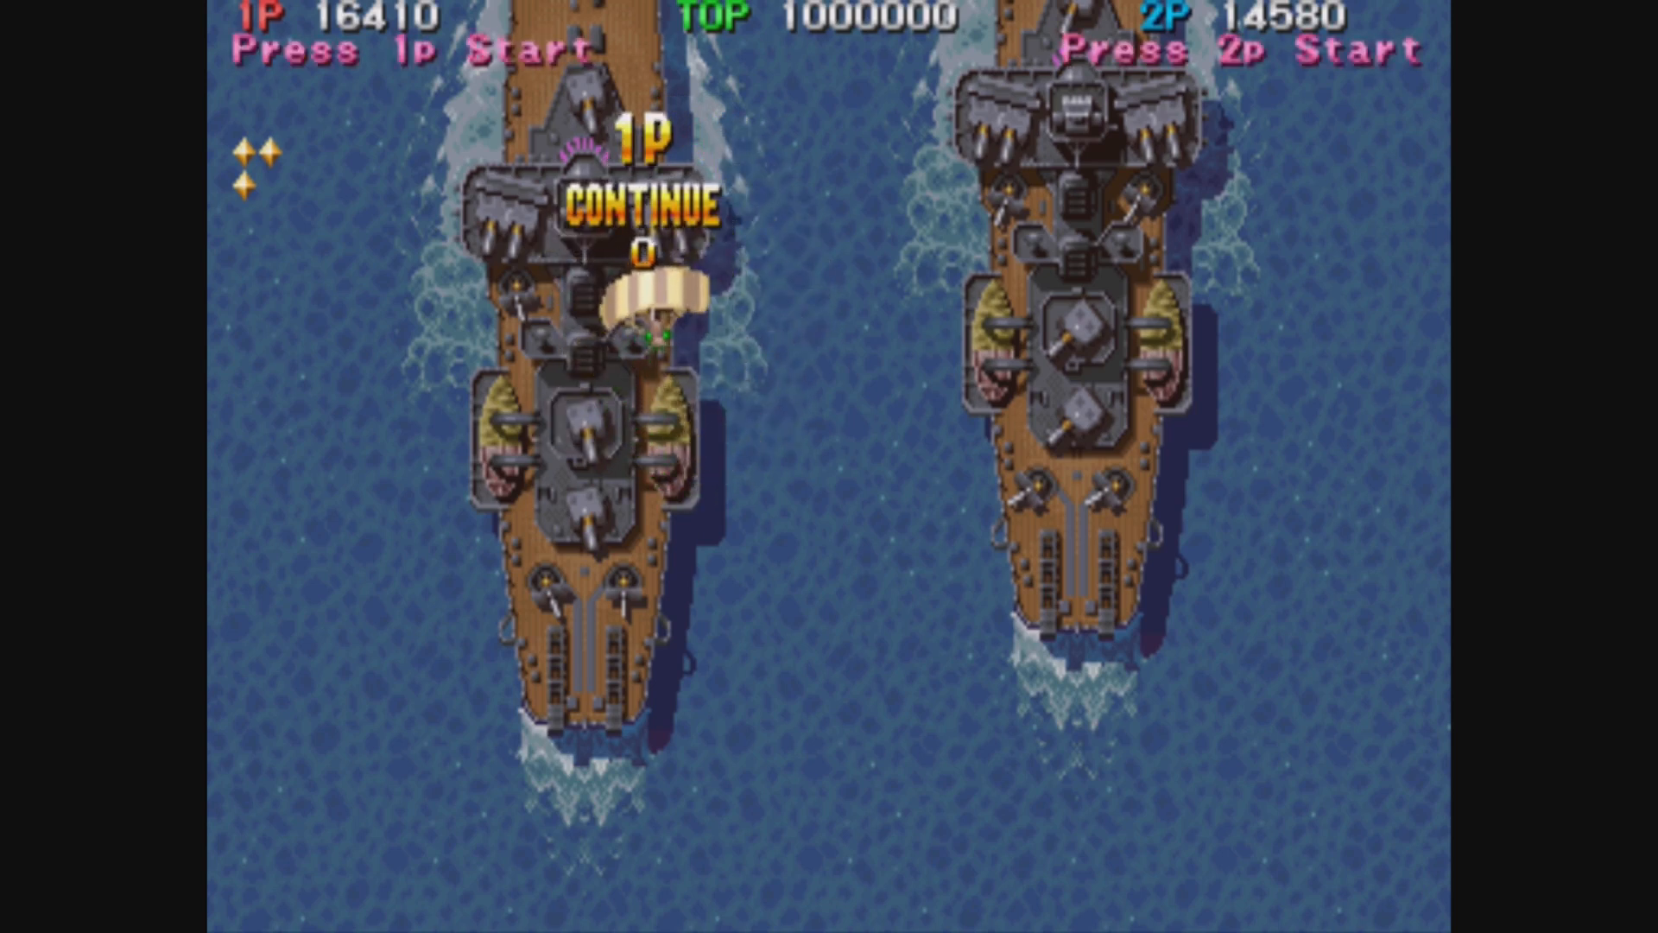
key("F1")
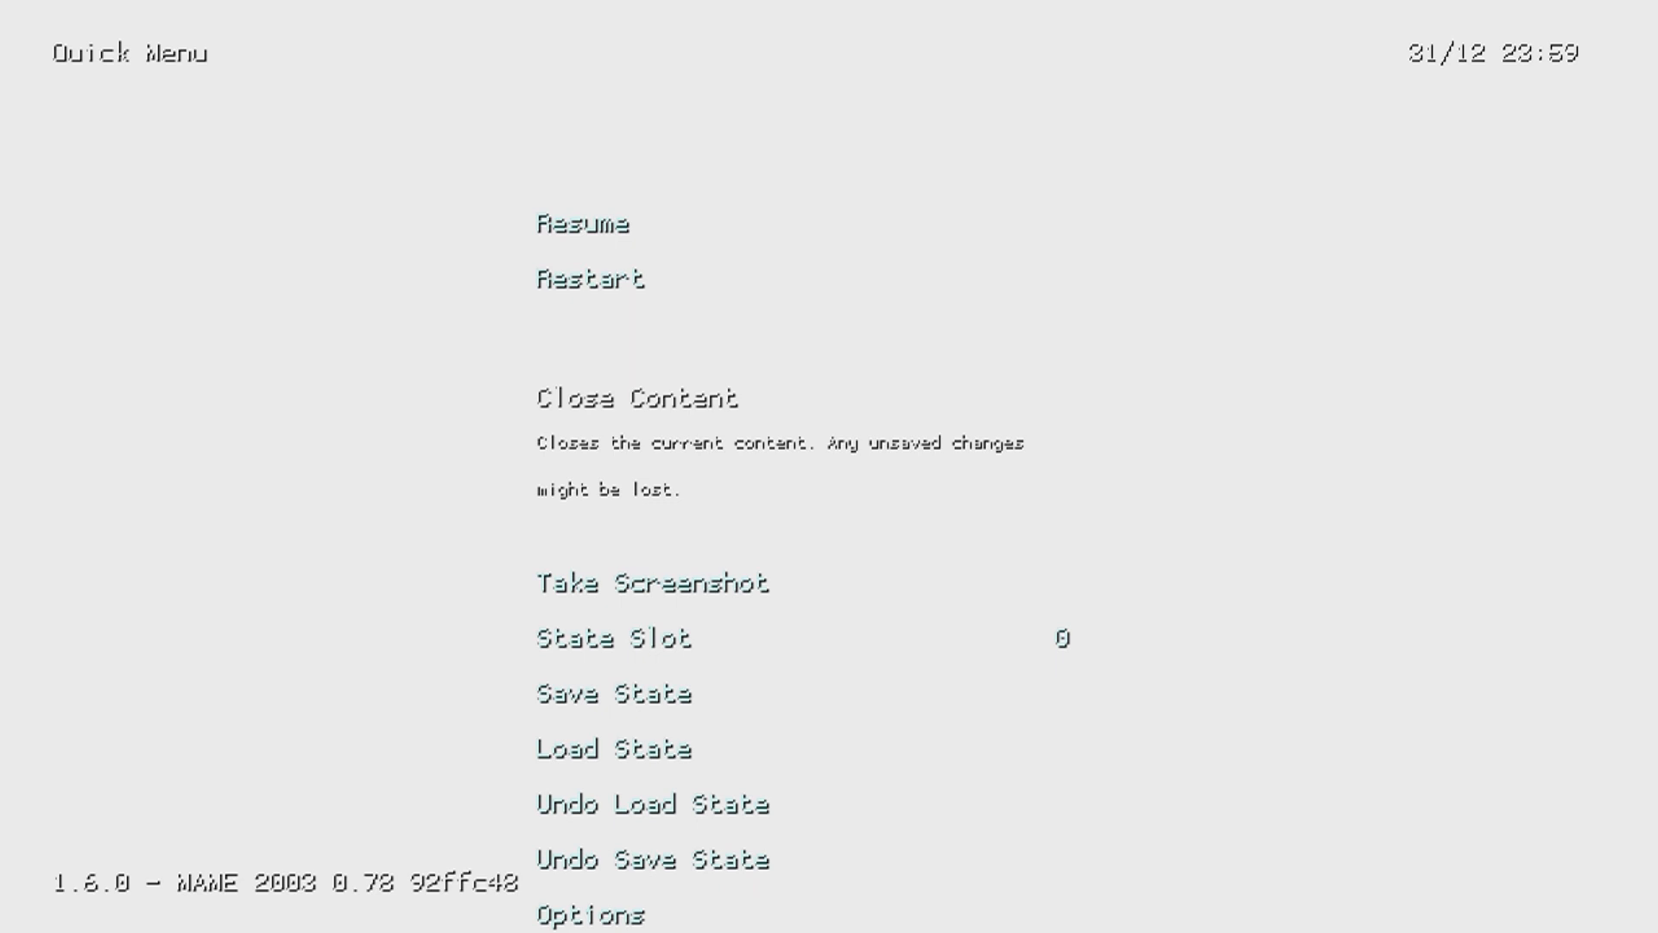
Choose Quit RetroArch from the Main Menu to return to the Homebrew Launcher app list
scroll("down", 3)
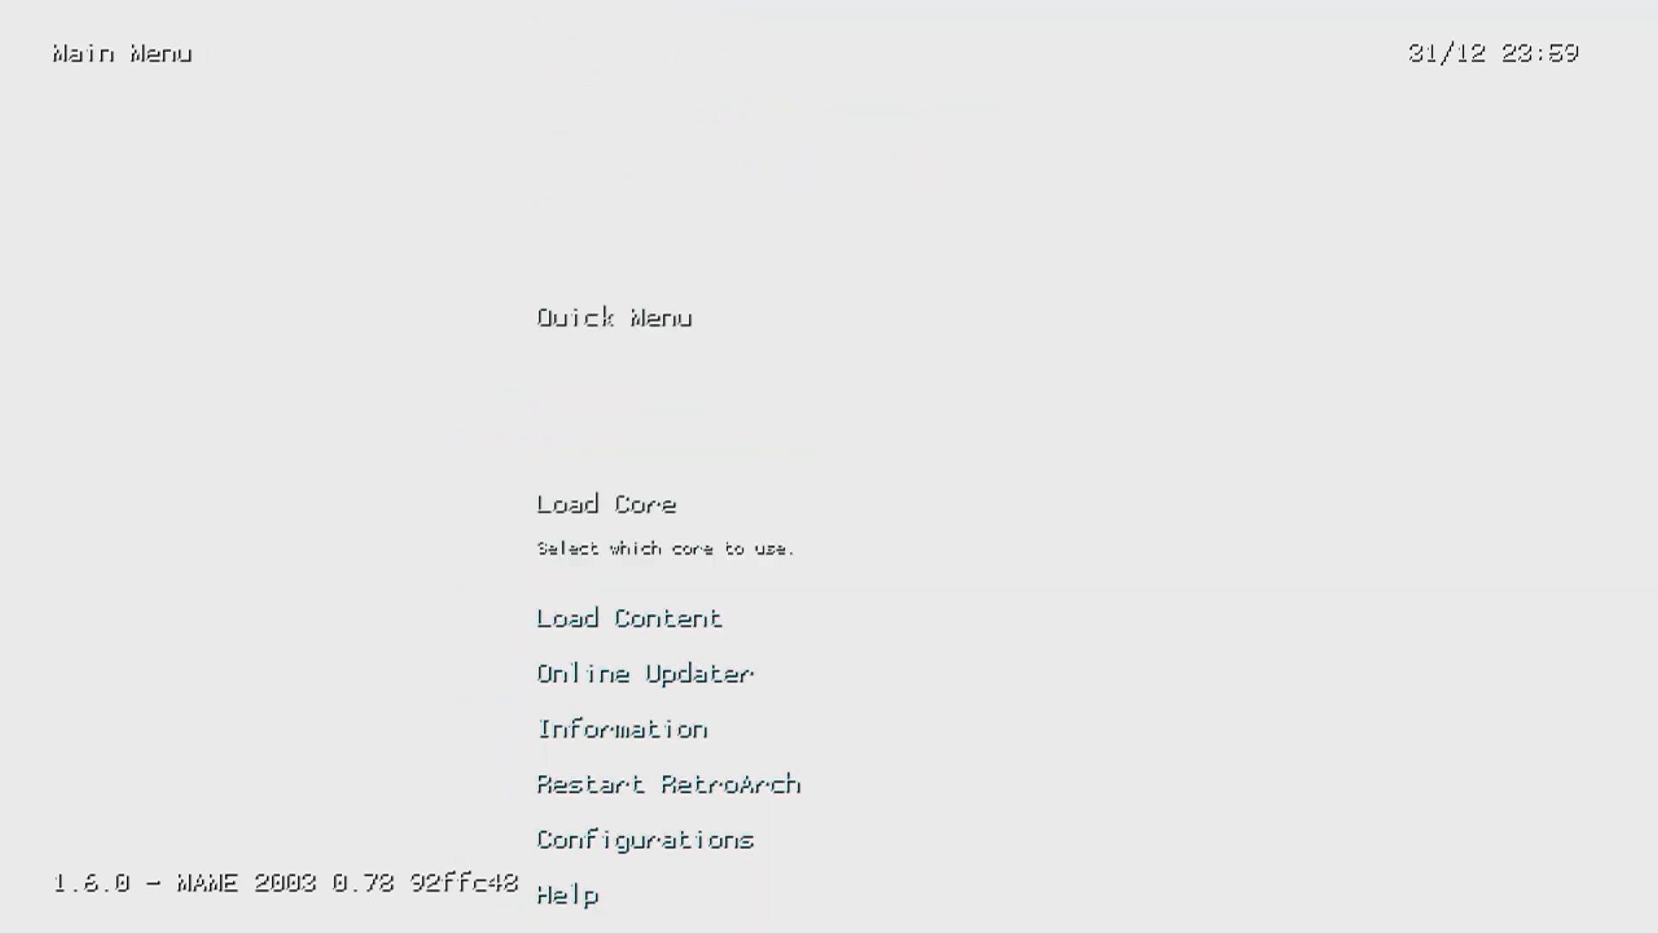
scroll("down", 3)
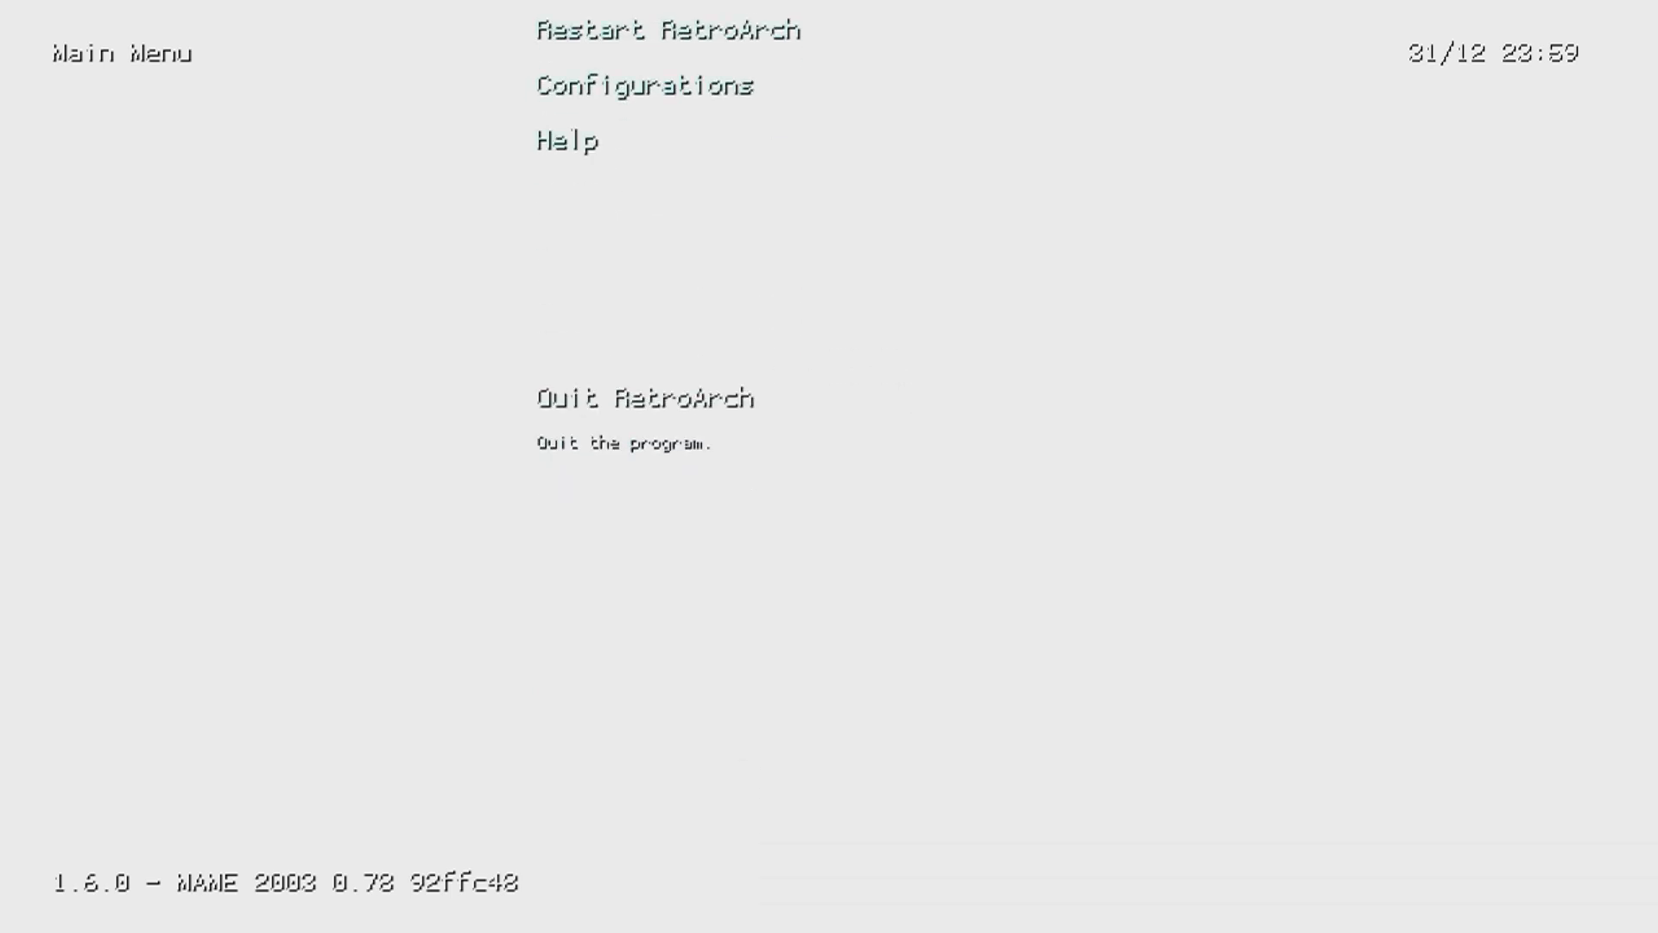
left_click(647, 399)
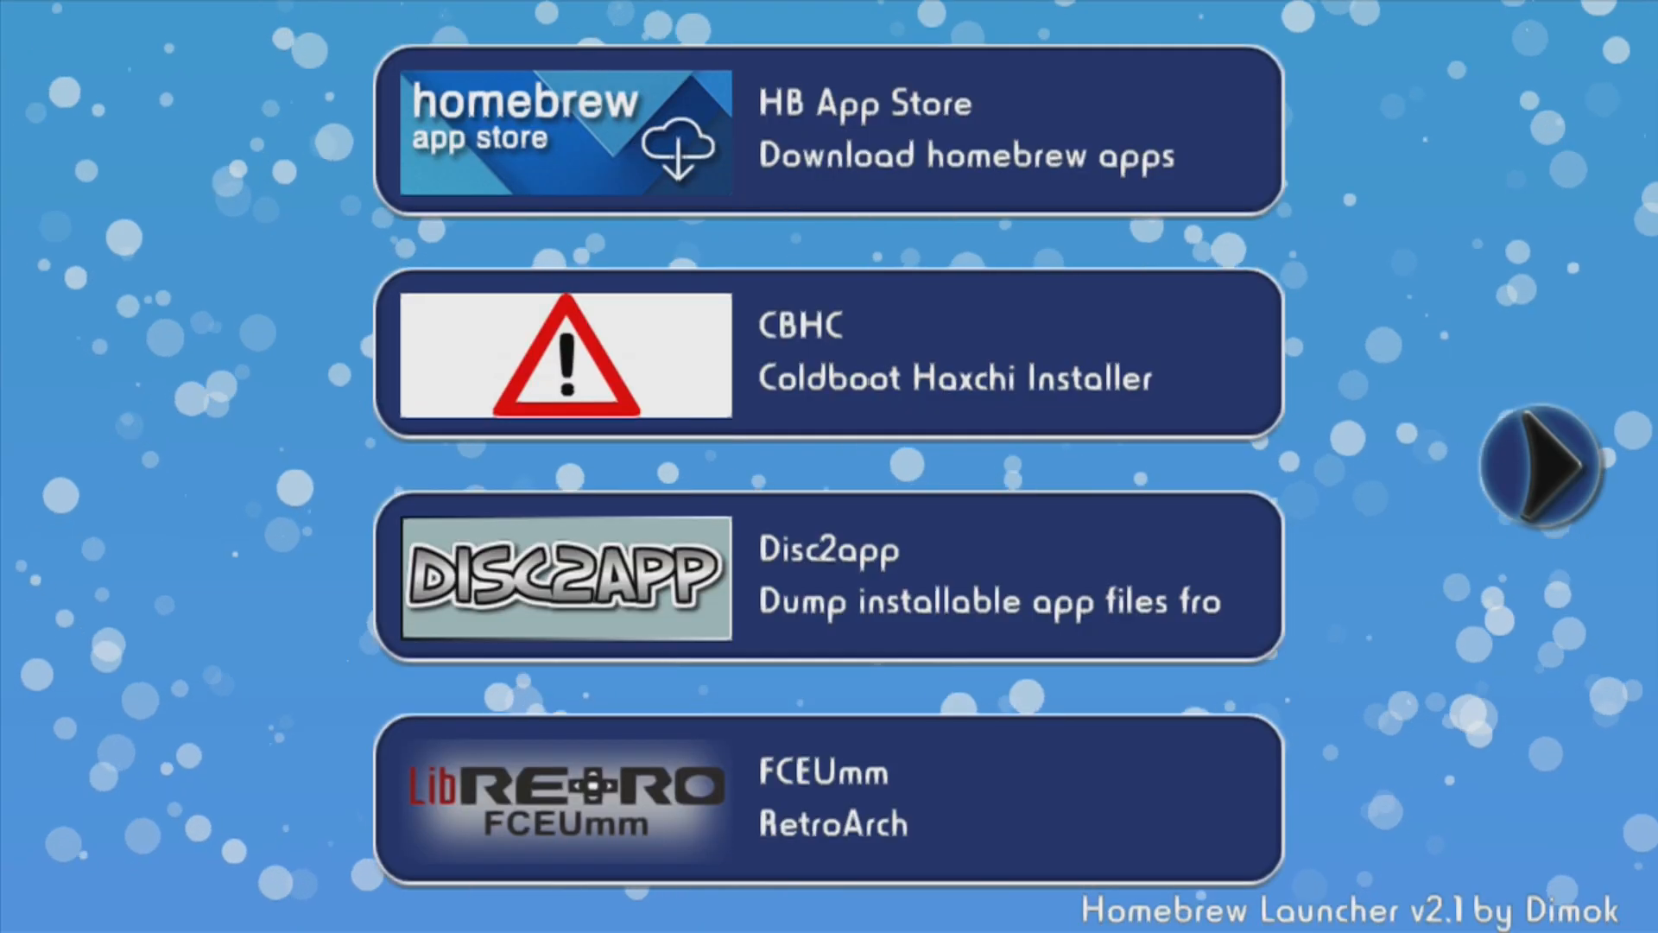